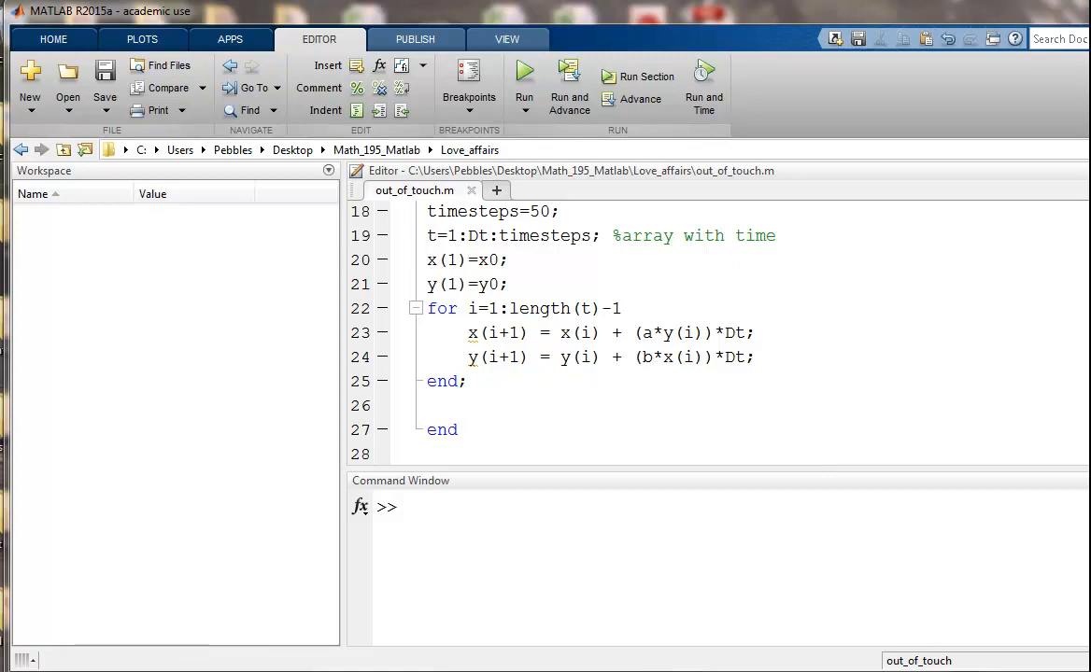
Step: Scroll the Editor to line 1 of out_of_touch.m to show the function header and comments
{"action": "scroll", "scroll_direction": "up", "scroll_amount": 3}
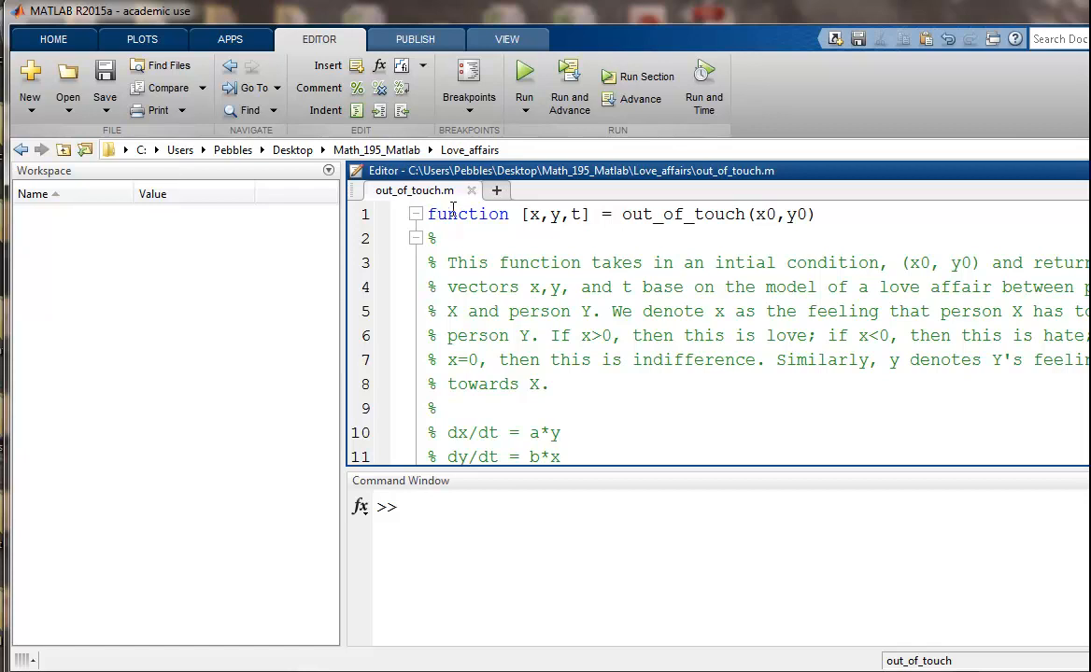
{"action": "double_click", "coordinate": [632, 214]}
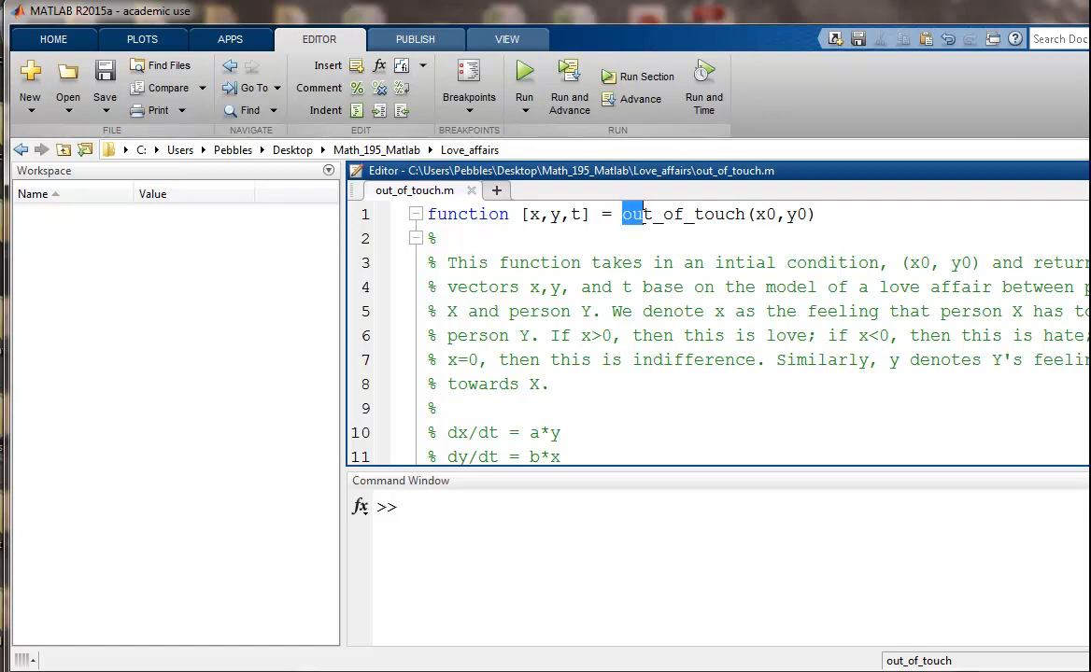
{"action": "double_click", "coordinate": [681, 214]}
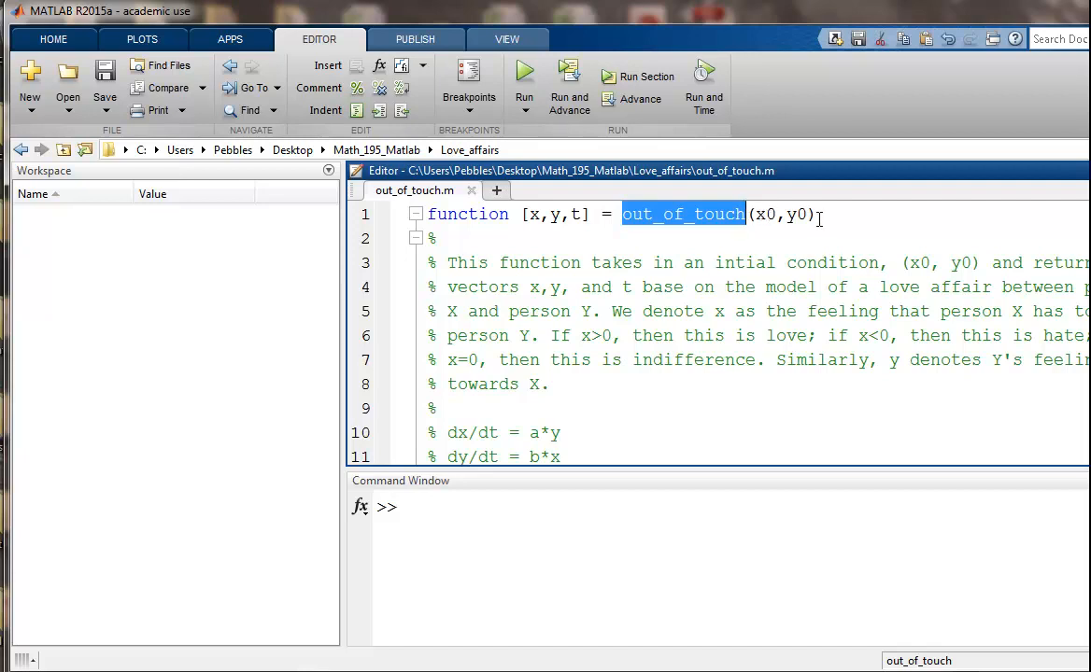
{"action": "left_click", "coordinate": [793, 214]}
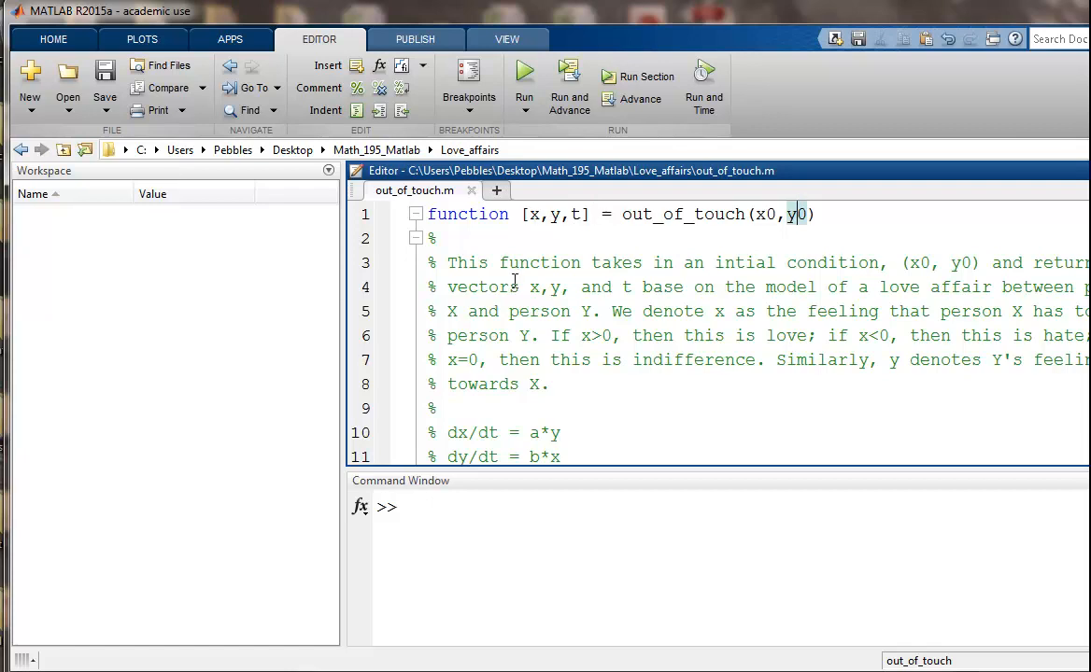
{"action": "mouse_move", "coordinate": [656, 382]}
{"action": "type", "text": "d"}
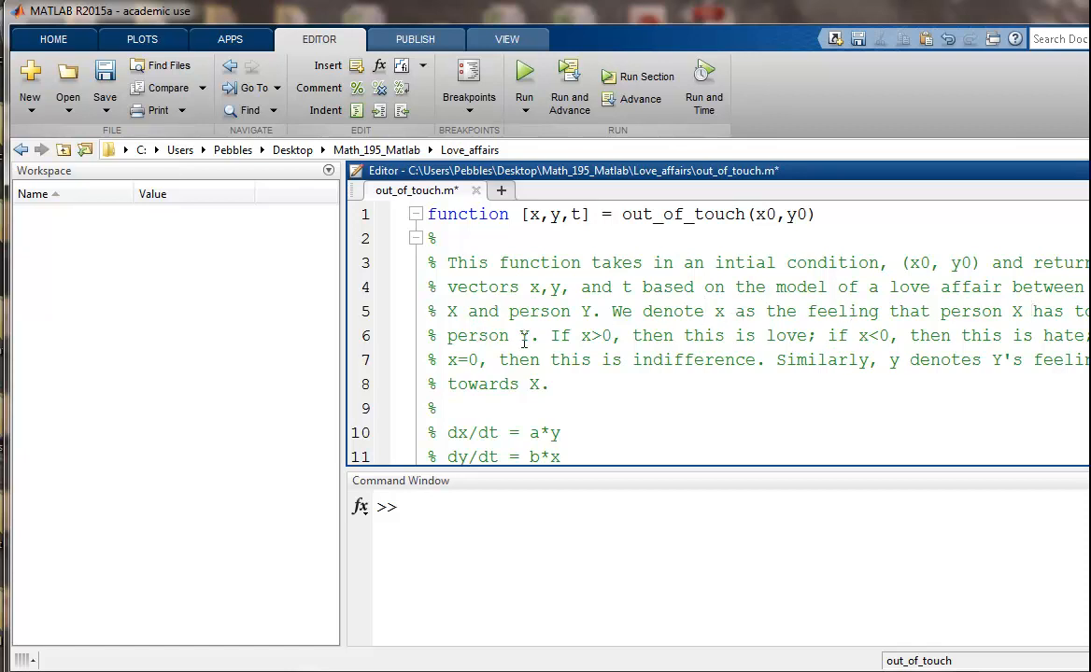
{"action": "mouse_move", "coordinate": [576, 343]}
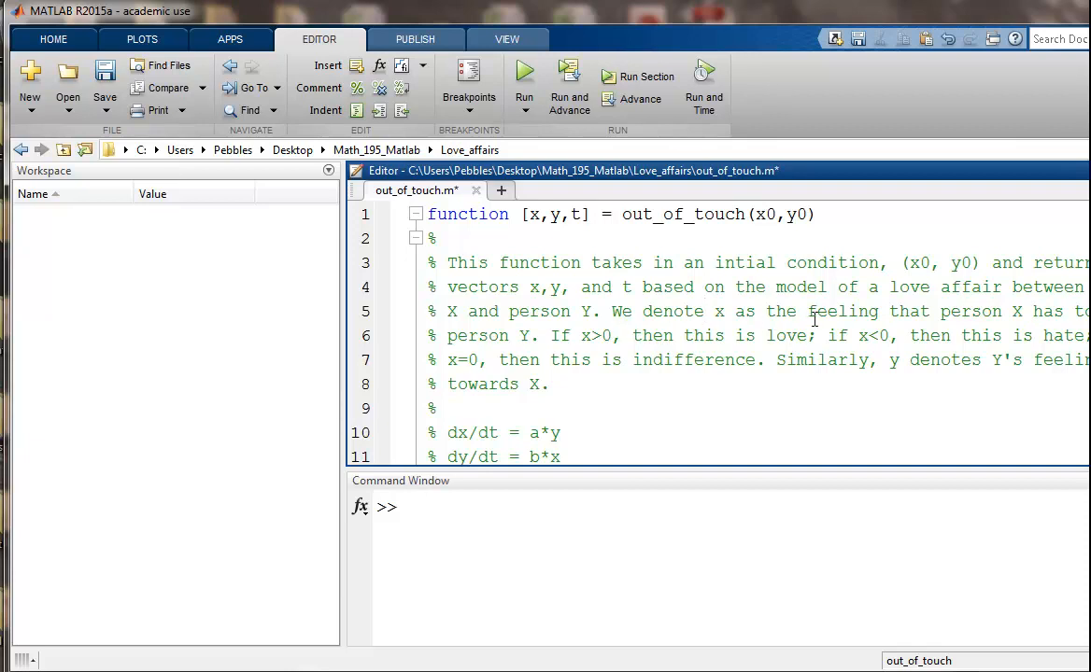
{"action": "mouse_move", "coordinate": [600, 368]}
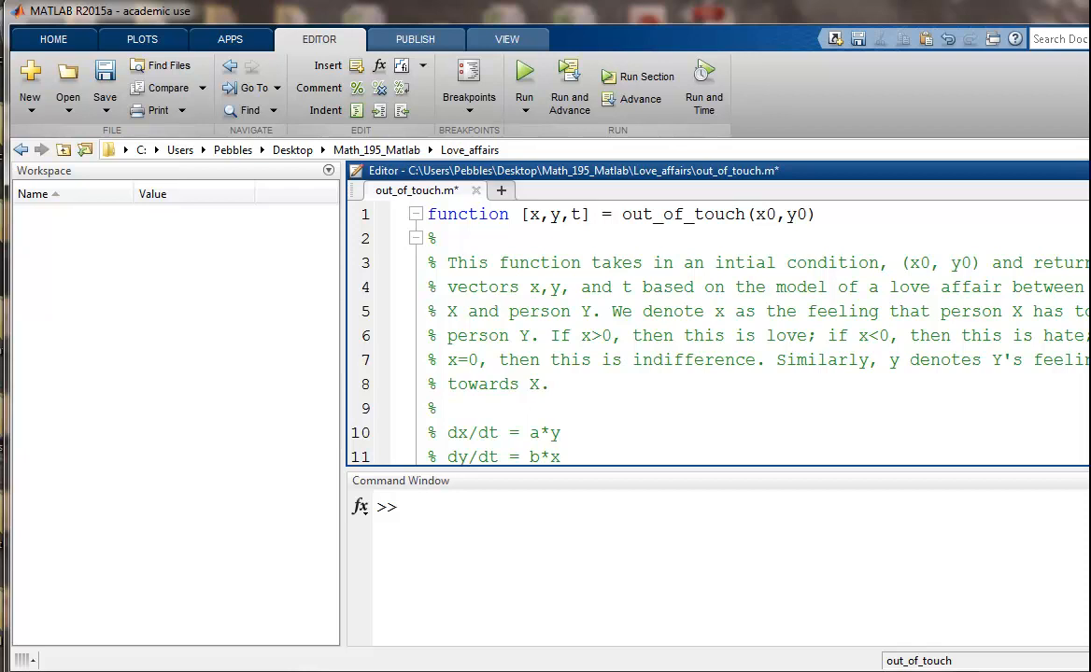
{"action": "scroll", "scroll_direction": "down", "scroll_amount": 3}
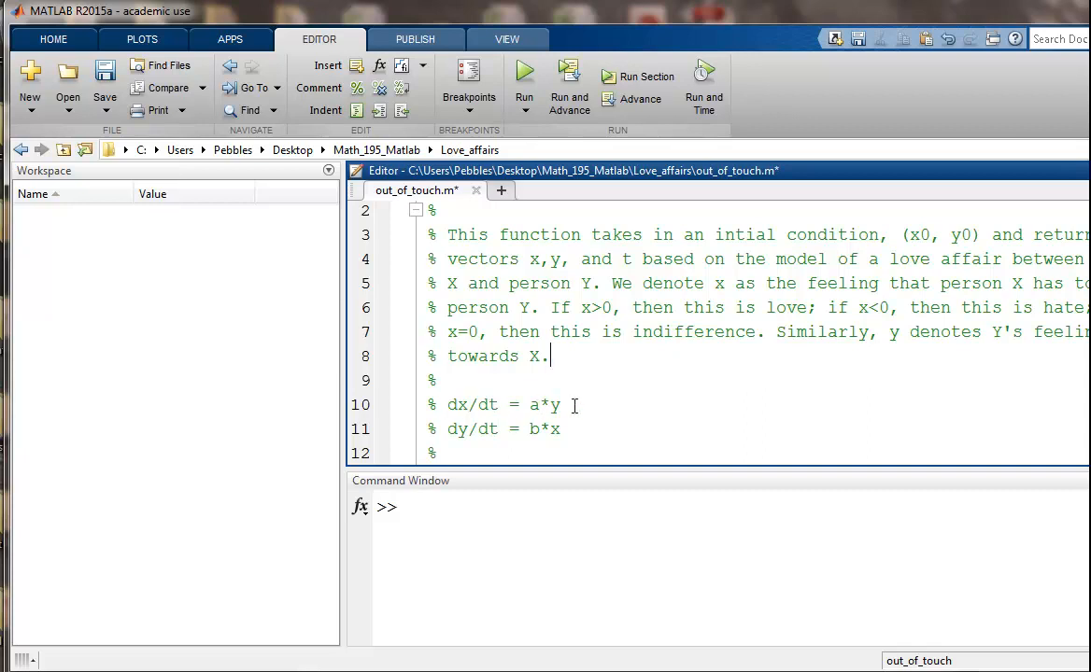
{"action": "mouse_move", "coordinate": [520, 436]}
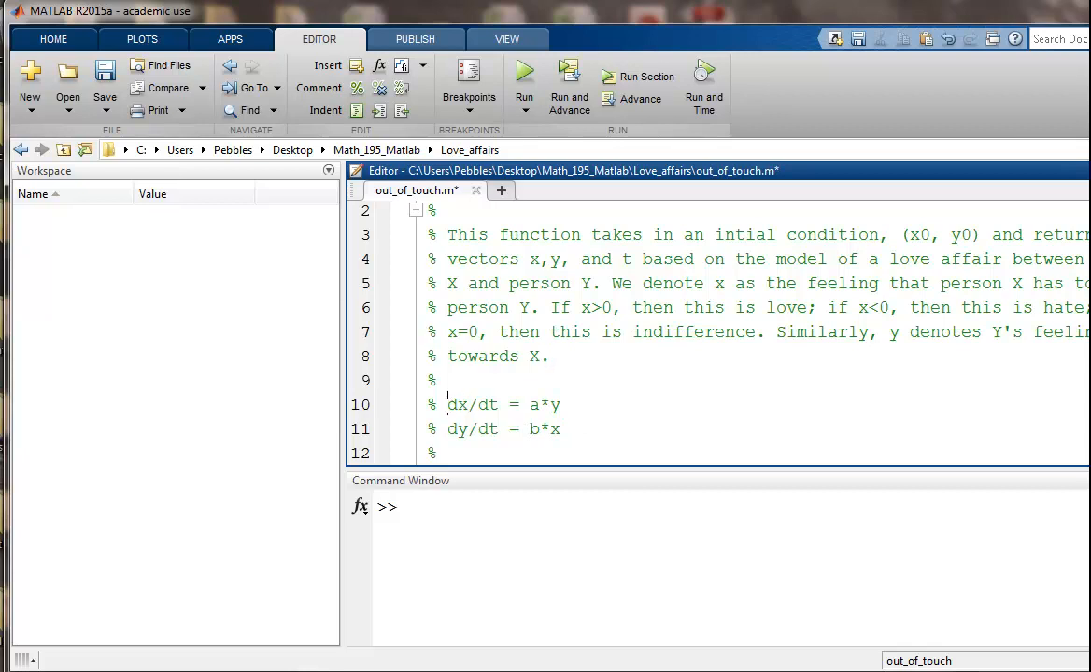
{"action": "double_click", "coordinate": [471, 405]}
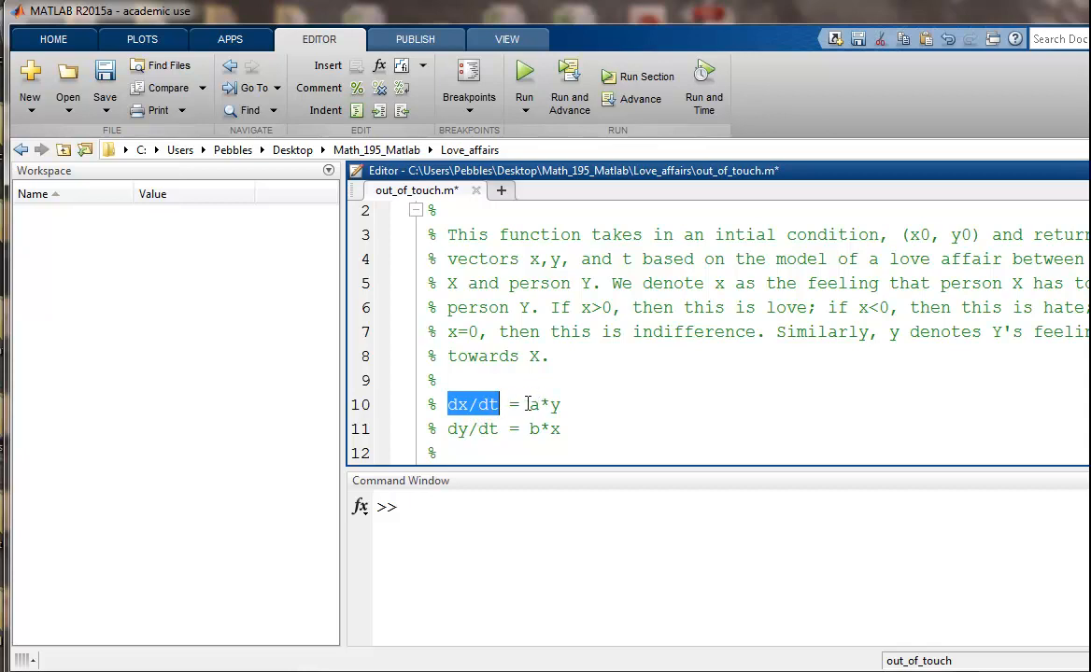
{"action": "double_click", "coordinate": [543, 404]}
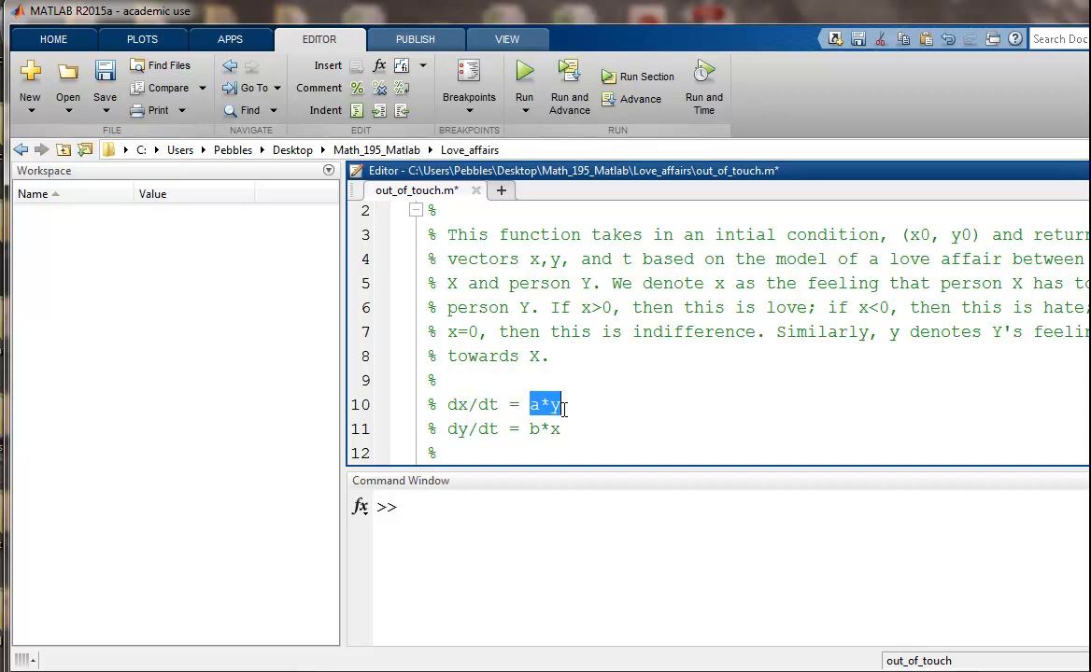
{"action": "mouse_move", "coordinate": [576, 401]}
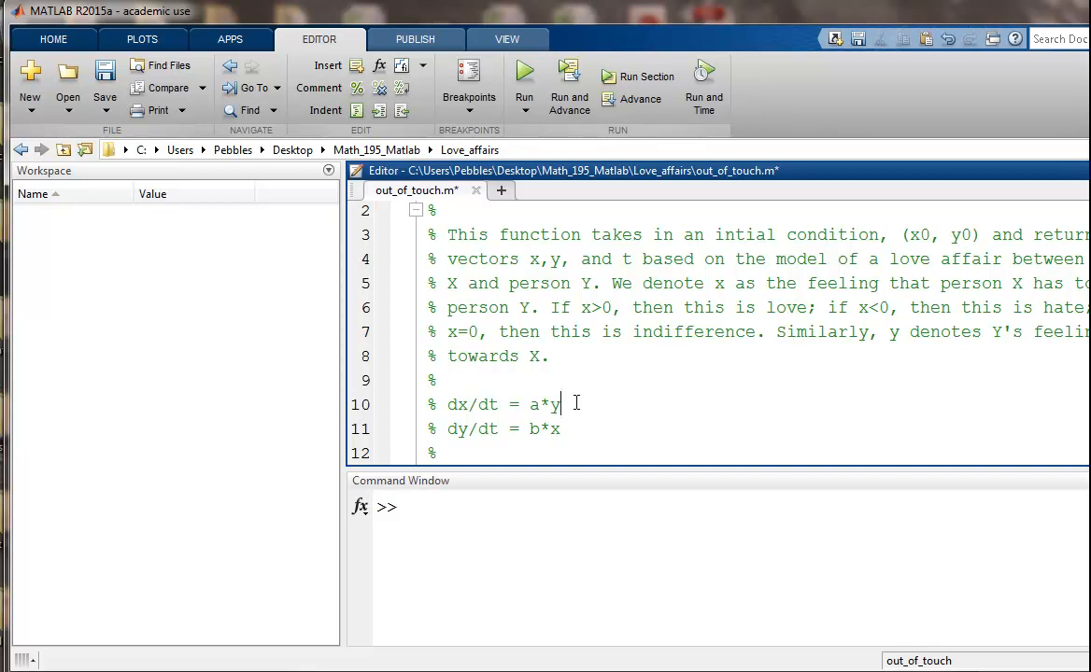
{"action": "double_click", "coordinate": [462, 404]}
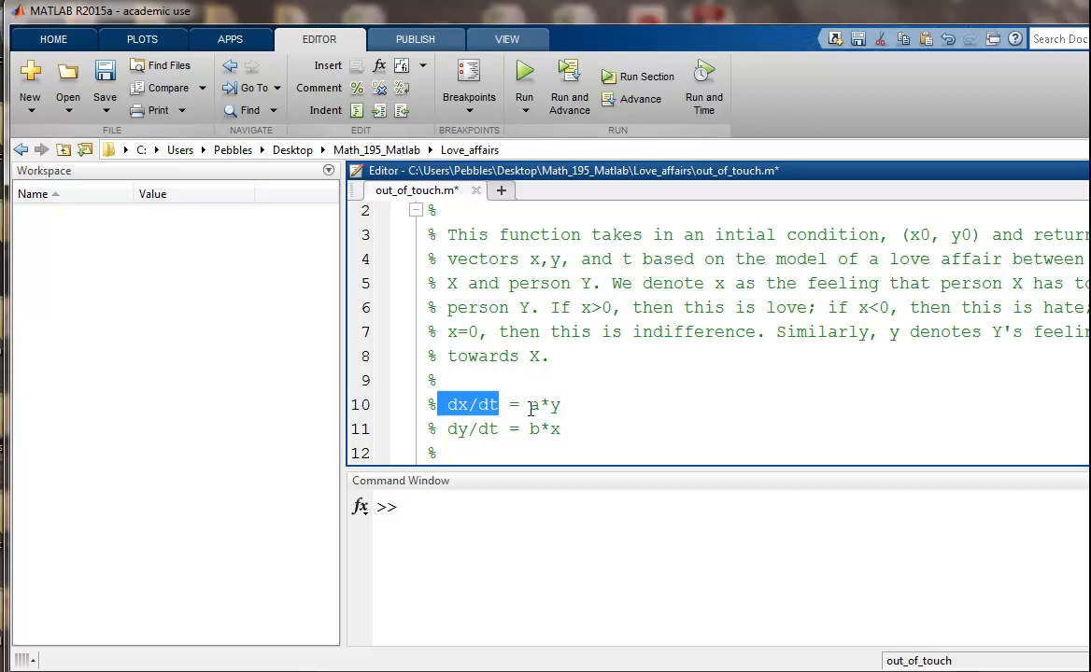
{"action": "type", "text": "a"}
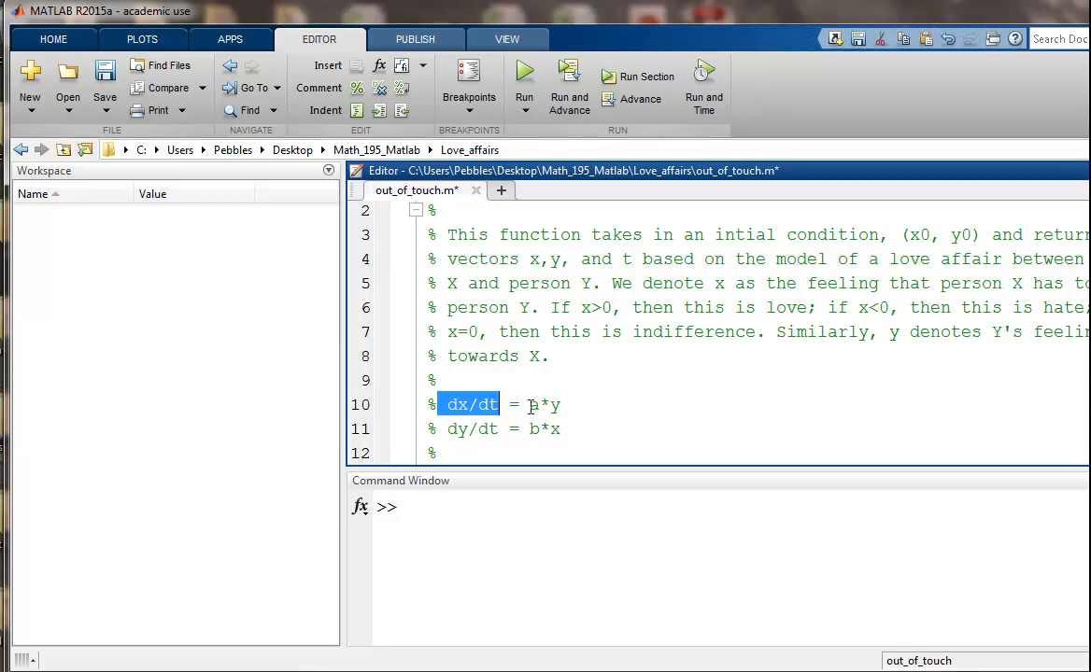
{"action": "type", "text": "1"}
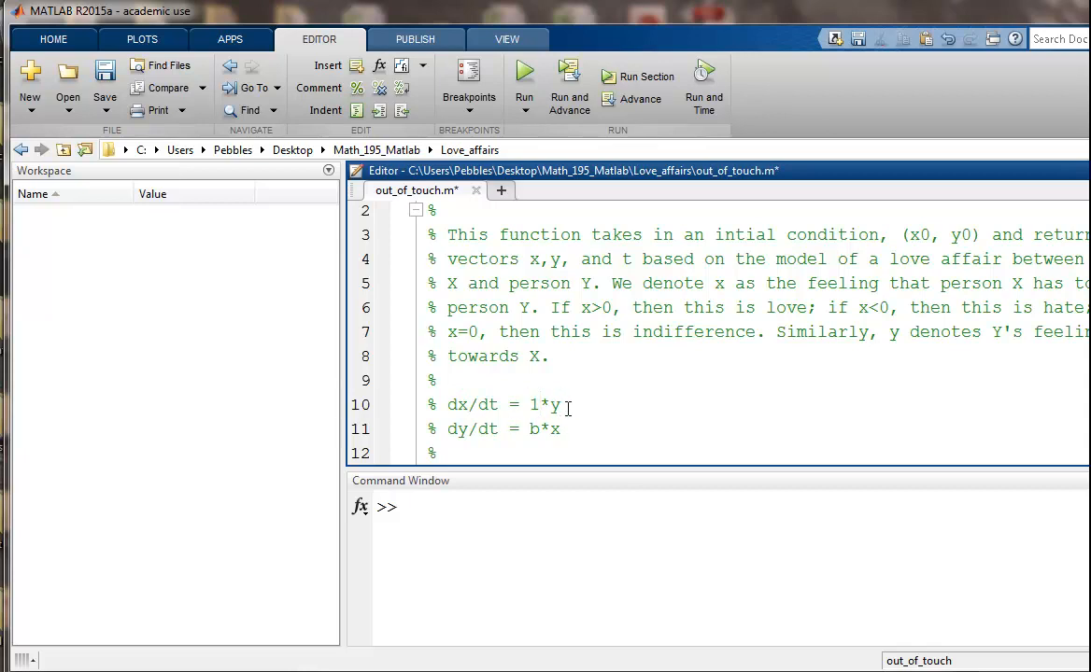
{"action": "mouse_move", "coordinate": [472, 421]}
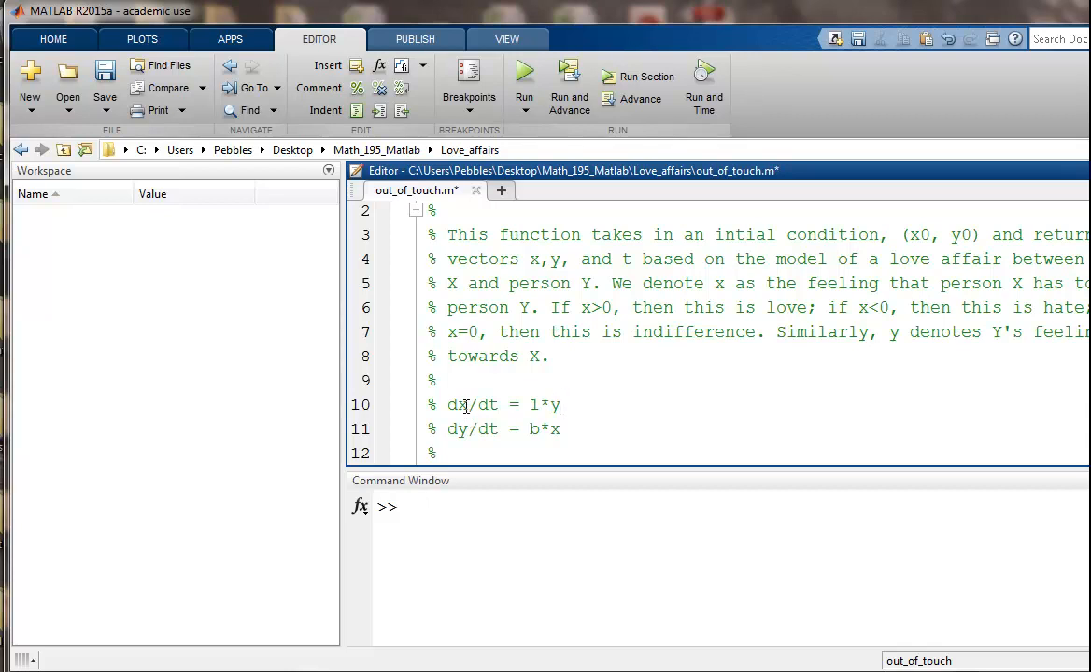
{"action": "left_click", "coordinate": [560, 404]}
{"action": "type", "text": "-"}
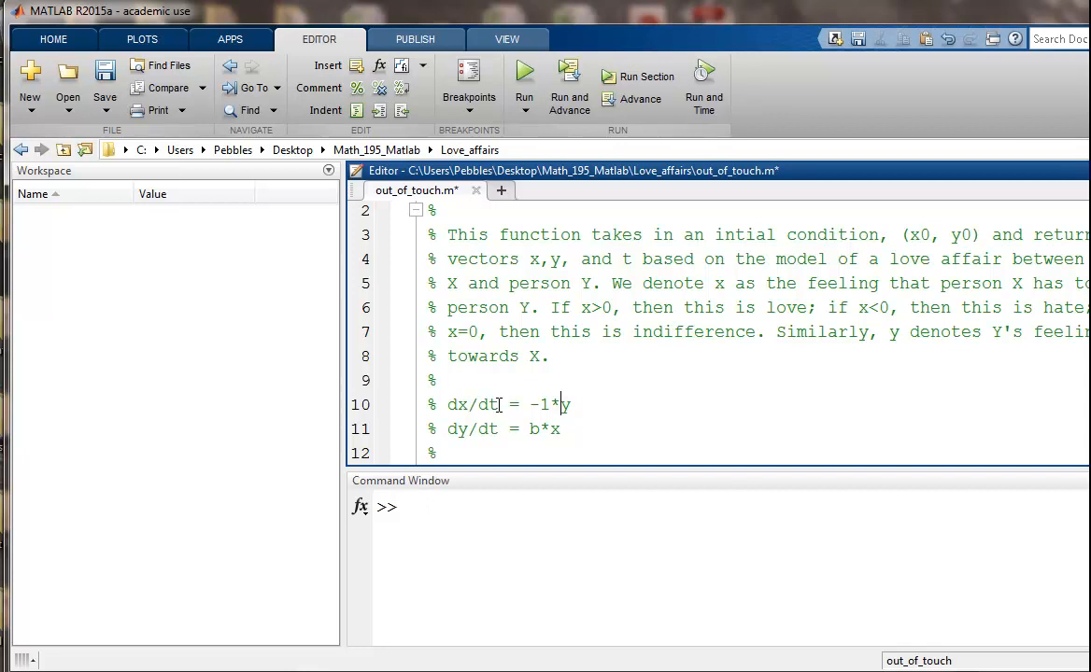
{"action": "double_click", "coordinate": [540, 404]}
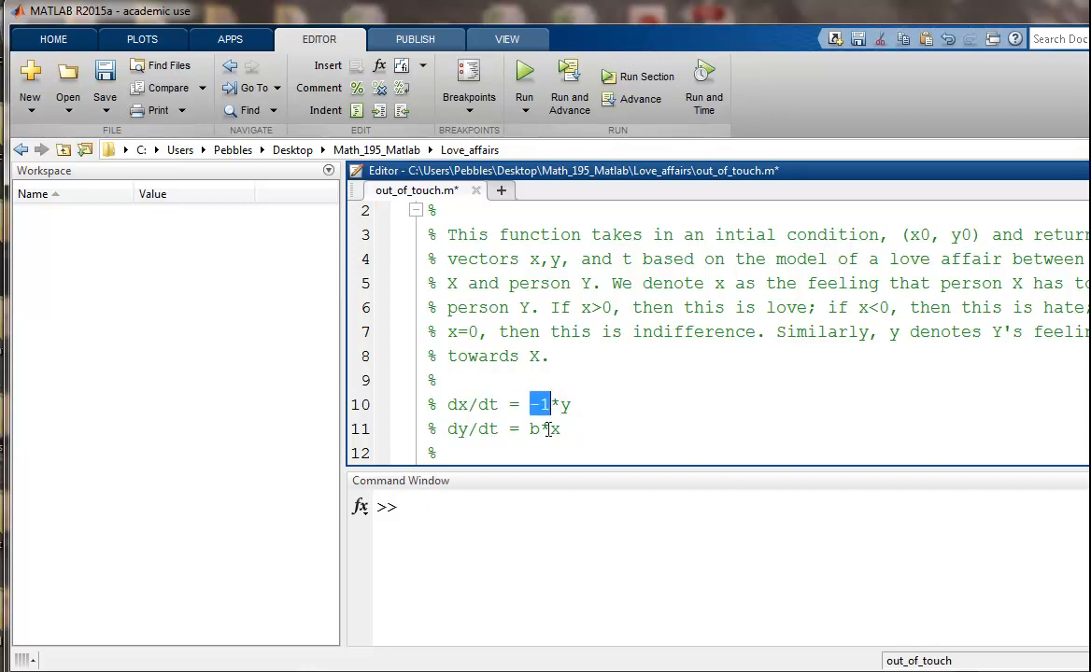
{"action": "type", "text": "a"}
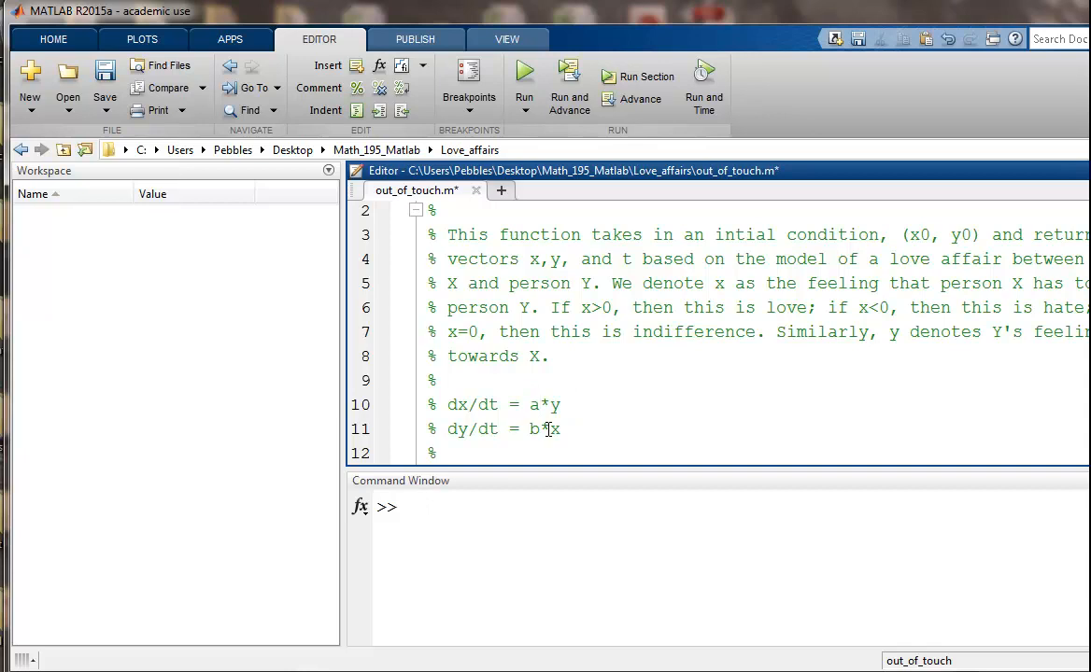
{"action": "mouse_move", "coordinate": [463, 429]}
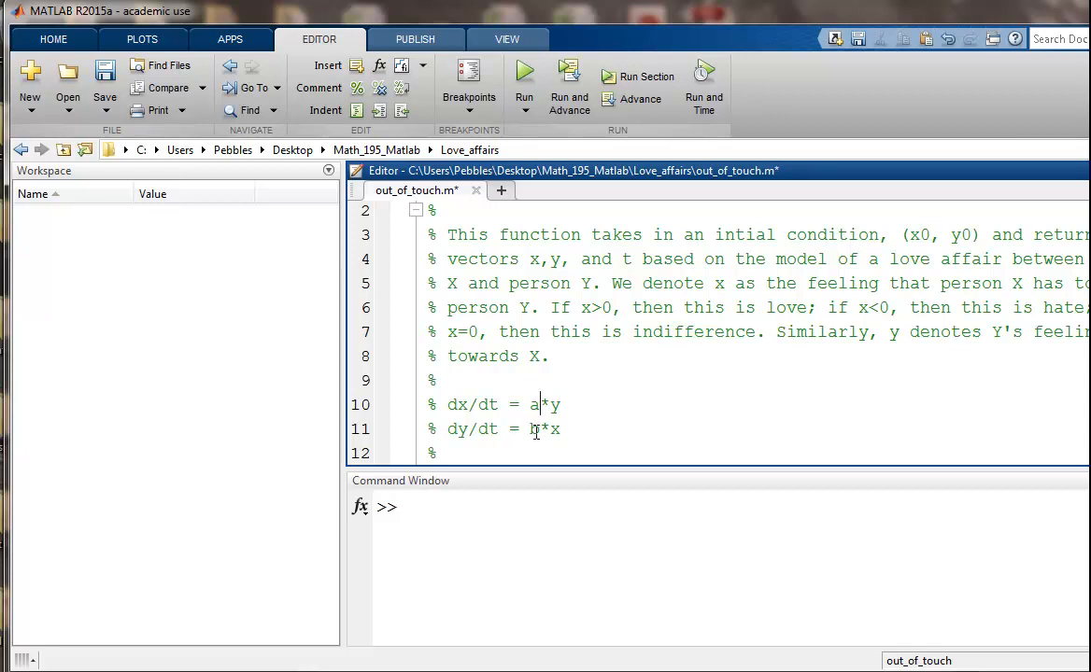
{"action": "double_click", "coordinate": [533, 428]}
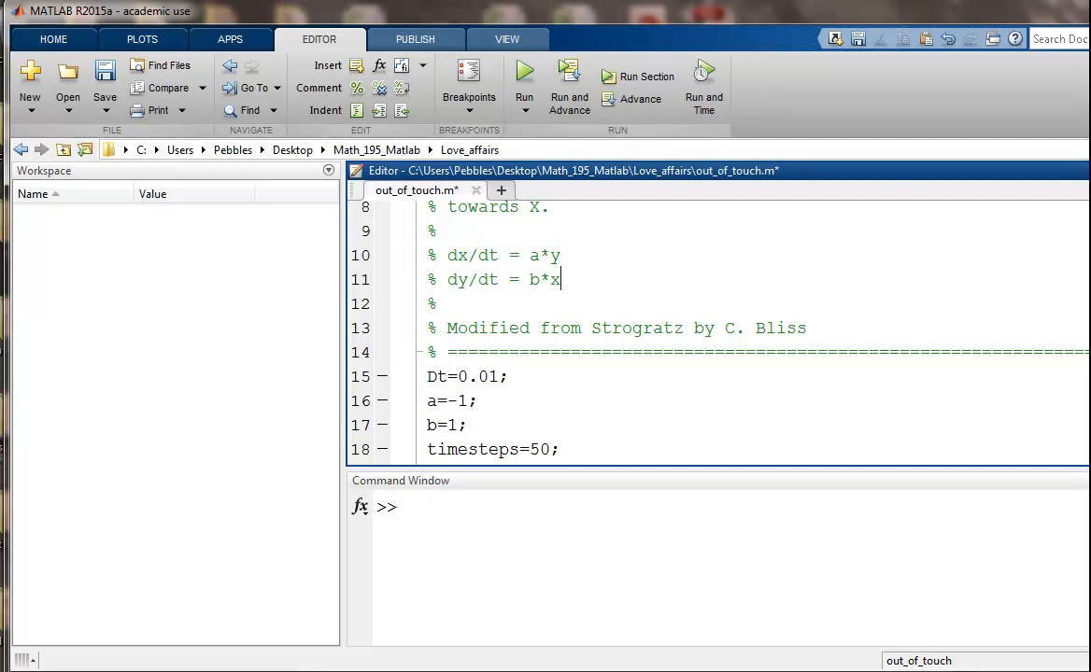
Step: Scroll the Editor to lines 15–28, showing a=-1, b=1 and the Euler update loop
{"action": "scroll", "scroll_direction": "down", "scroll_amount": 3}
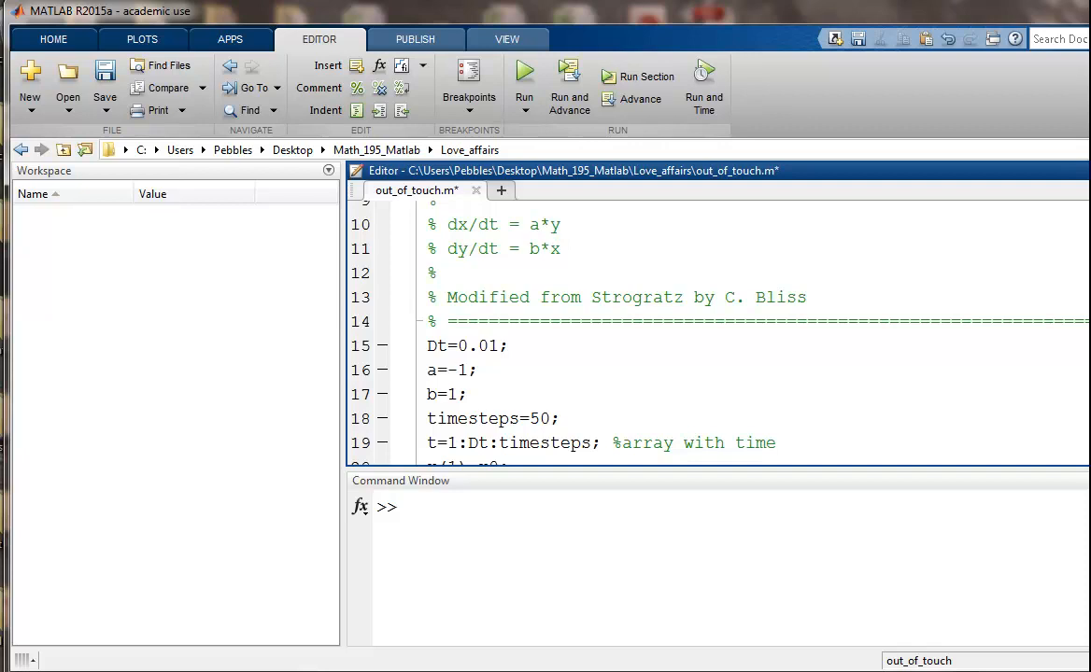
{"action": "scroll", "scroll_direction": "down", "scroll_amount": 3}
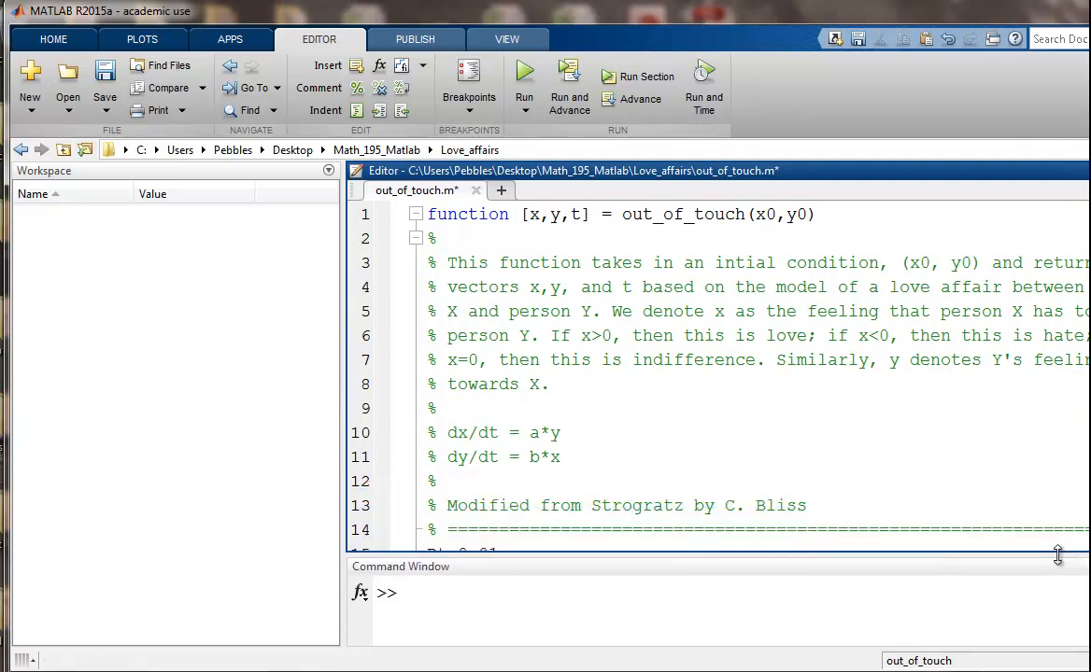
{"action": "scroll", "scroll_direction": "down", "scroll_amount": 3}
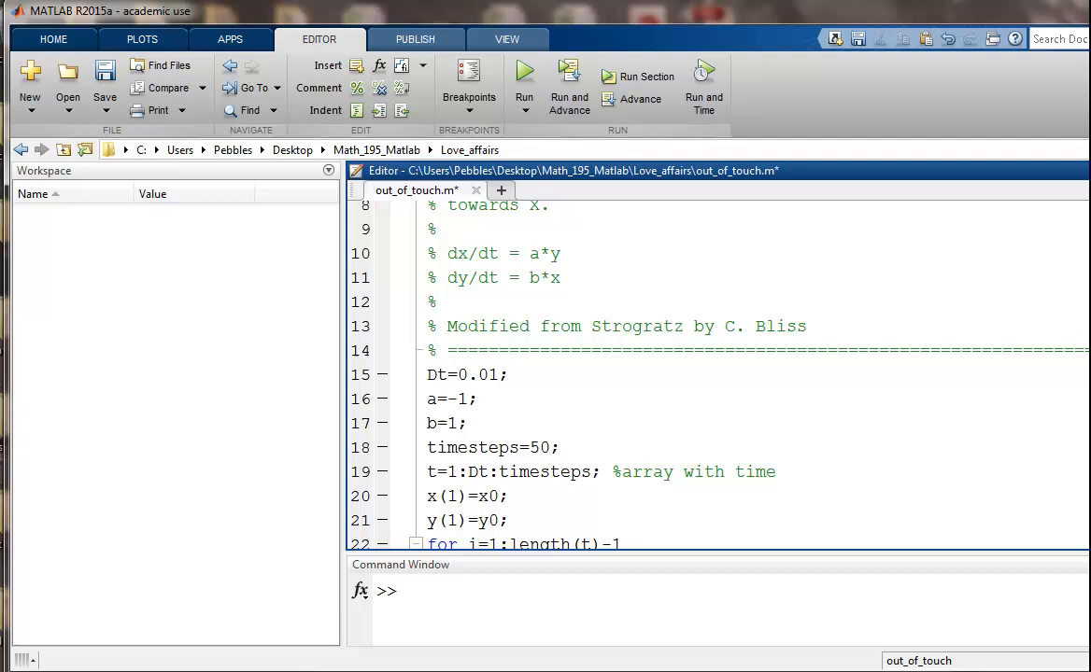
{"action": "scroll", "scroll_direction": "down", "scroll_amount": 3}
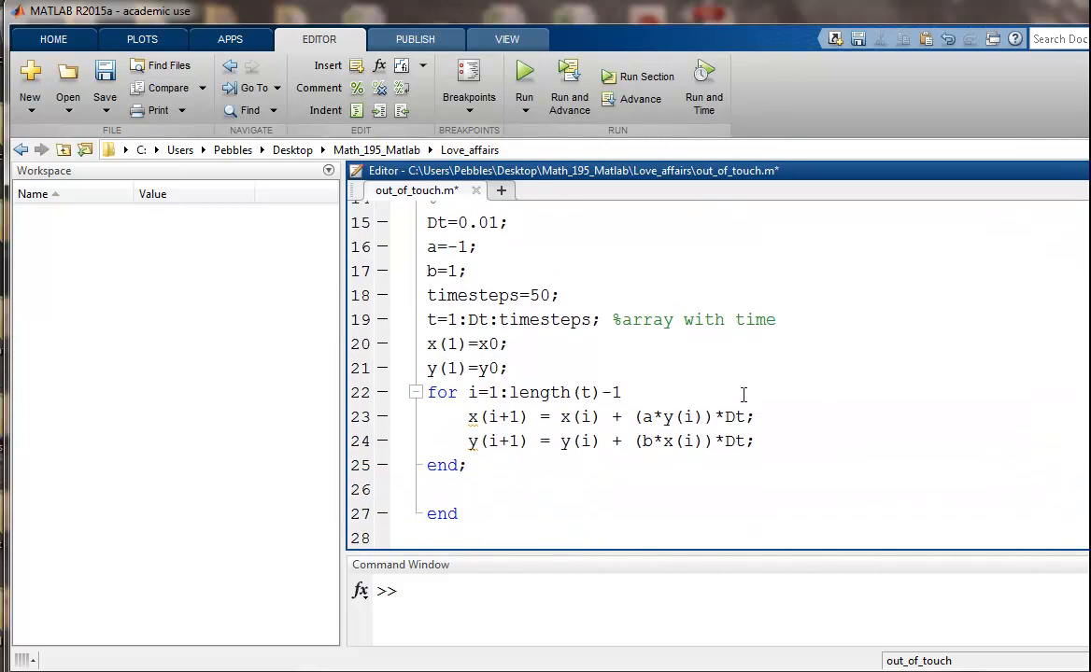
{"action": "left_click", "coordinate": [439, 465]}
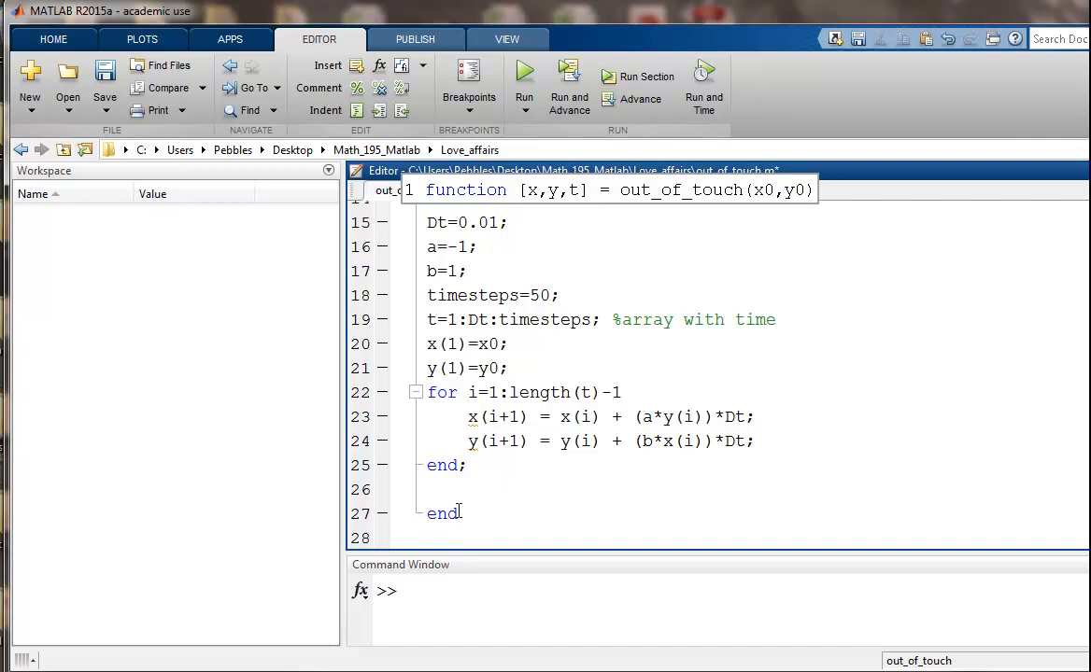
{"action": "mouse_move", "coordinate": [590, 502]}
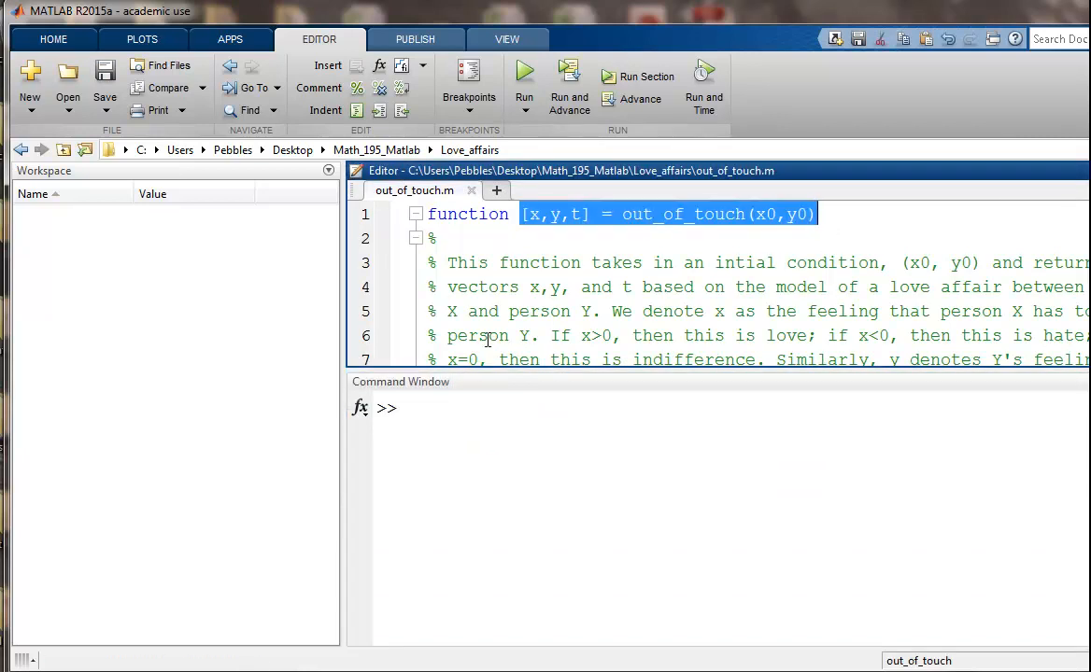
Step: Compute x, y and t by running [x,y,t] = out_of_touch(x0,y0) with x0=1
{"action": "type", "text": "[x,y,t] = out_of_touch(x0,y0)"}
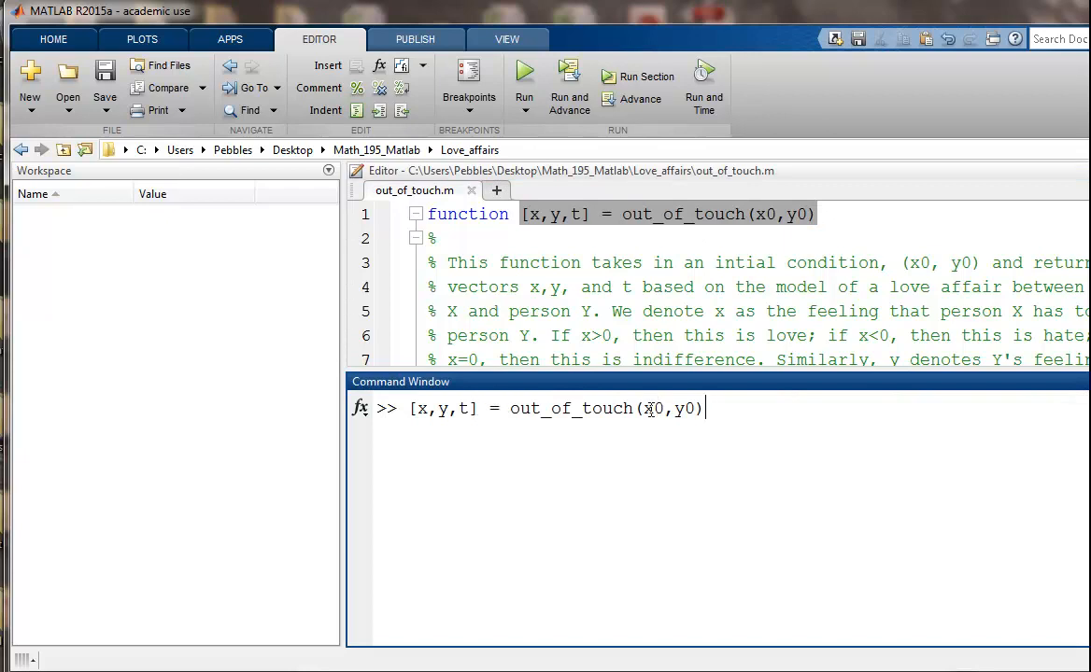
{"action": "type", "text": "1"}
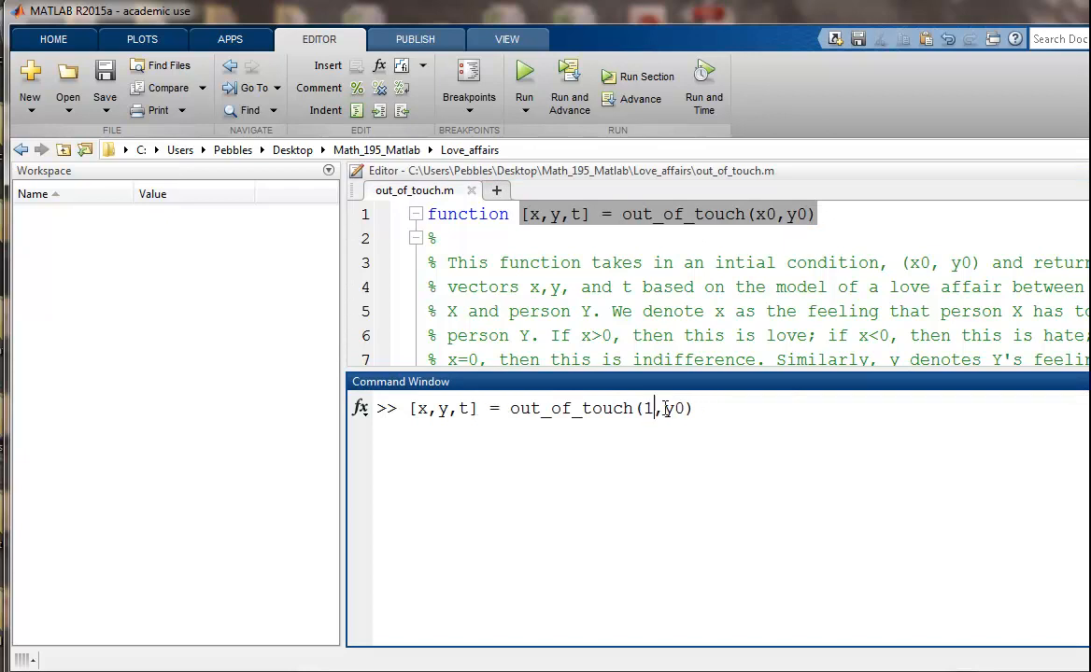
{"action": "type", "text": "2"}
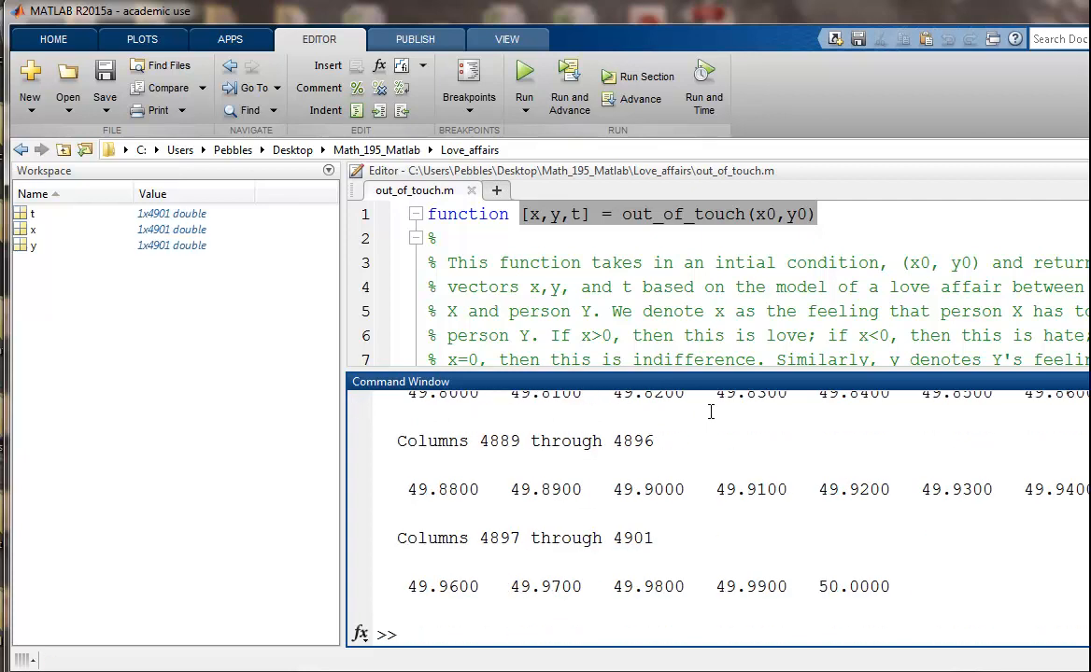
{"action": "mouse_move", "coordinate": [1046, 553]}
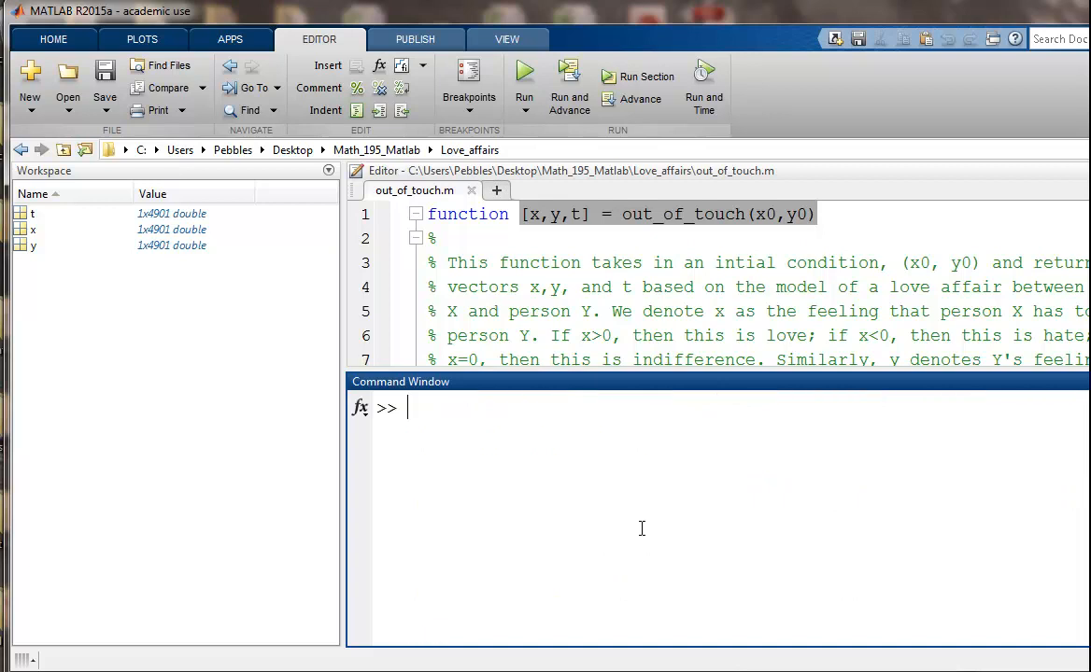
{"action": "mouse_move", "coordinate": [44, 219]}
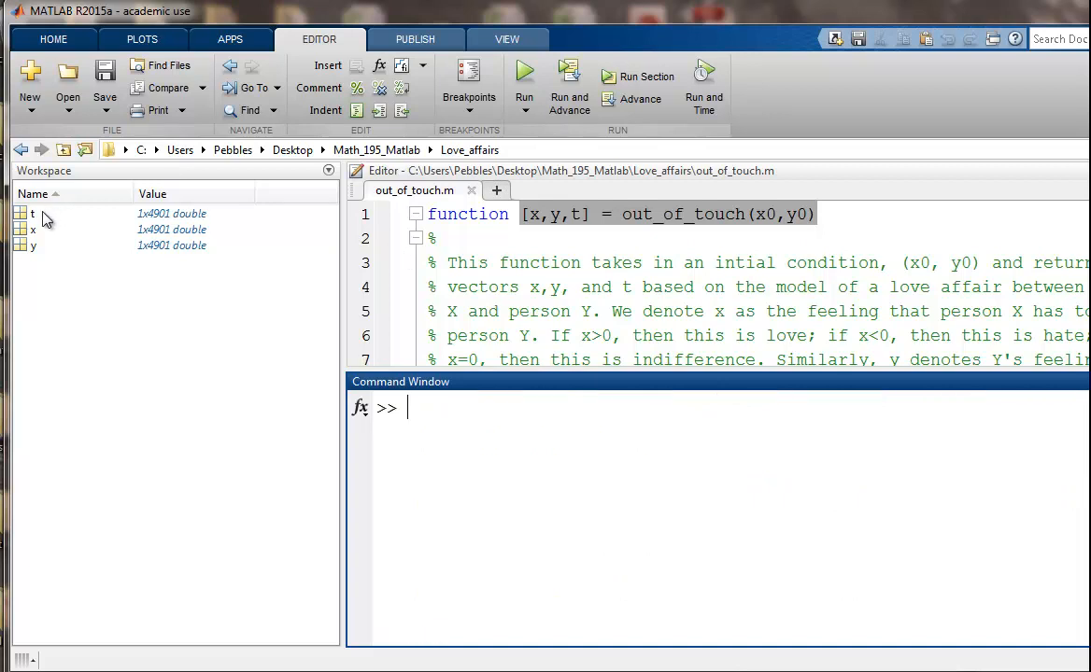
{"action": "mouse_move", "coordinate": [48, 245]}
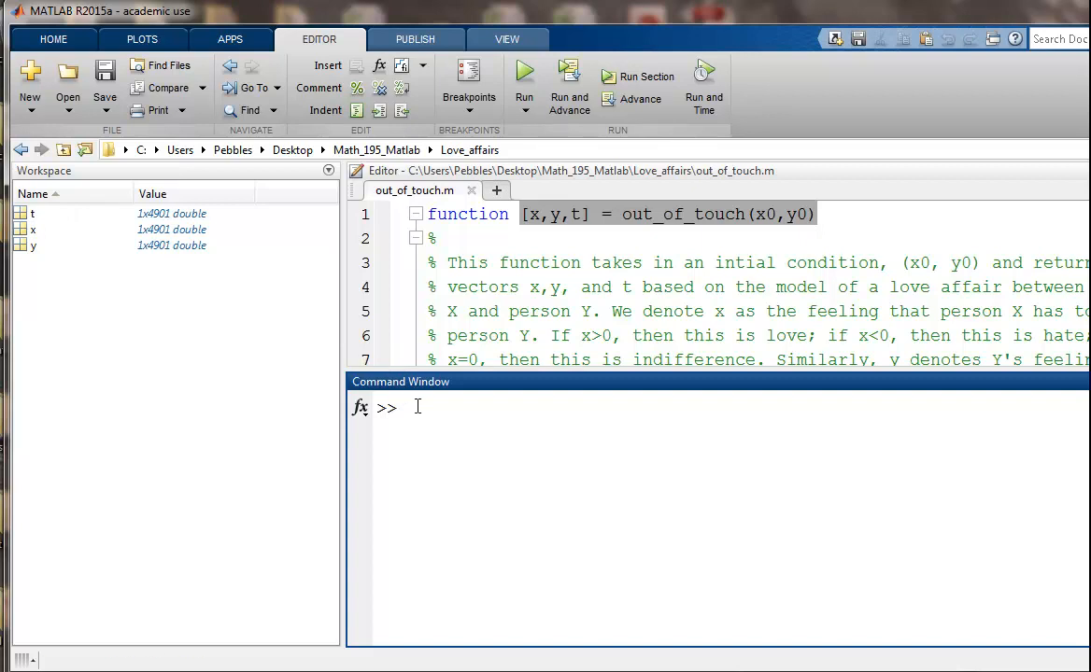
Step: Plot y against x with plot(x,y) to show the spiral phase portrait in Figure 1
{"action": "type", "text": "plot)"}
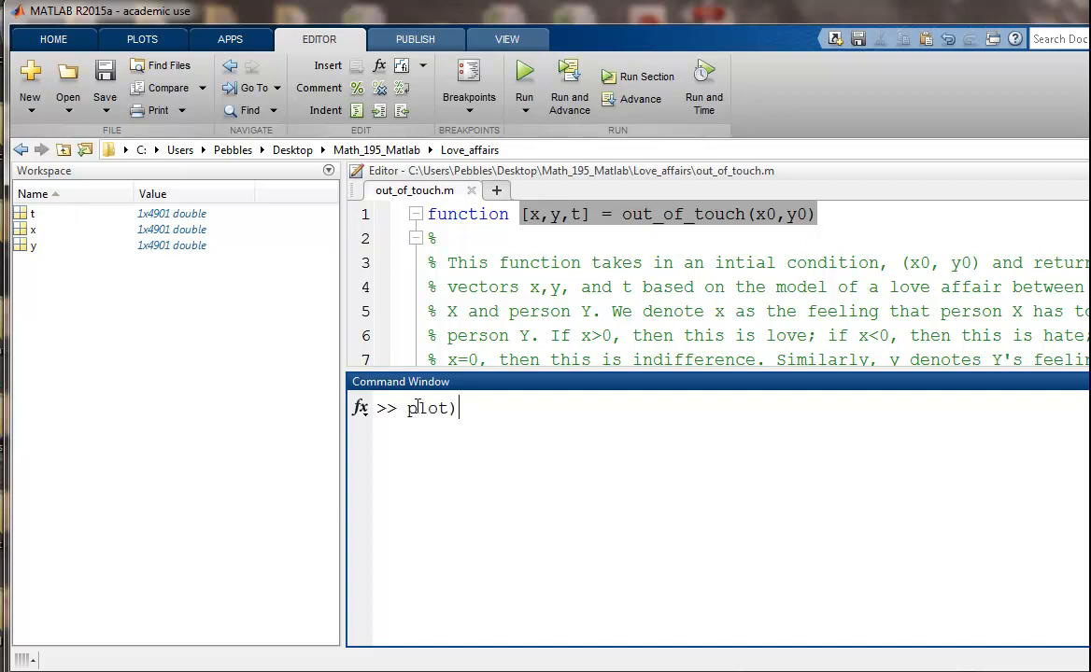
{"action": "type", "text": "(x,y"}
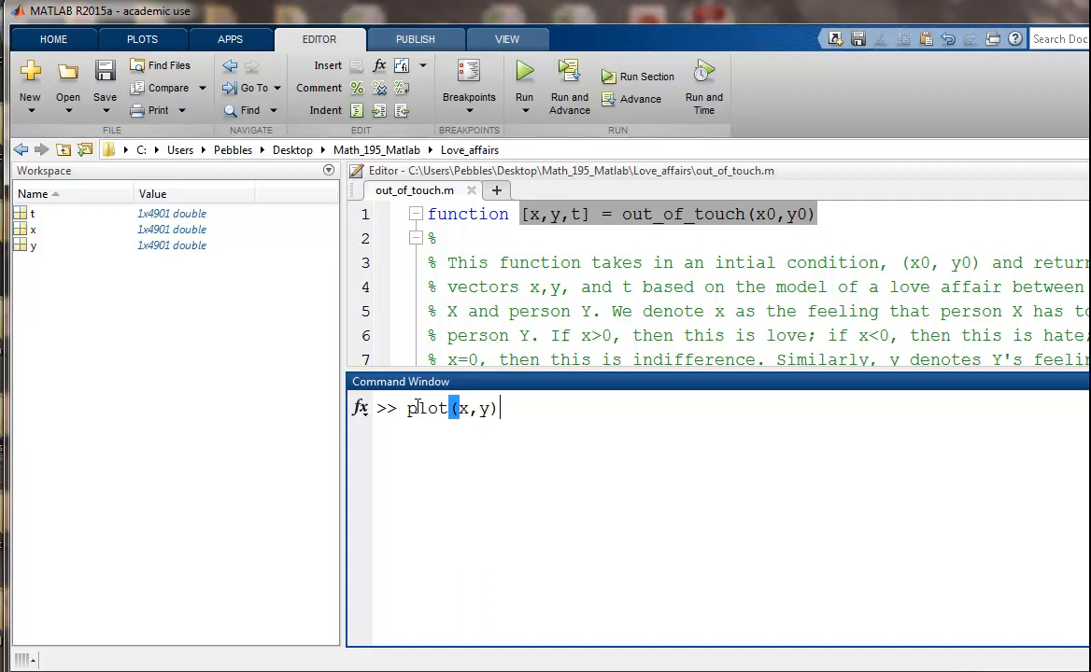
{"action": "key", "text": "enter"}
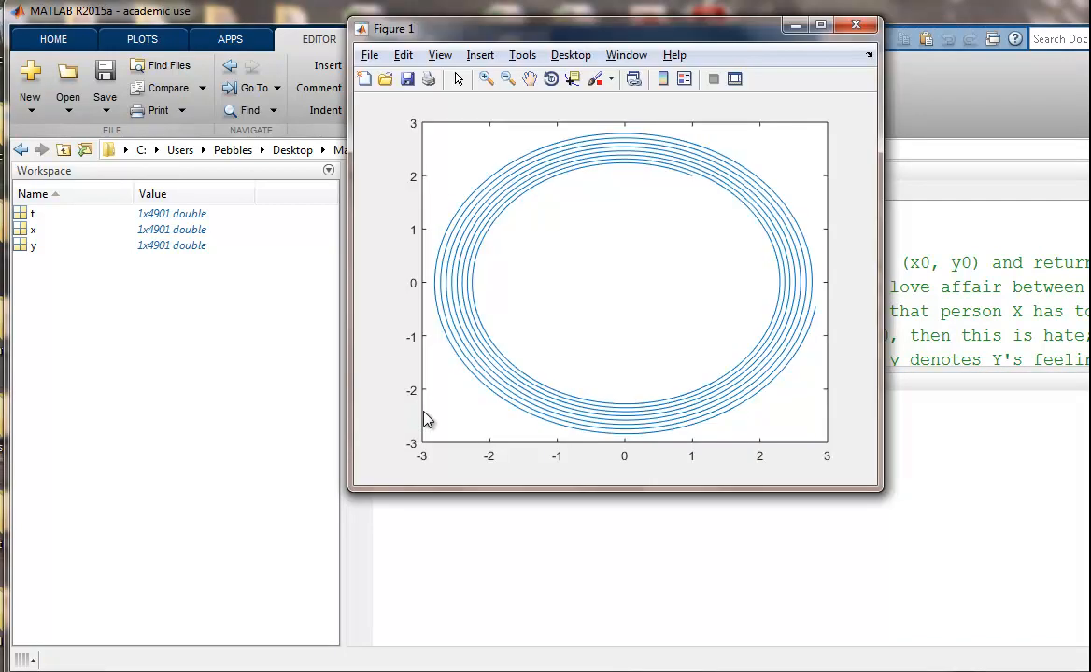
{"action": "mouse_move", "coordinate": [509, 302]}
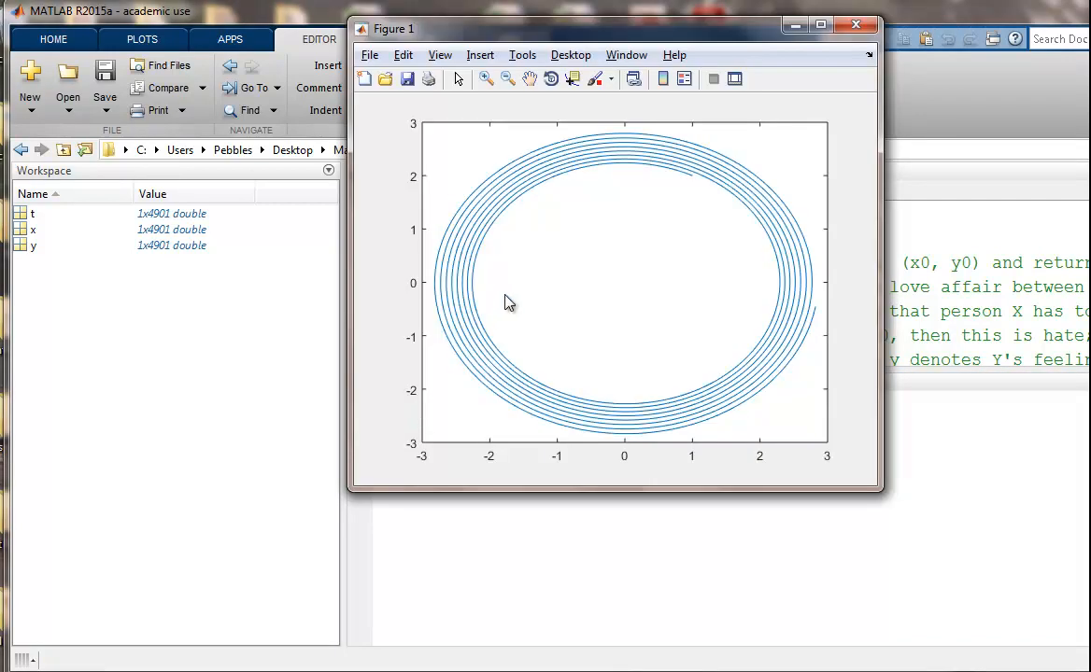
{"action": "mouse_move", "coordinate": [448, 178]}
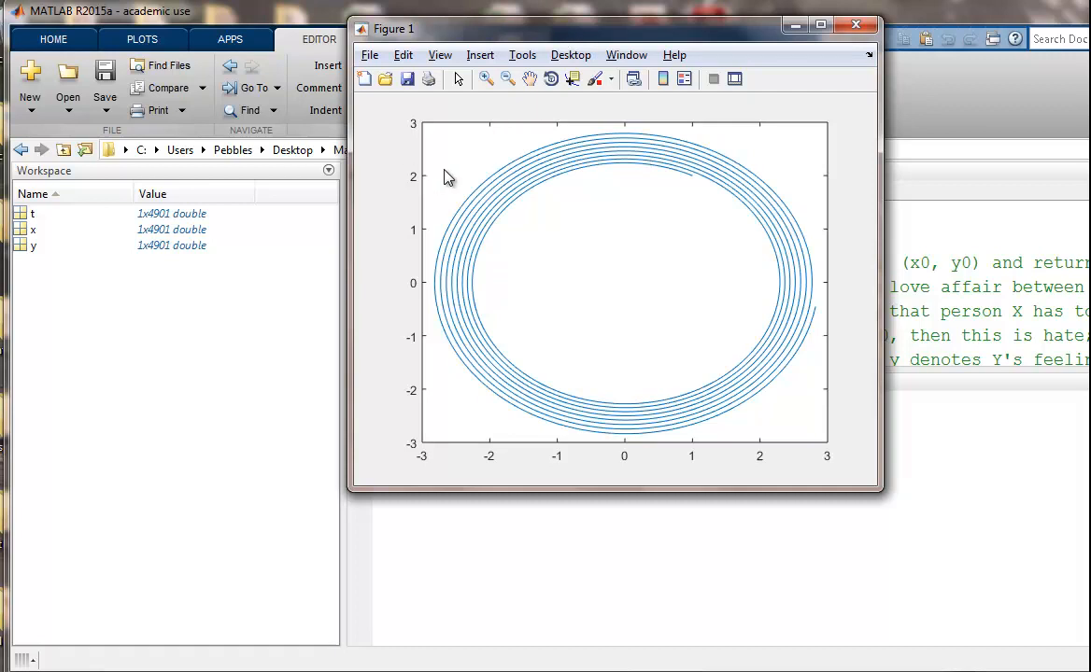
{"action": "mouse_move", "coordinate": [659, 179]}
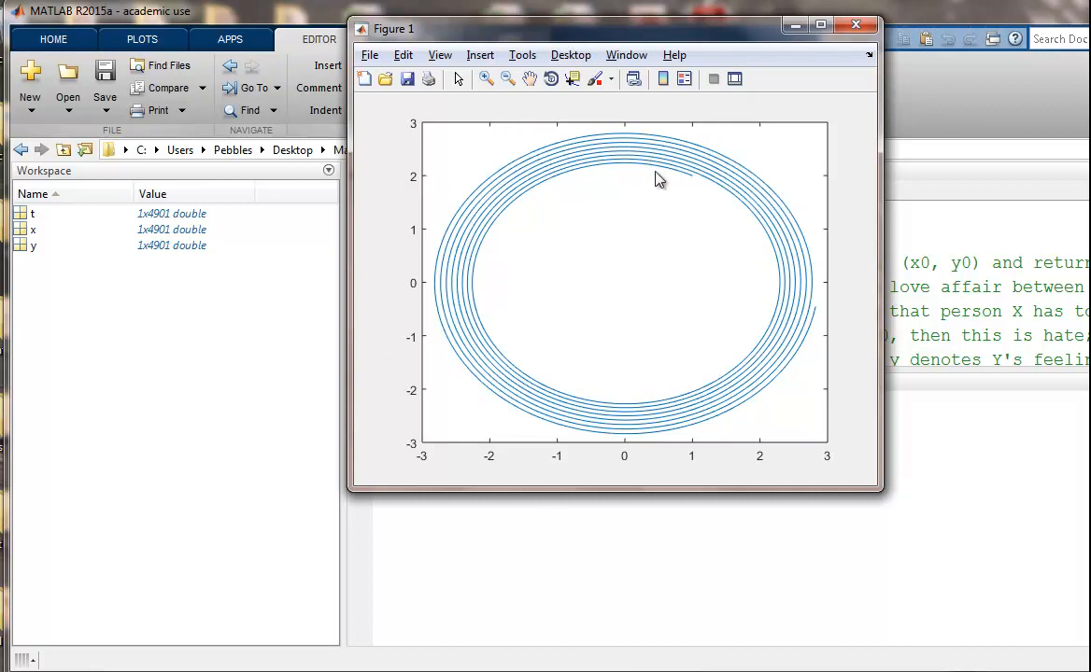
{"action": "mouse_move", "coordinate": [695, 188]}
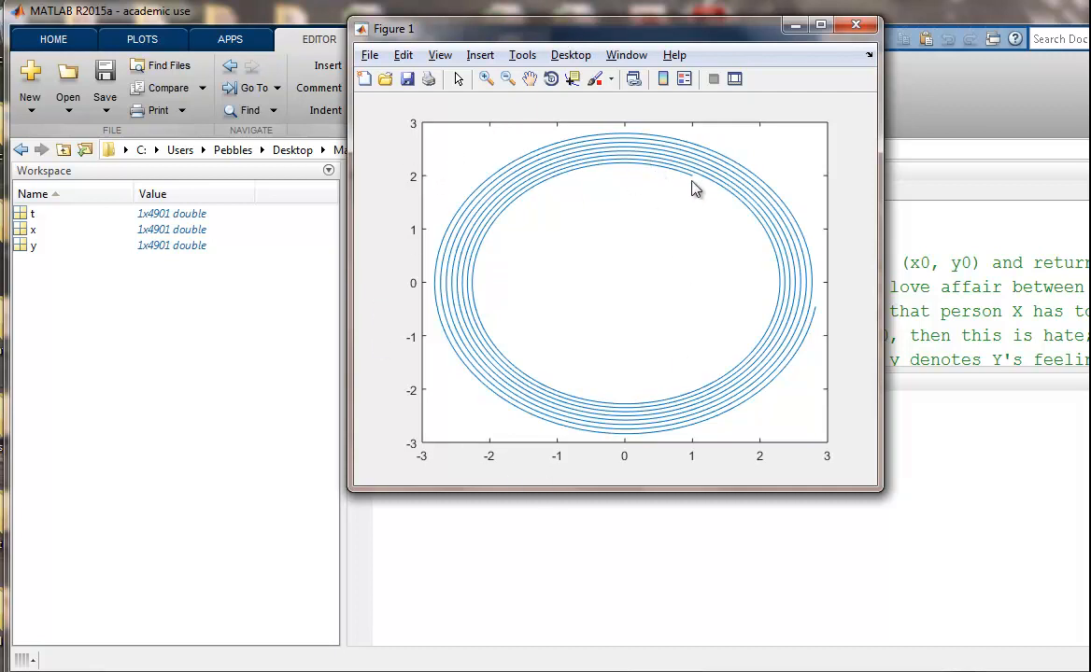
{"action": "mouse_move", "coordinate": [701, 183]}
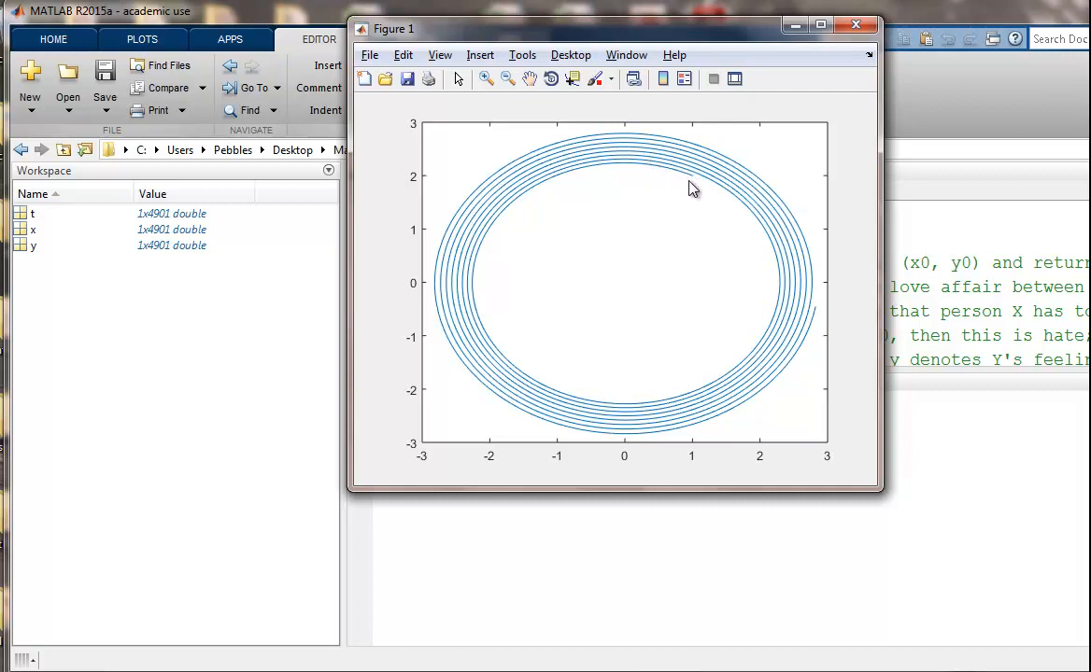
{"action": "mouse_move", "coordinate": [661, 174]}
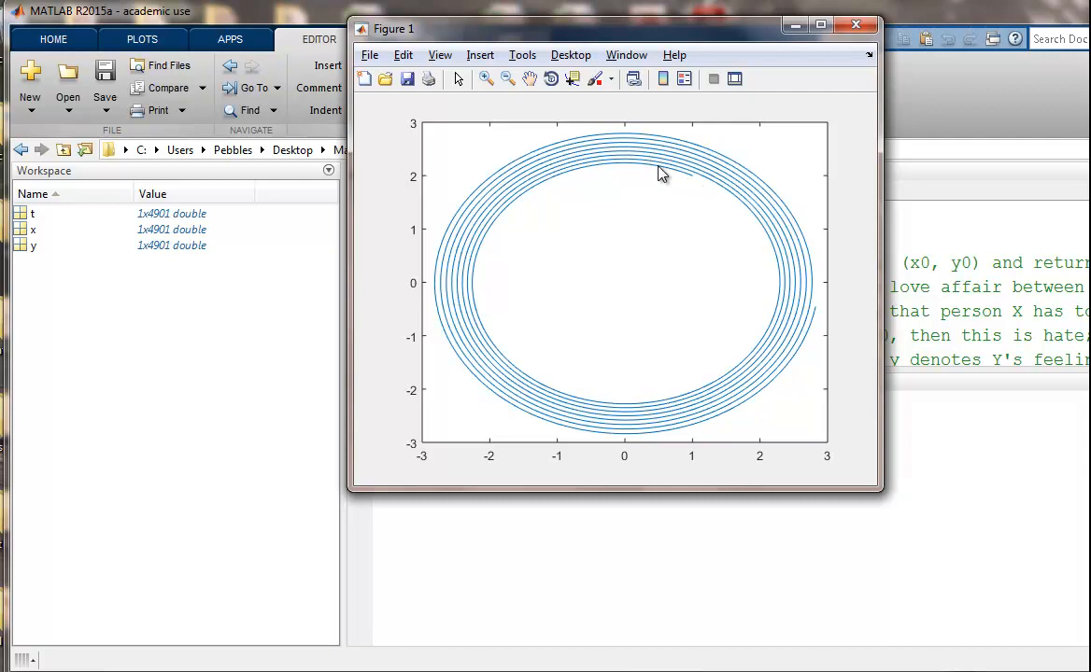
{"action": "mouse_move", "coordinate": [619, 173]}
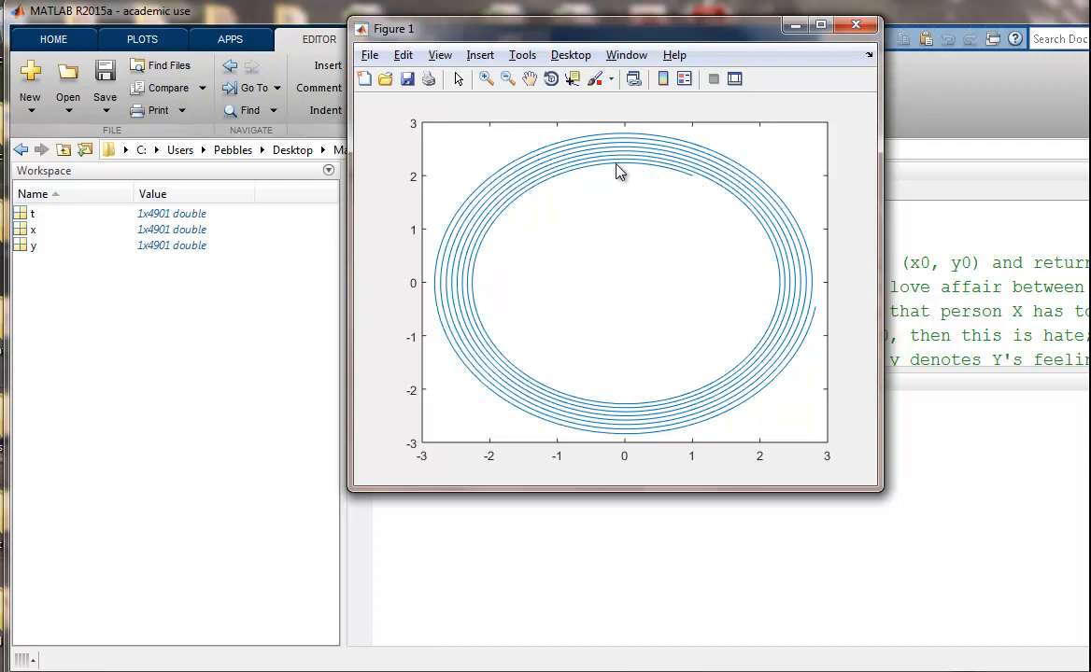
{"action": "mouse_move", "coordinate": [581, 175]}
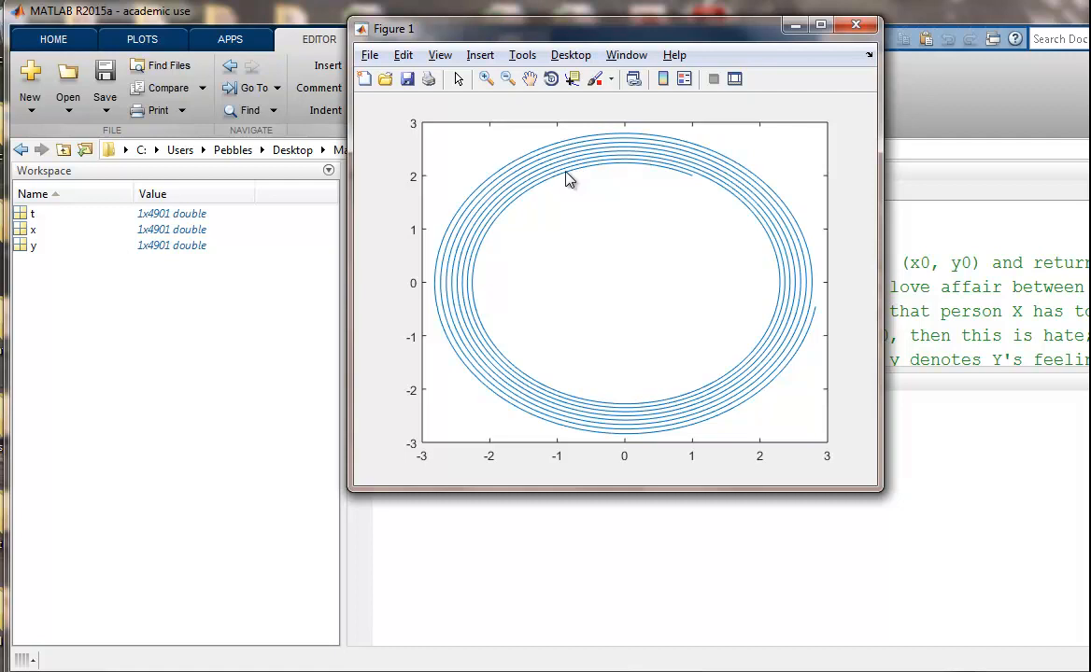
{"action": "mouse_move", "coordinate": [502, 210]}
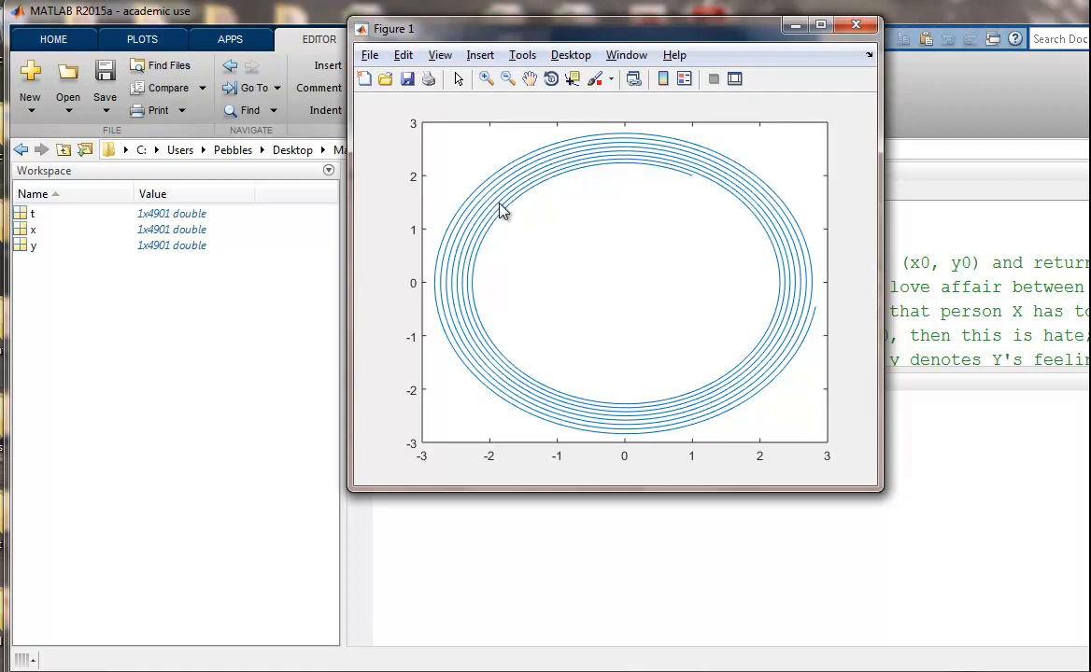
{"action": "mouse_move", "coordinate": [476, 281]}
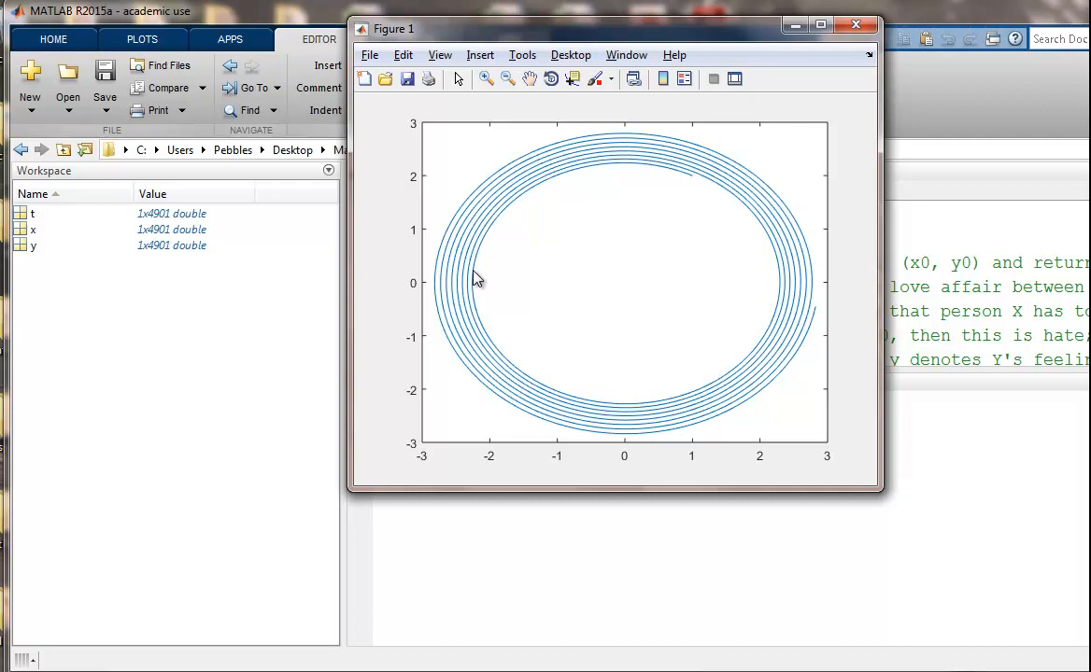
{"action": "mouse_move", "coordinate": [483, 328]}
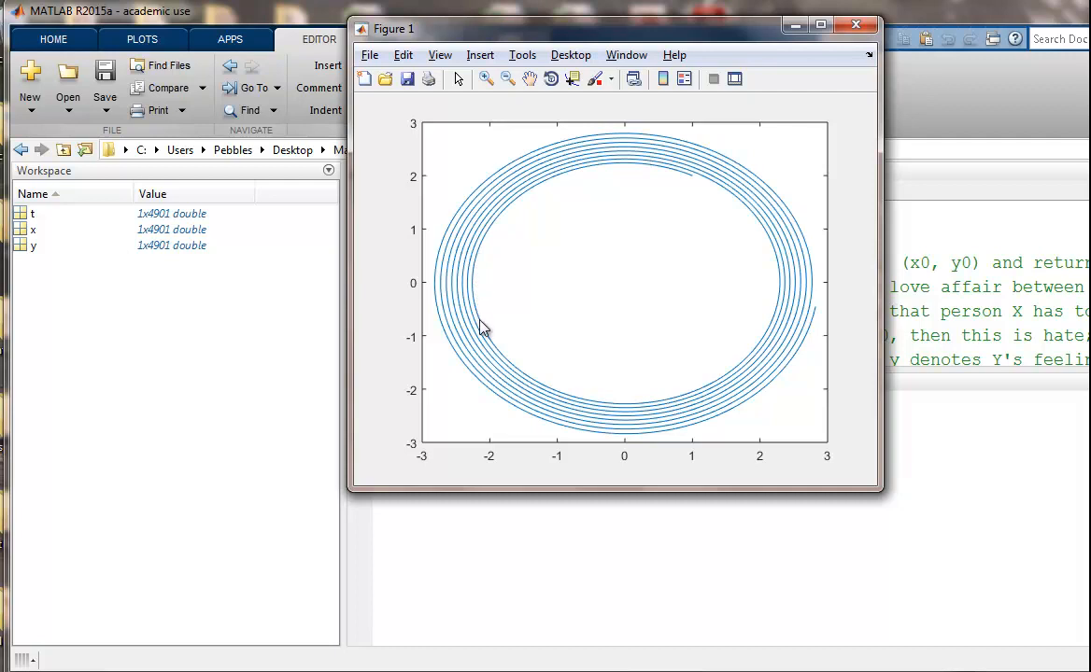
{"action": "mouse_move", "coordinate": [518, 378]}
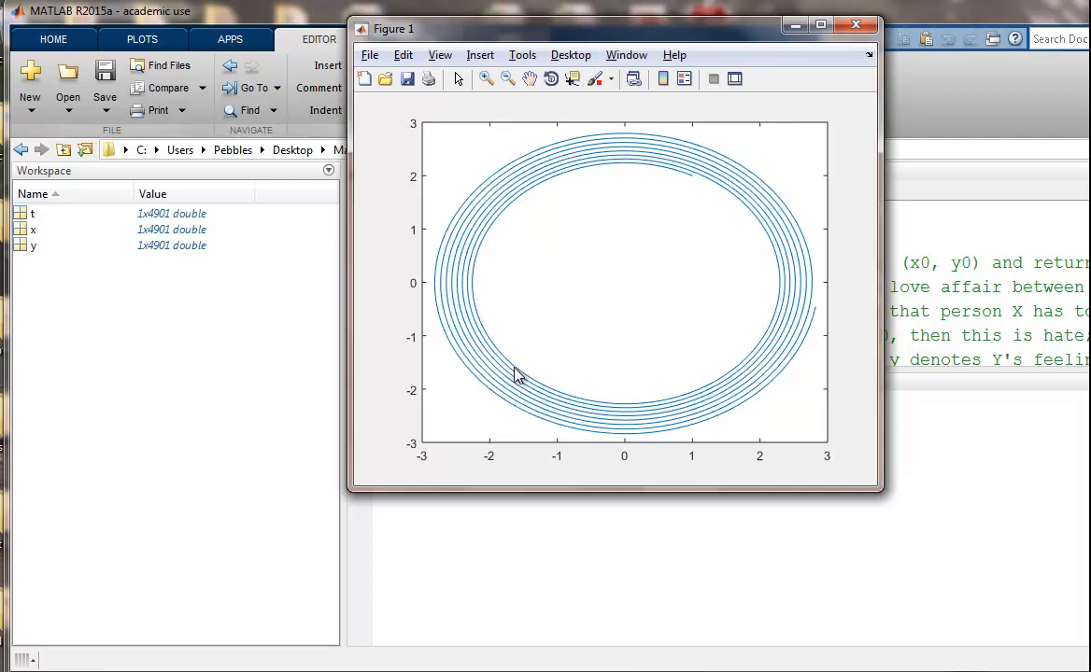
{"action": "mouse_move", "coordinate": [577, 401]}
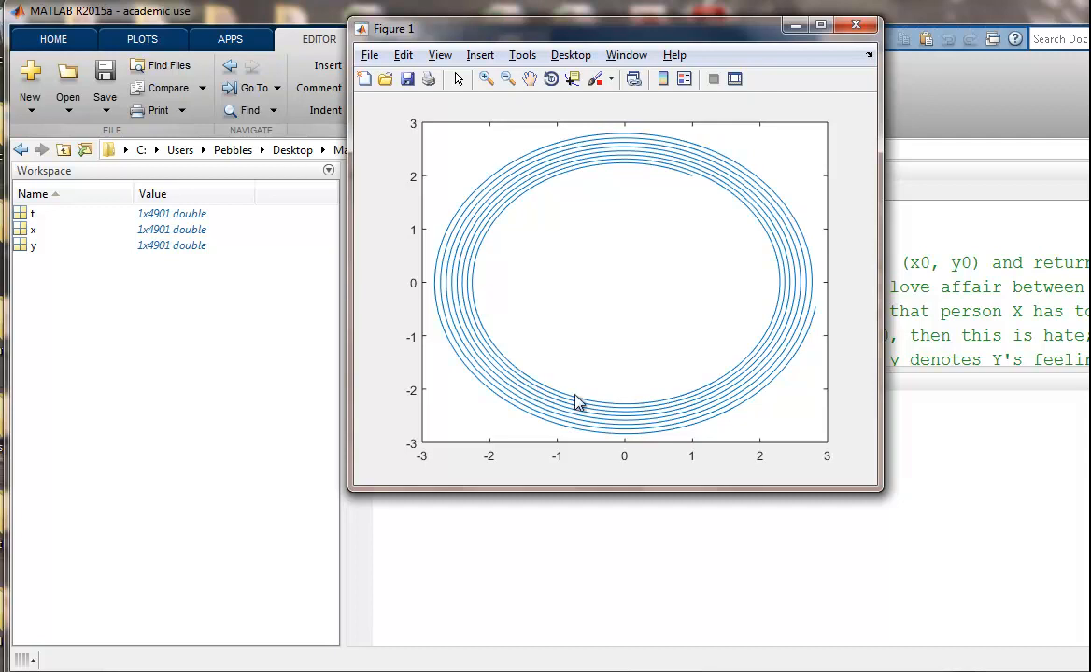
{"action": "mouse_move", "coordinate": [626, 414]}
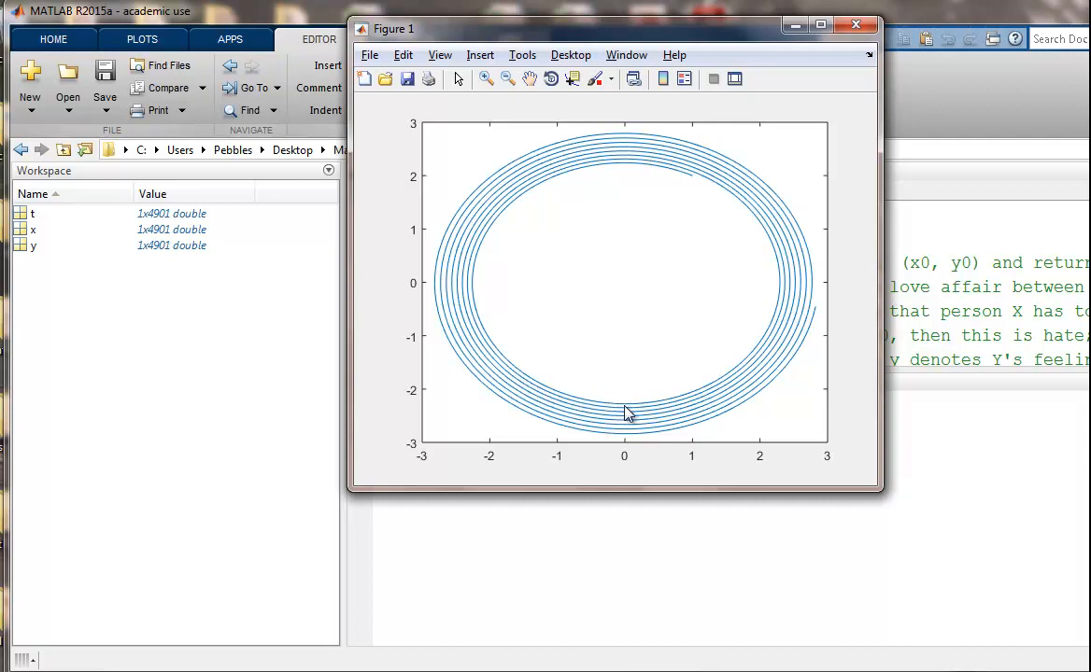
{"action": "mouse_move", "coordinate": [733, 383]}
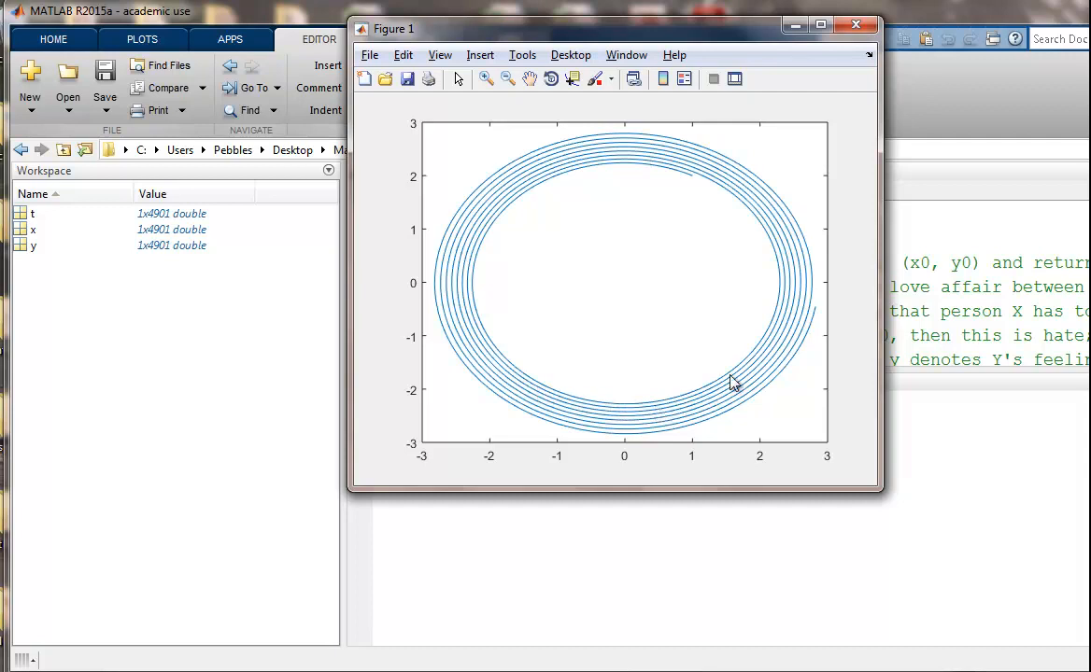
{"action": "mouse_move", "coordinate": [794, 285]}
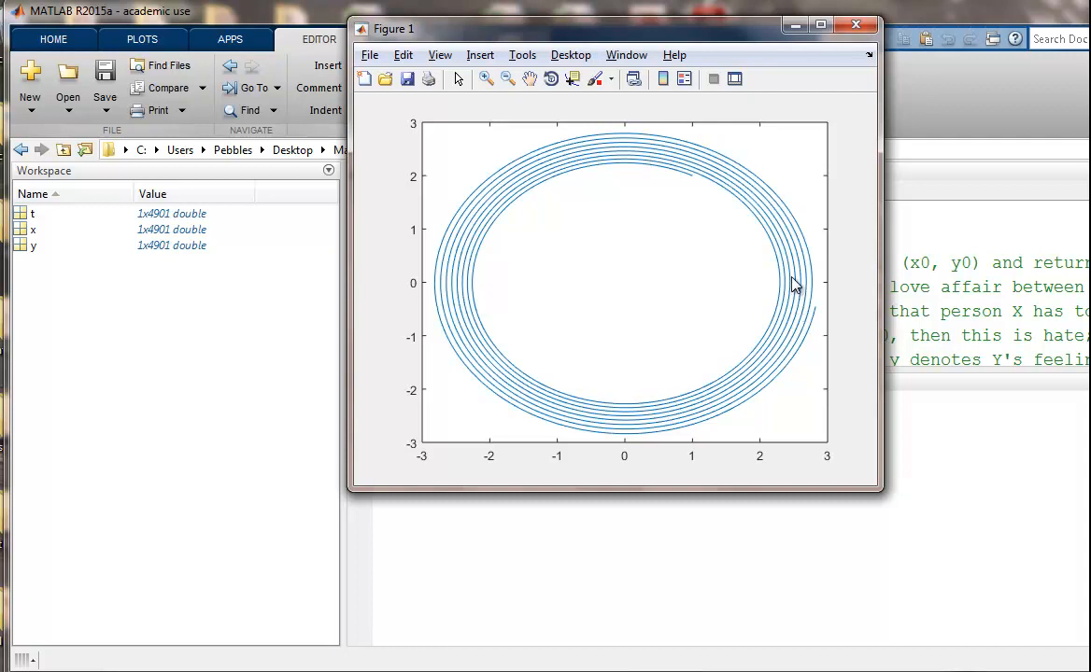
{"action": "mouse_move", "coordinate": [654, 145]}
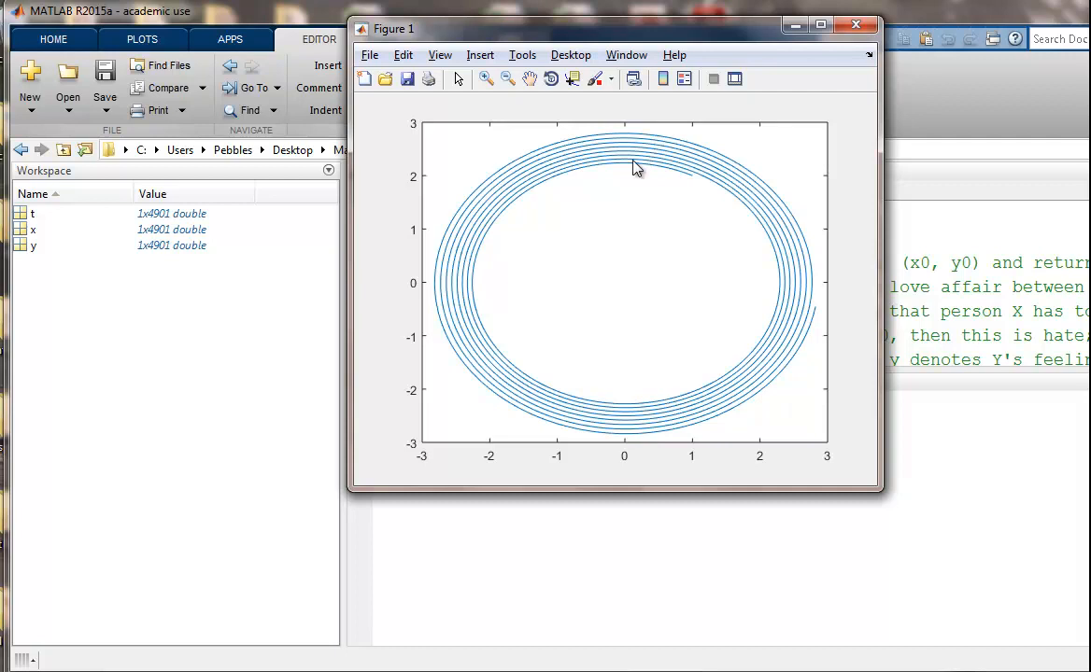
{"action": "mouse_move", "coordinate": [719, 163]}
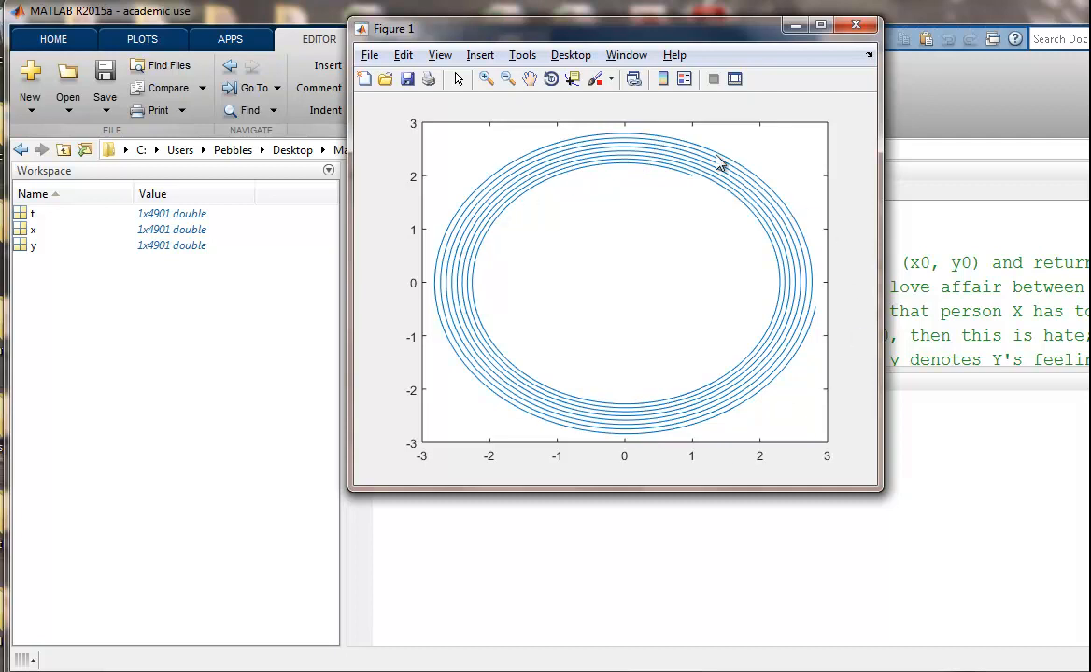
{"action": "mouse_move", "coordinate": [813, 336]}
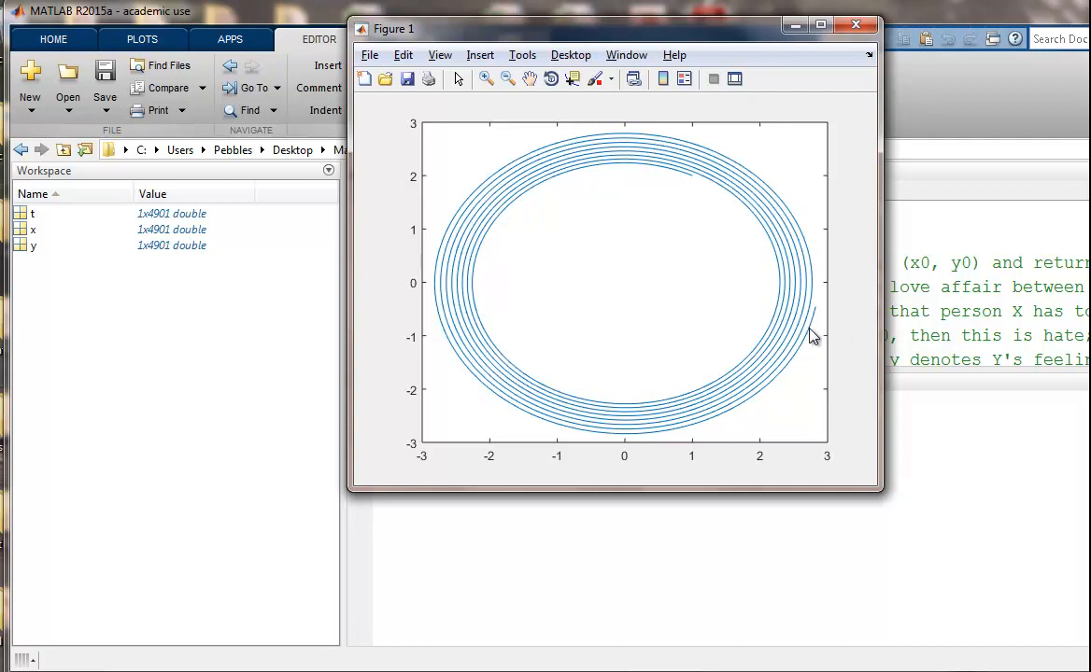
{"action": "mouse_move", "coordinate": [728, 451]}
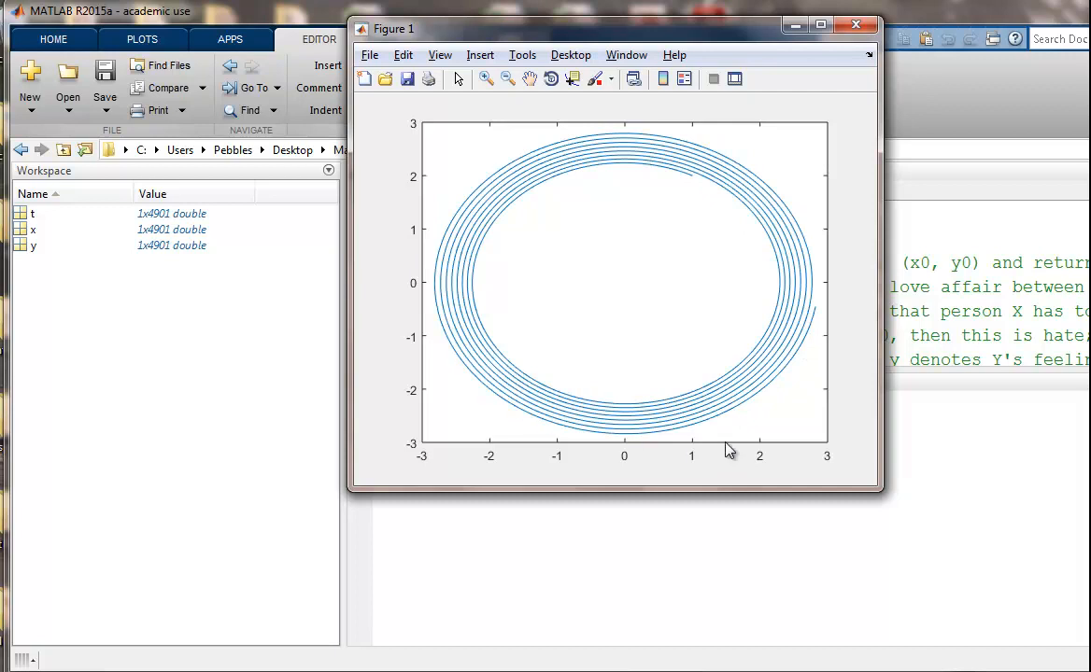
{"action": "mouse_move", "coordinate": [651, 472]}
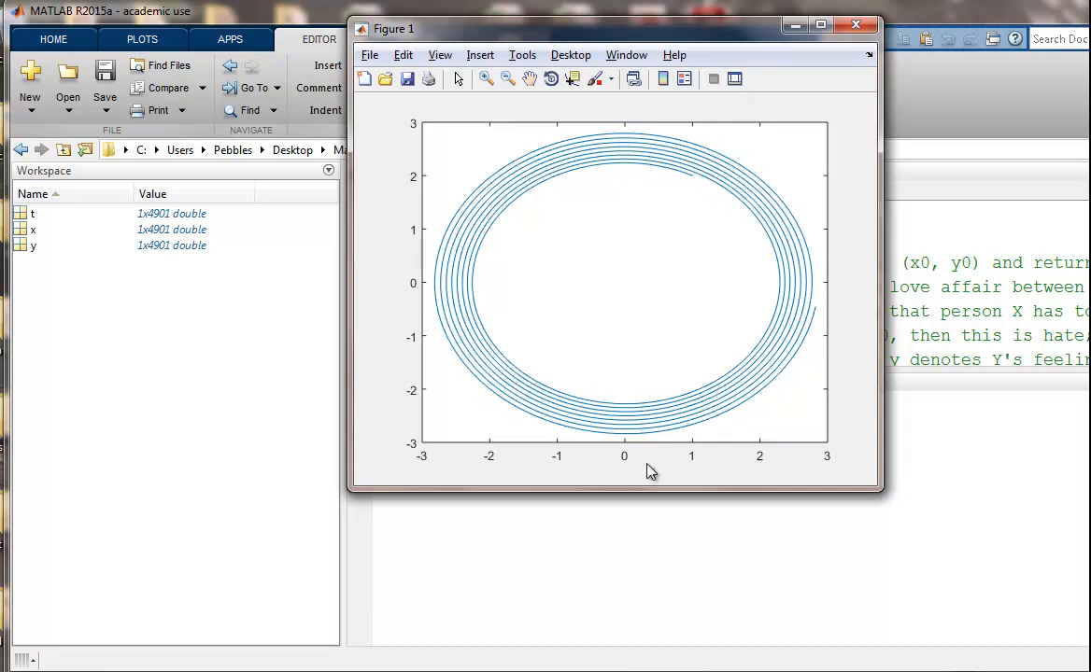
{"action": "mouse_move", "coordinate": [794, 275]}
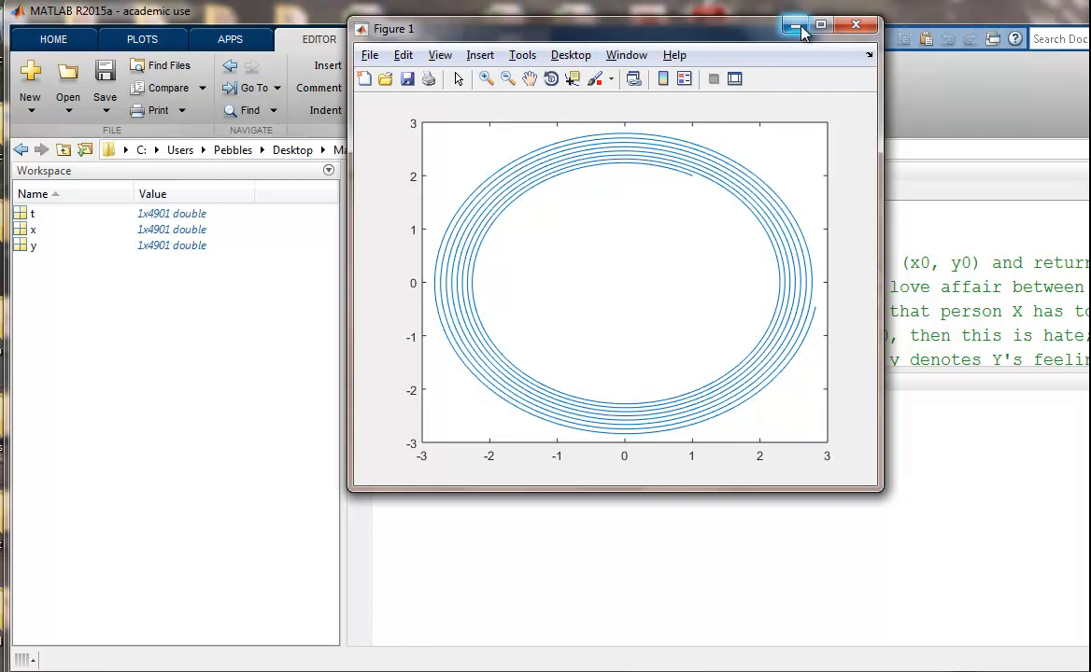
Step: Create a blank Figure 2 with figure(2), minimizing both figures to keep the prompt visible
{"action": "left_click", "coordinate": [854, 24]}
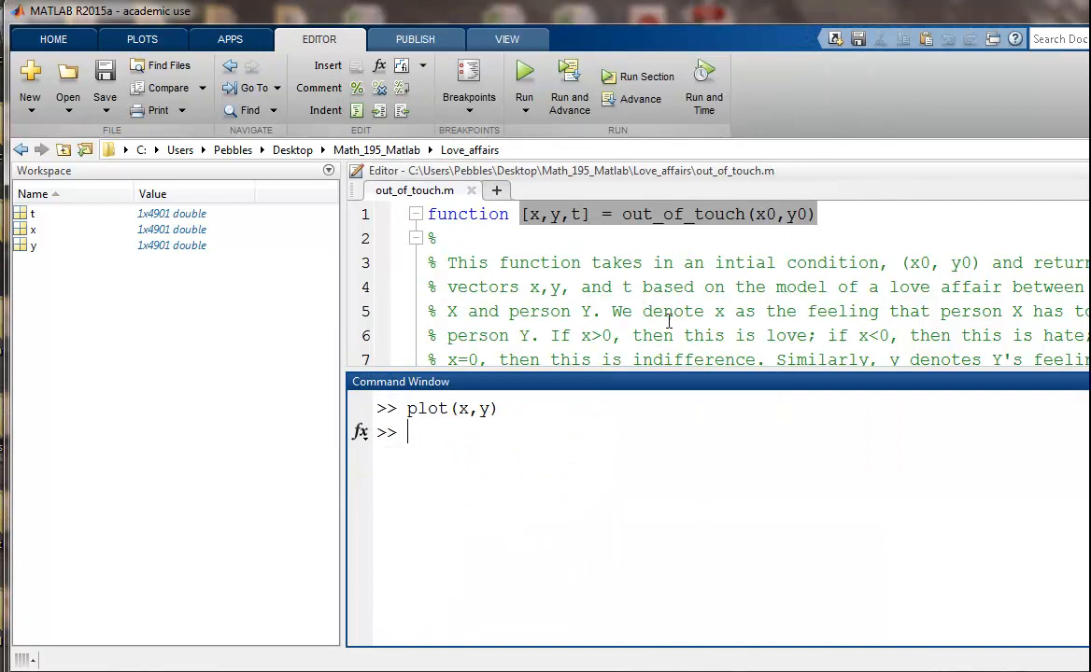
{"action": "mouse_move", "coordinate": [635, 440]}
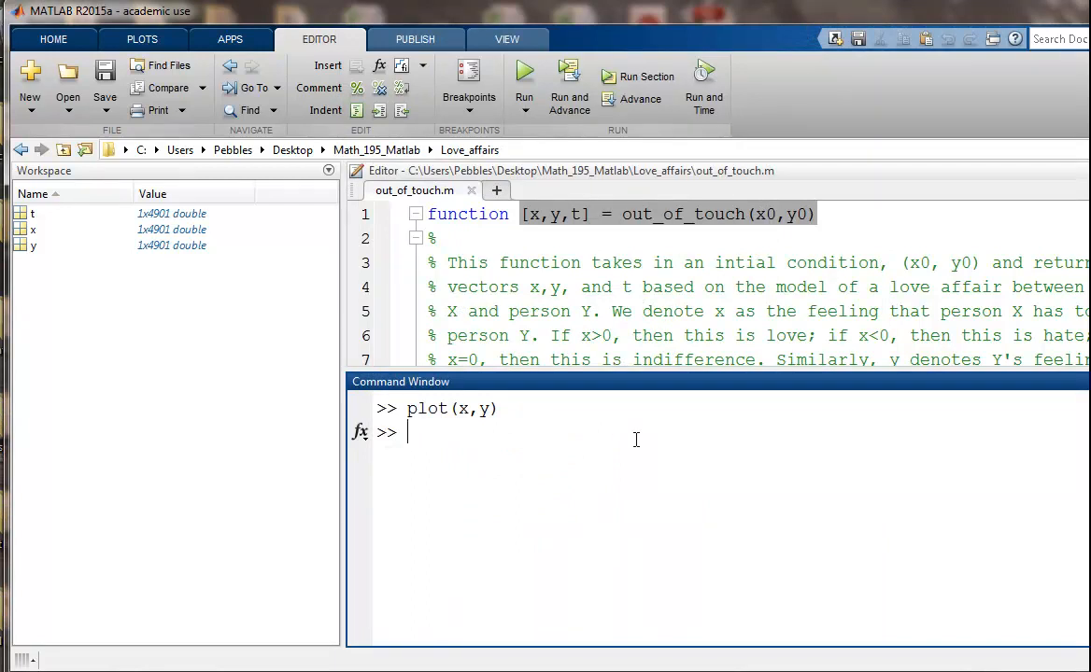
{"action": "type", "text": "figure(2)"}
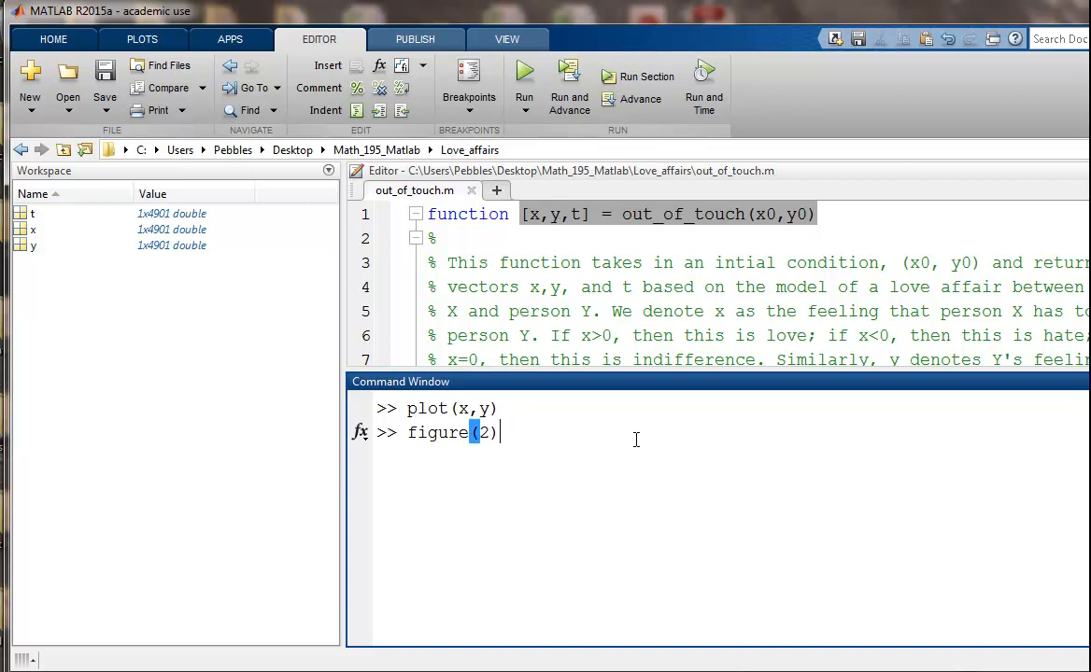
{"action": "key", "text": "enter"}
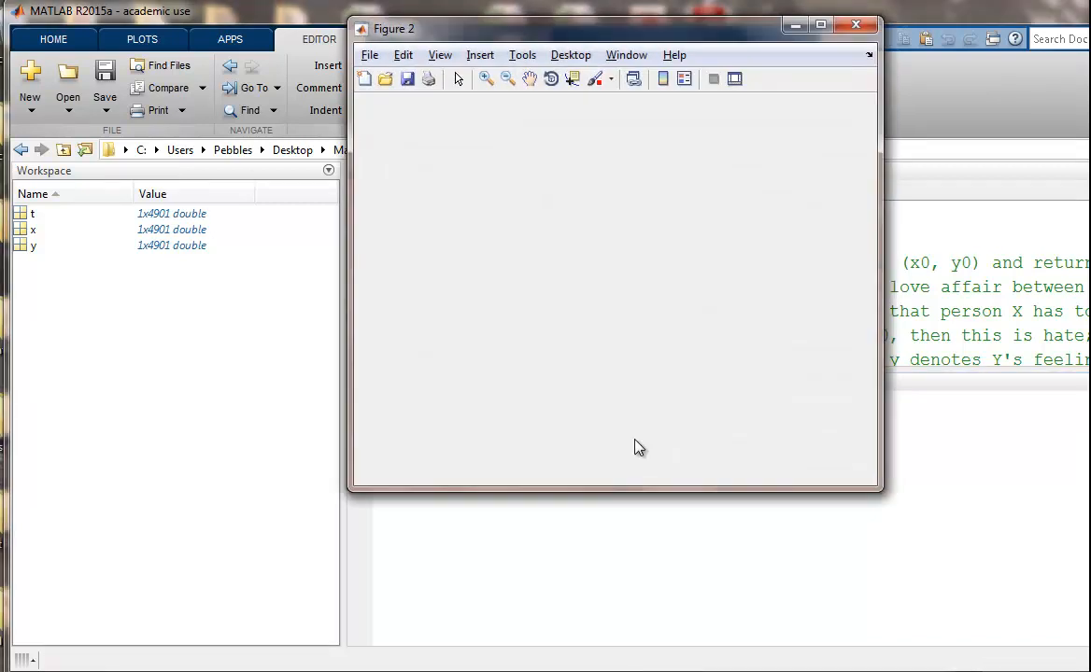
{"action": "left_click", "coordinate": [855, 24]}
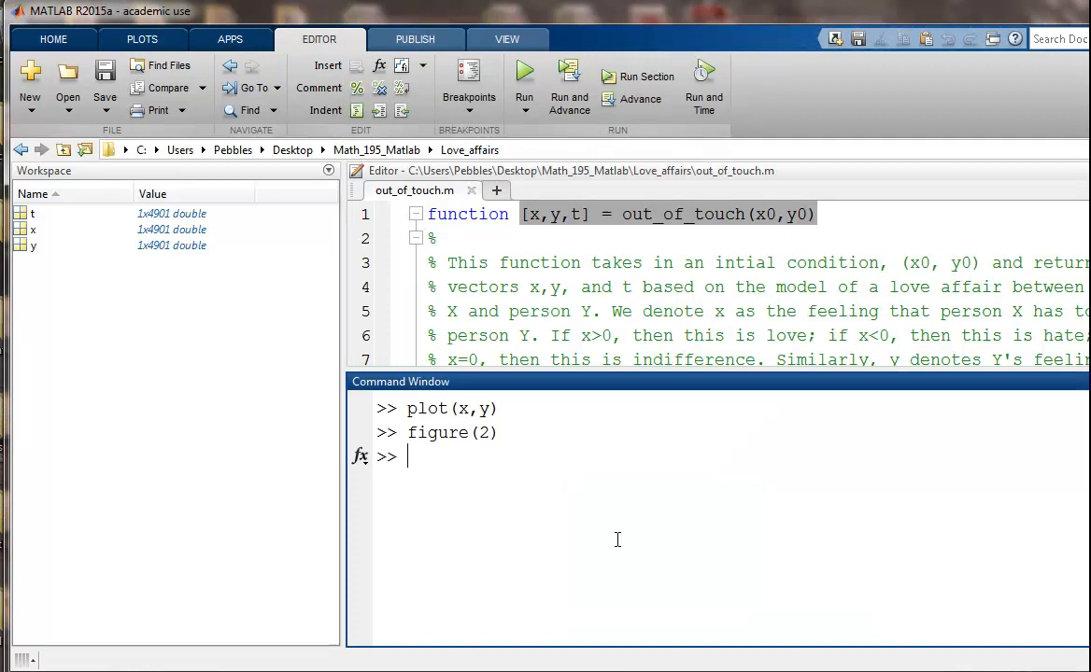
Step: Plot x against time as a red dashed curve with plot(t,x,'--r')
{"action": "type", "text": "pl"}
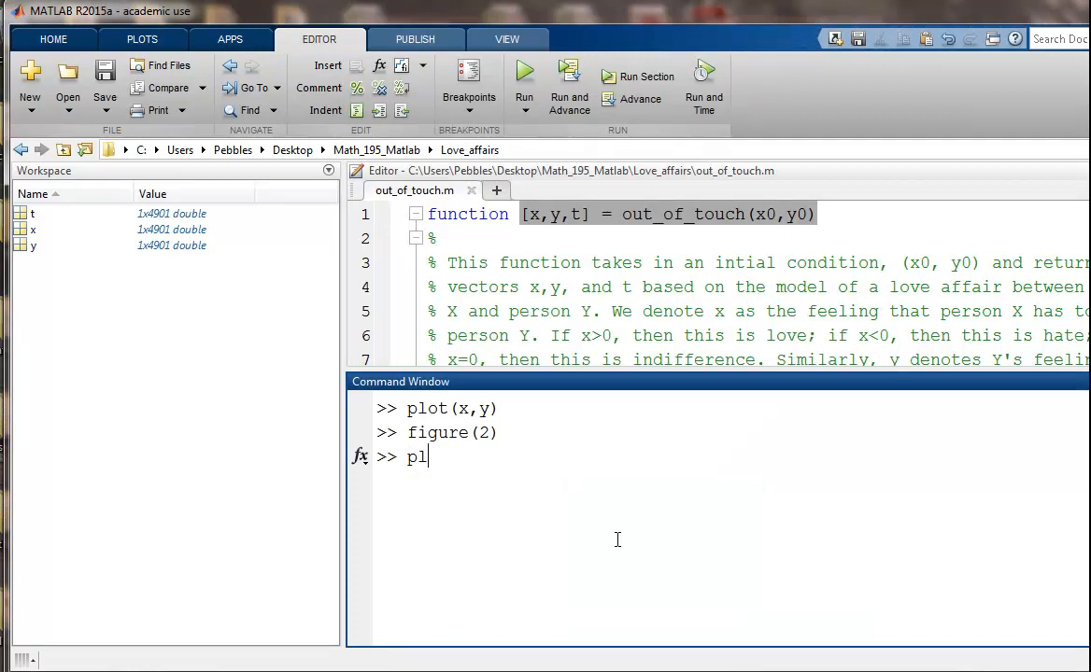
{"action": "type", "text": "ot(t"}
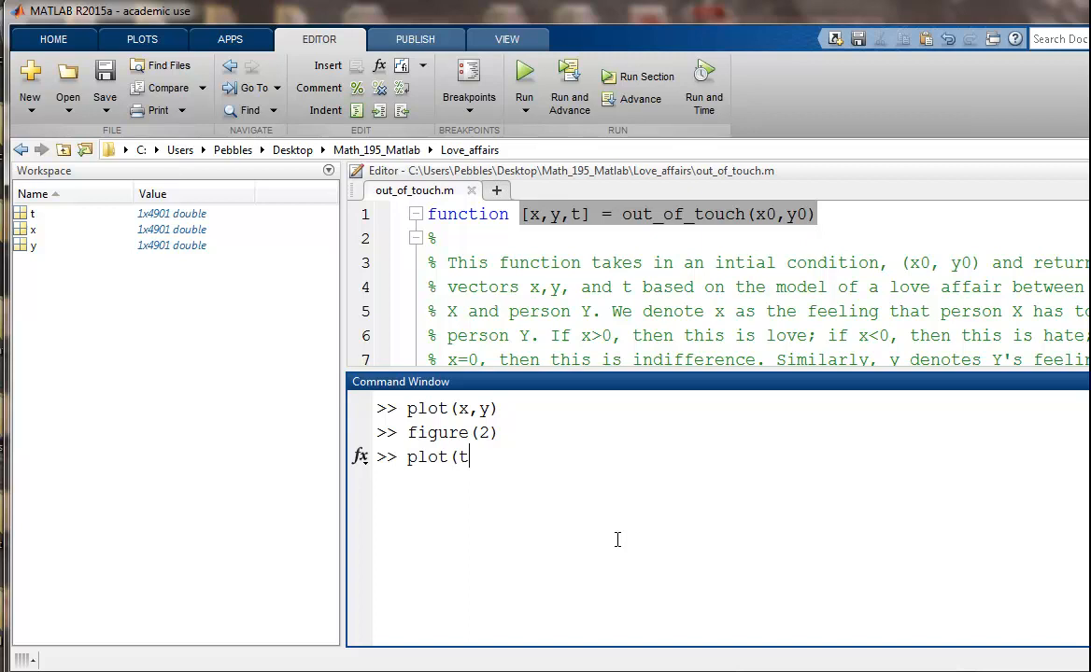
{"action": "type", "text": "x,"}
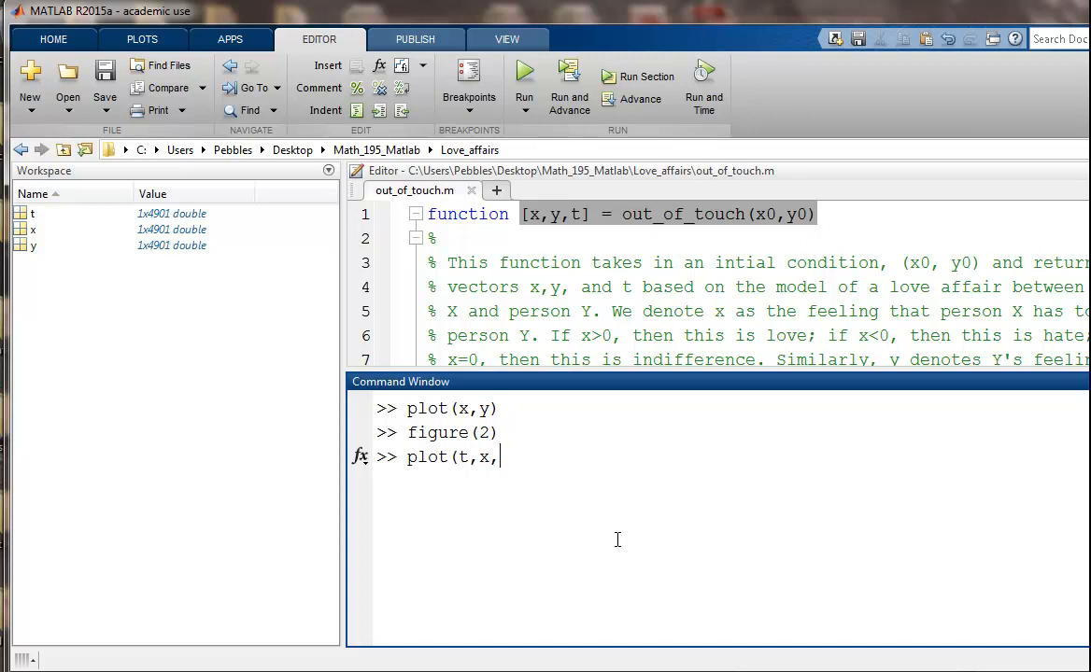
{"action": "type", "text": "'-r"}
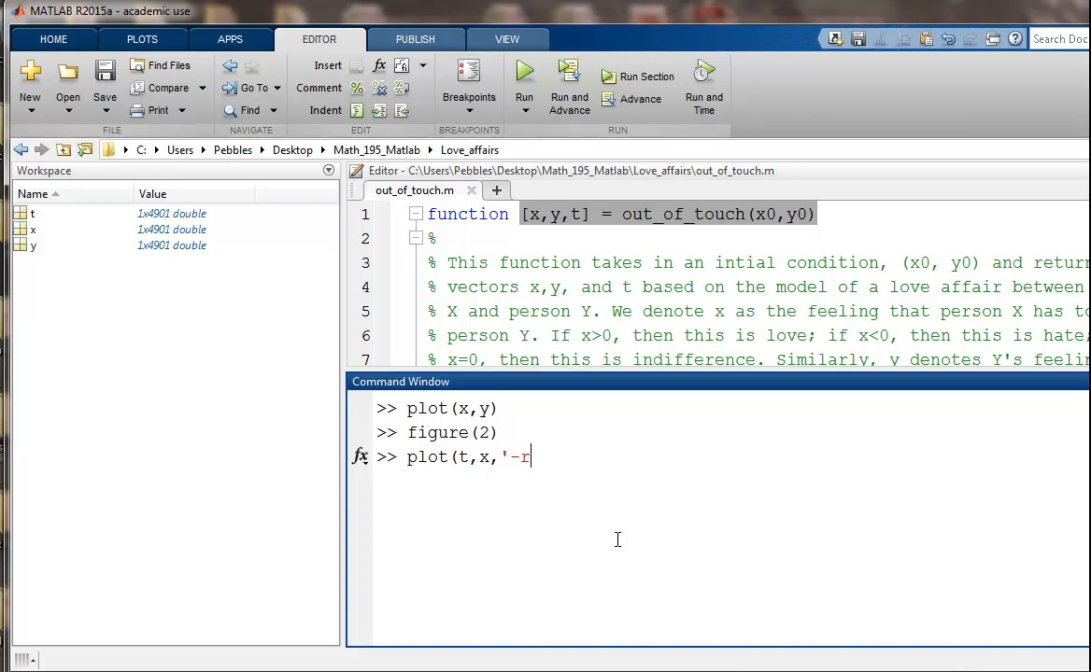
{"action": "type", "text": "','"}
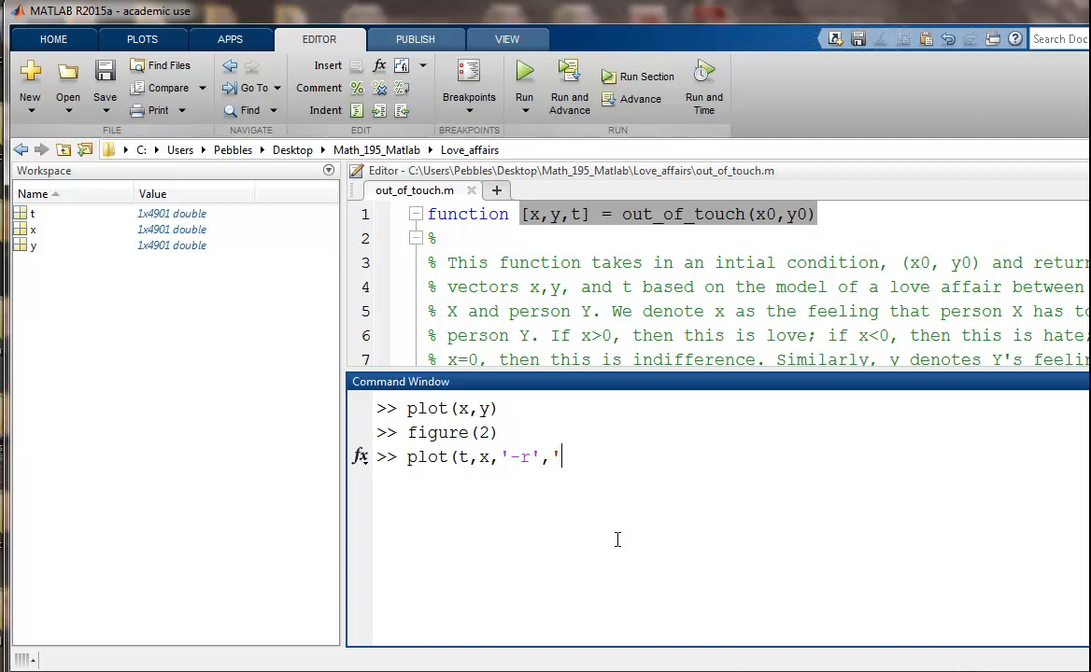
{"action": "key", "text": "BackSpace"}
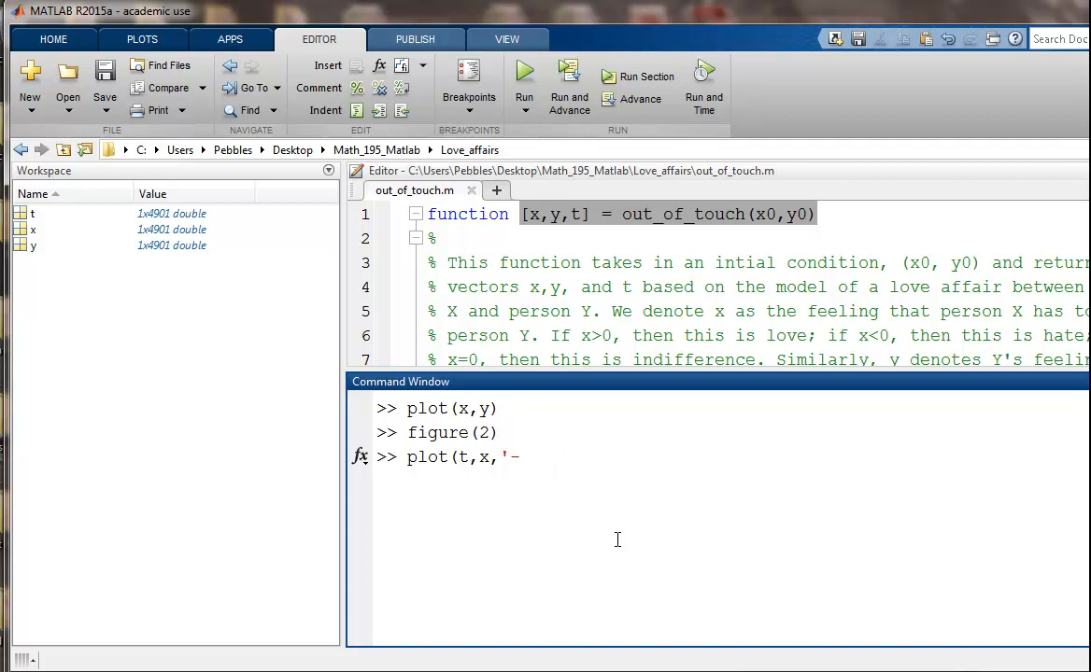
{"action": "type", "text": "--r'"}
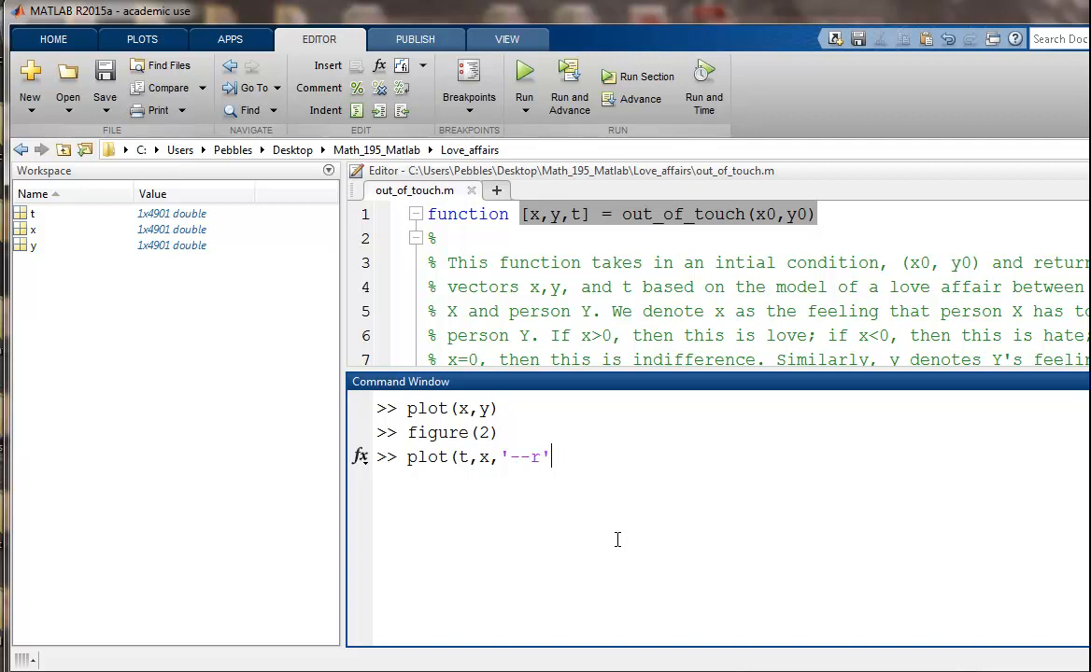
{"action": "key", "text": "enter"}
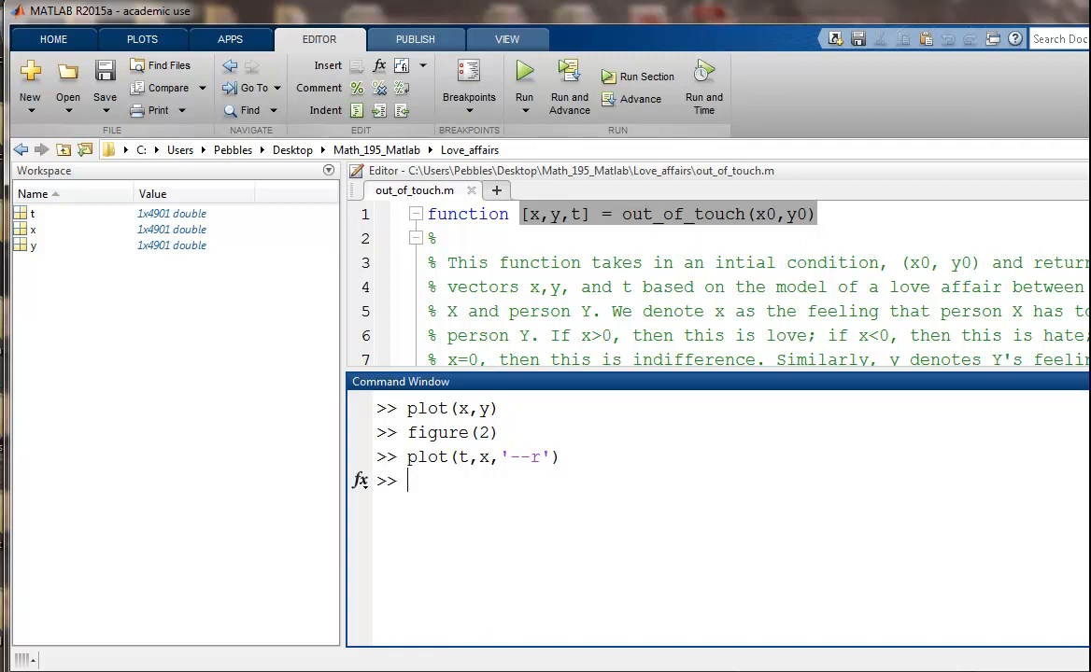
Step: Turn hold on, overlay y versus time as a solid blue curve, and begin a legend
{"action": "key", "text": "enter"}
{"action": "type", "text": "hold o"}
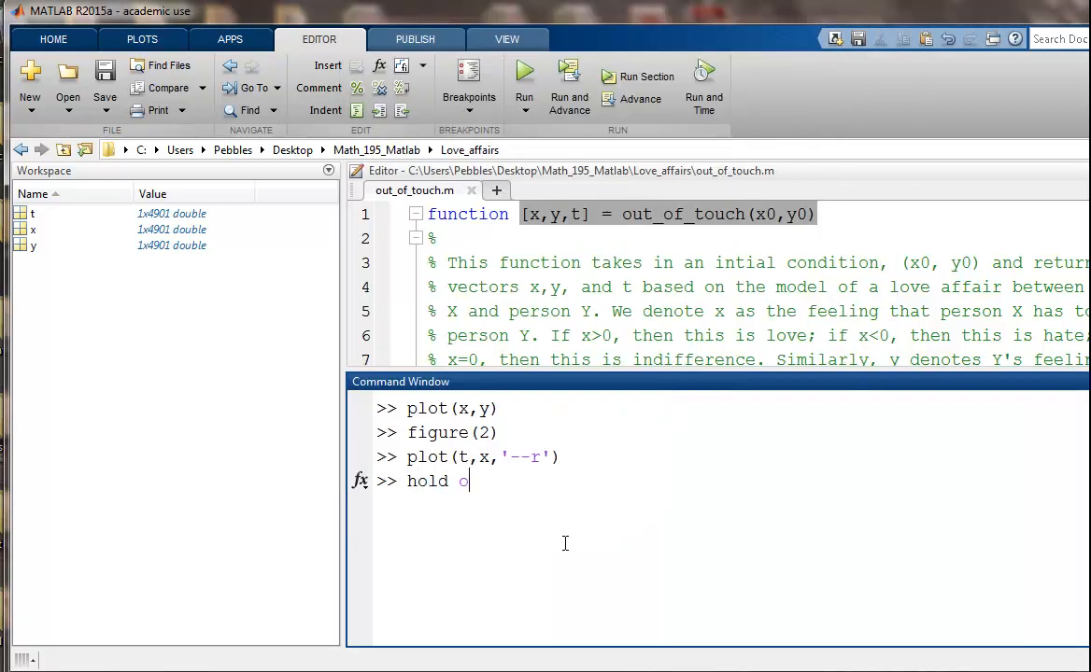
{"action": "type", "text": "n"}
{"action": "type", "text": "plot(t,y,'-b"}
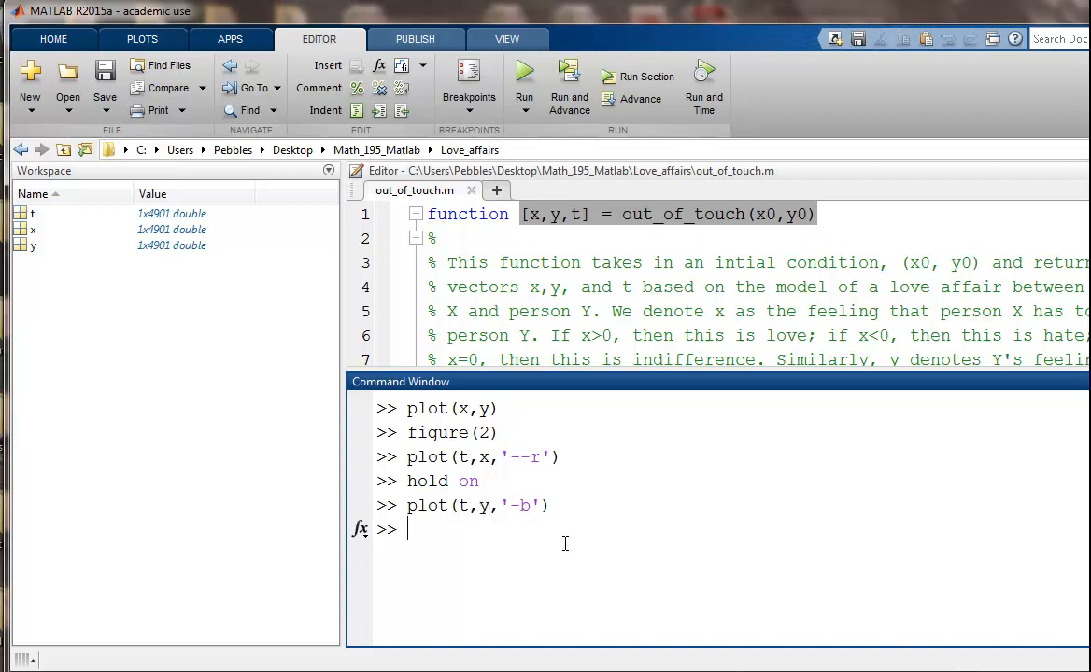
{"action": "type", "text": "legend("}
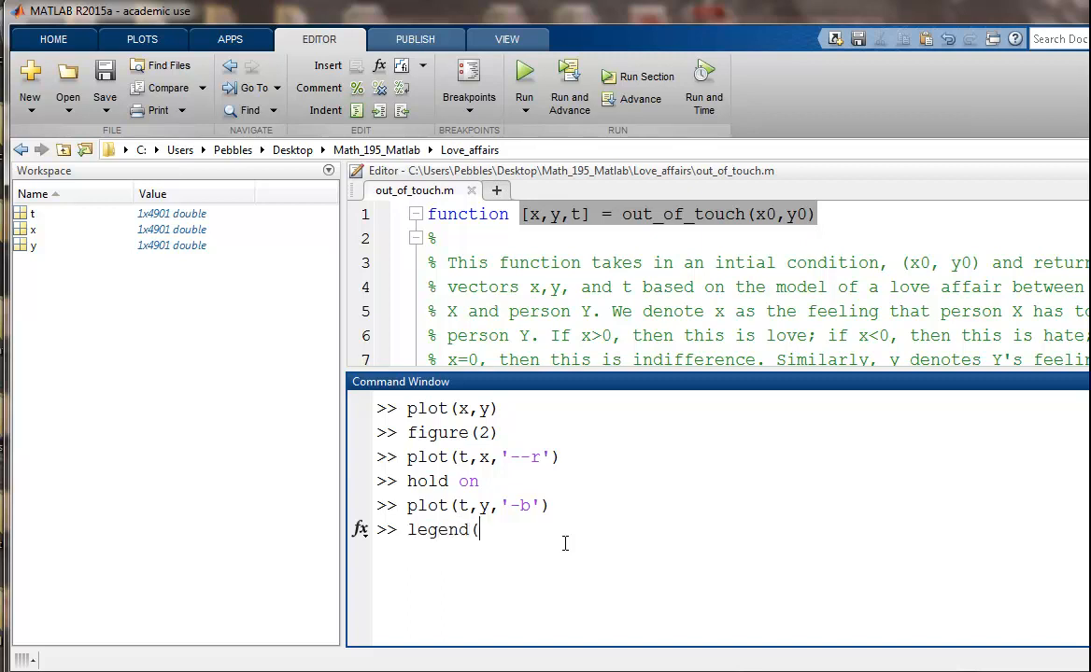
Step: Finish legend('x','y') on Figure 2 and briefly view the figure to check it
{"action": "type", "text": "'x',"}
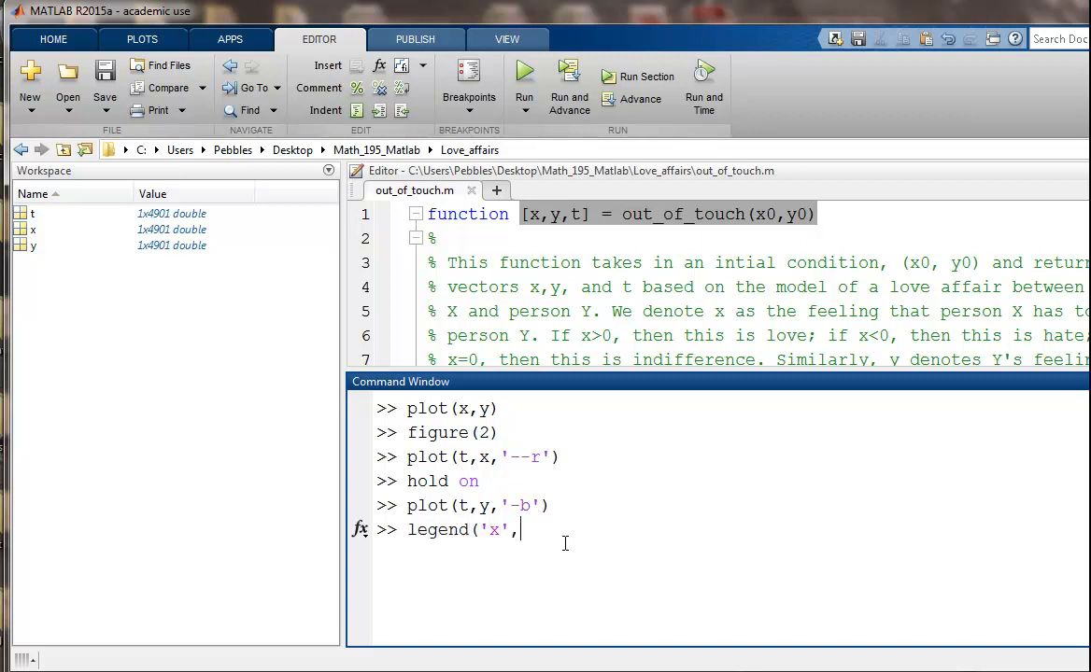
{"action": "type", "text": "'y')"}
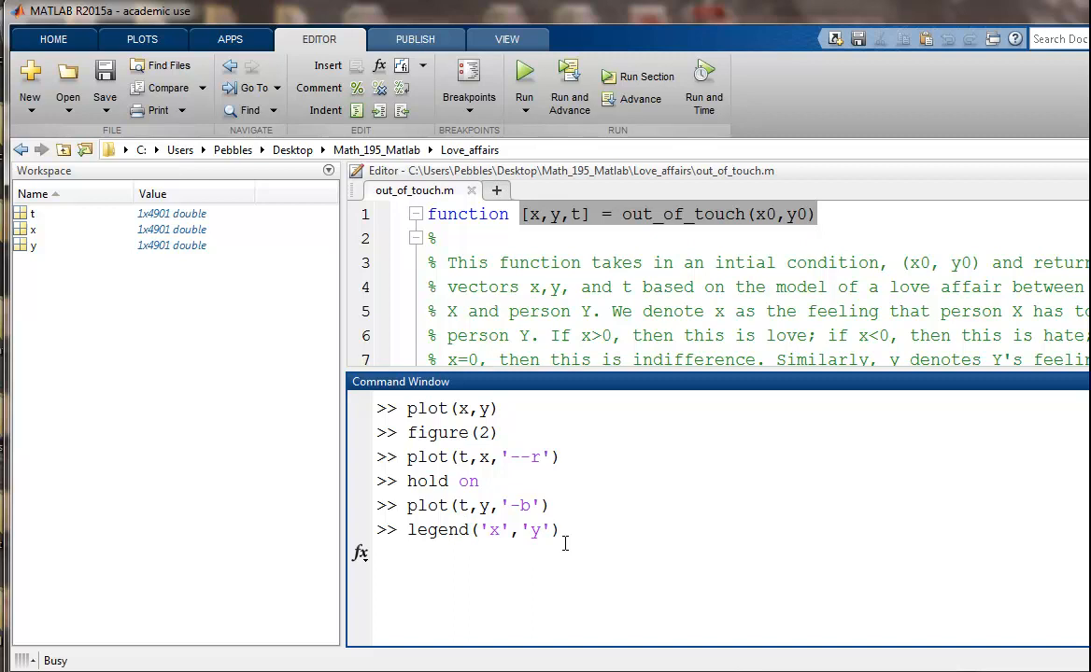
{"action": "mouse_move", "coordinate": [465, 644]}
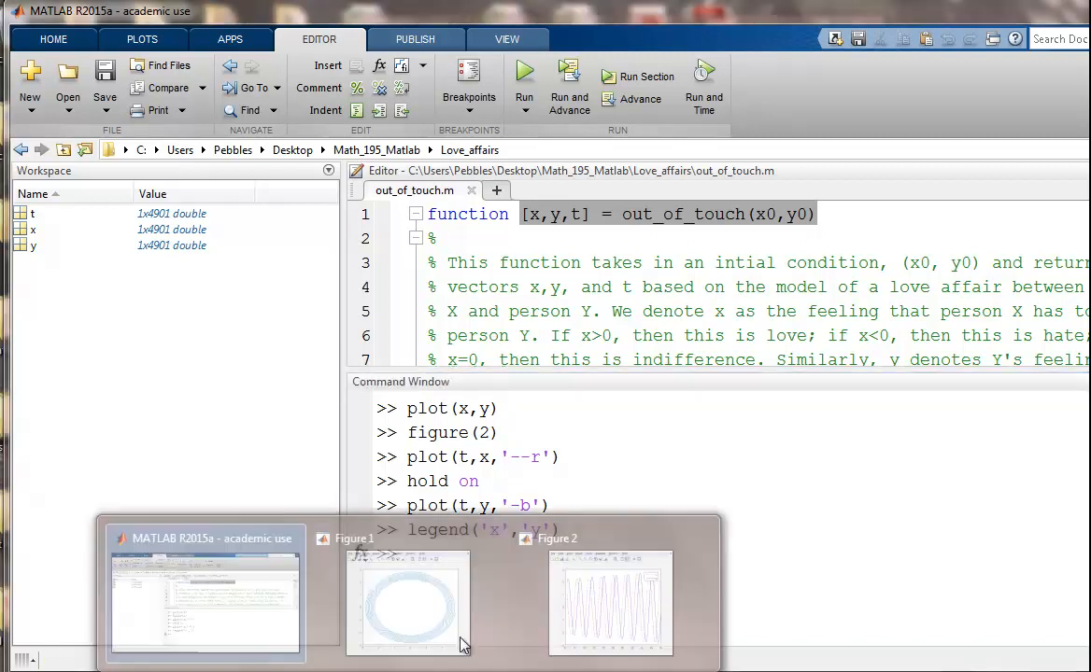
{"action": "left_click", "coordinate": [610, 604]}
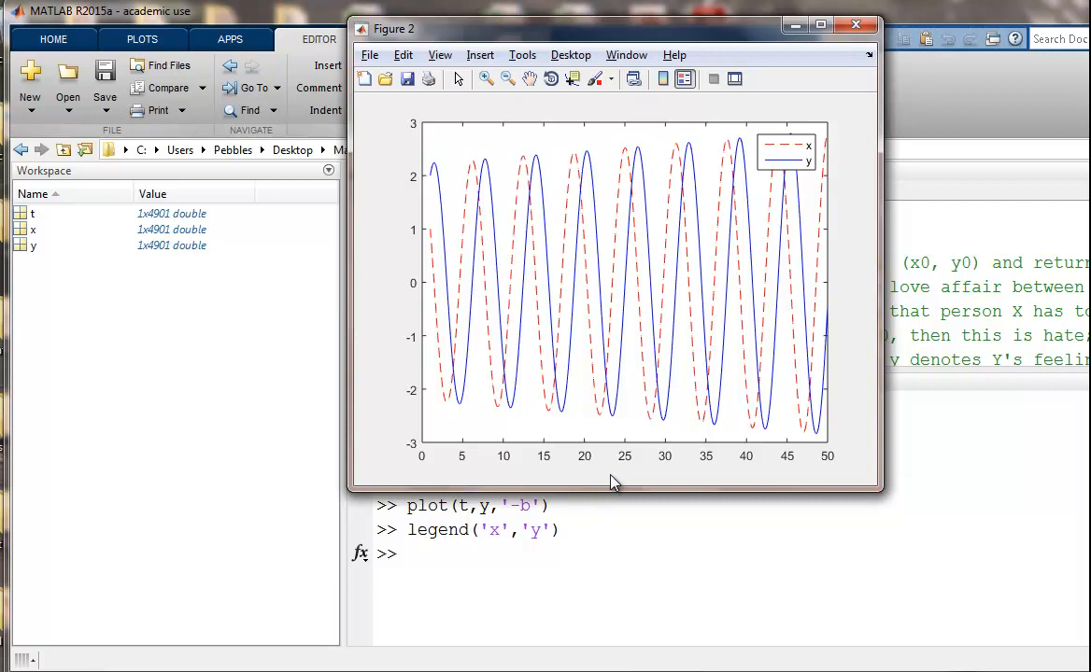
{"action": "left_click", "coordinate": [854, 25]}
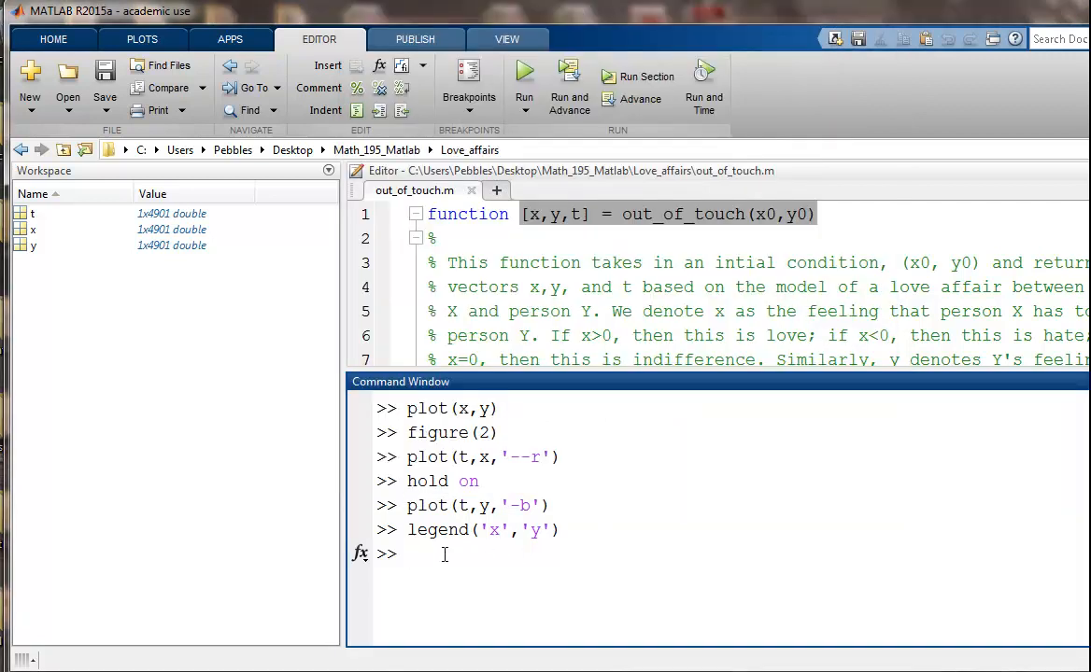
{"action": "type", "text": "xlabel('"}
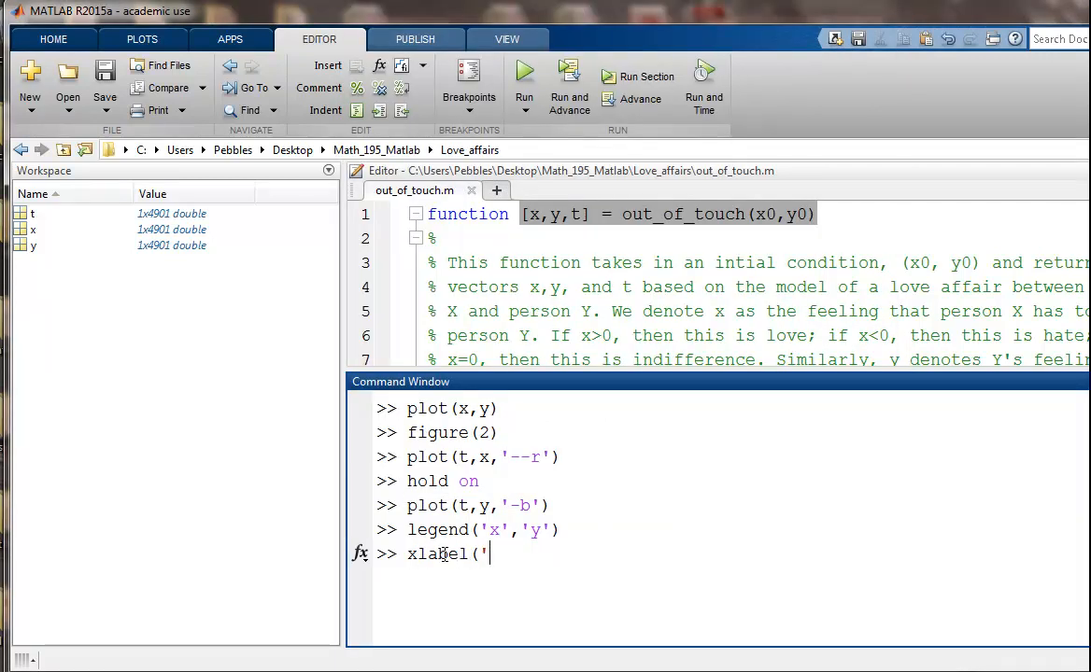
{"action": "type", "text": "time')"}
{"action": "type", "text": "ylabe"}
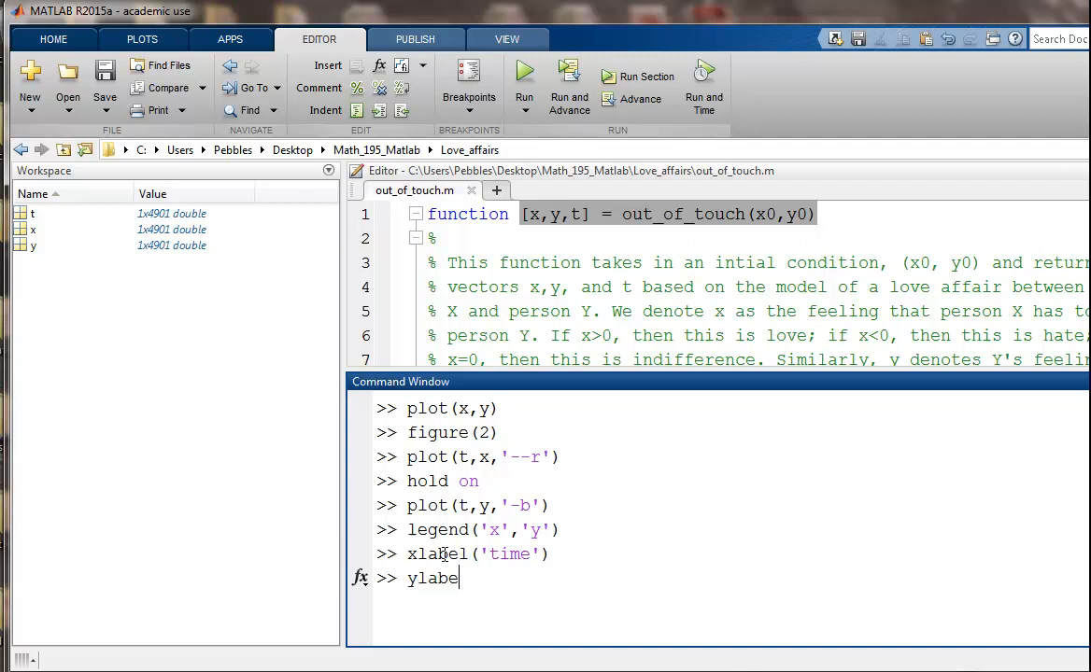
{"action": "type", "text": "('f"}
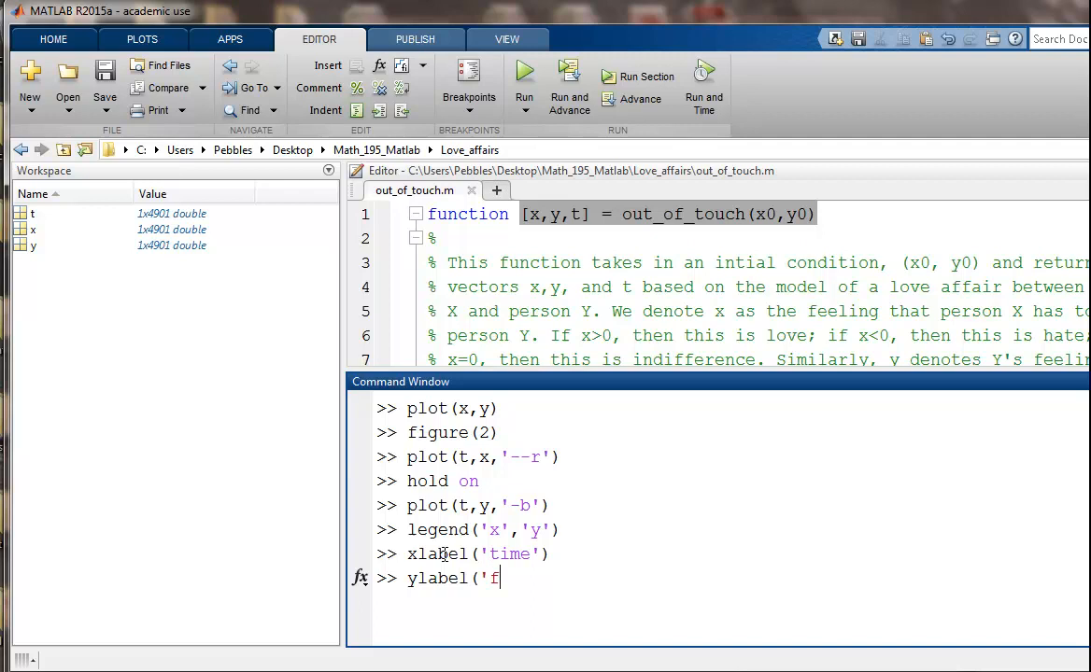
{"action": "type", "text": "eelings')"}
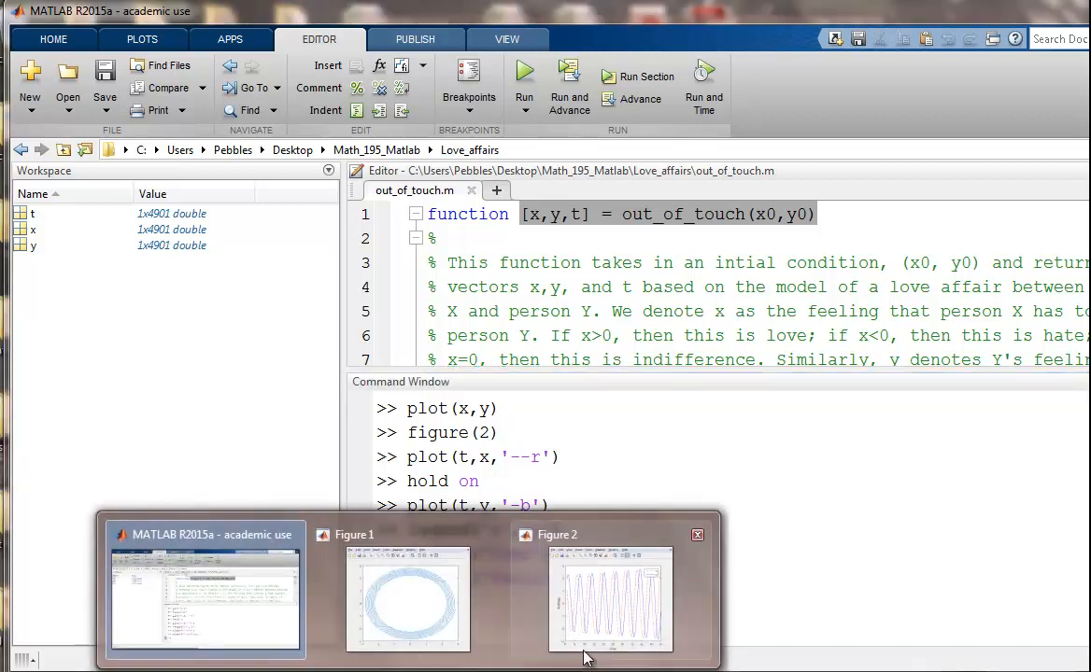
{"action": "left_click", "coordinate": [611, 600]}
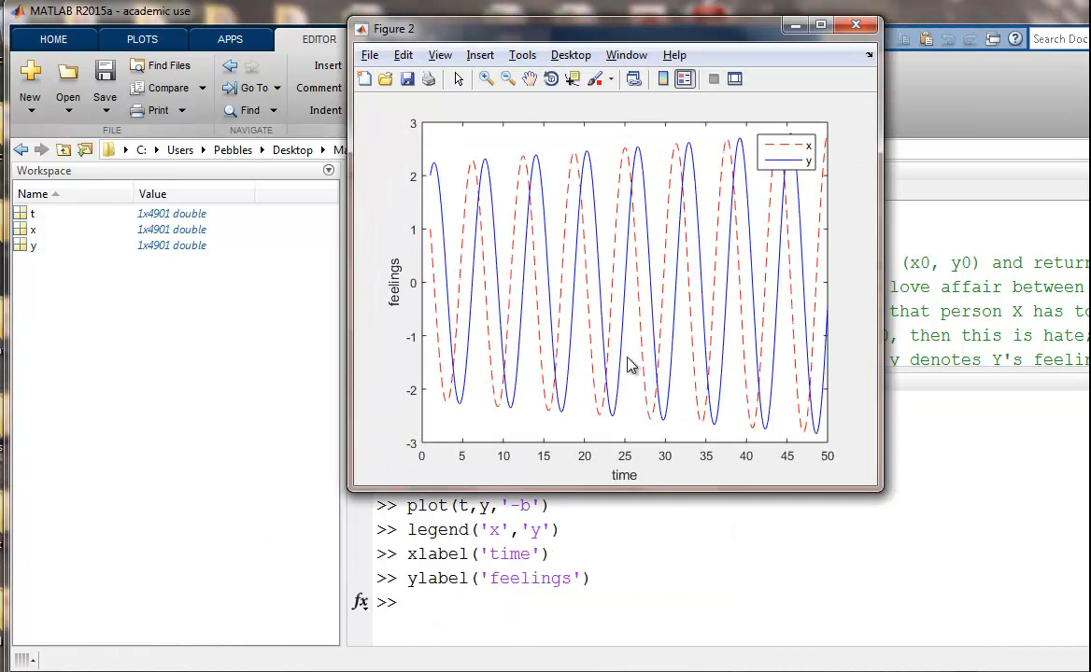
{"action": "mouse_move", "coordinate": [830, 320]}
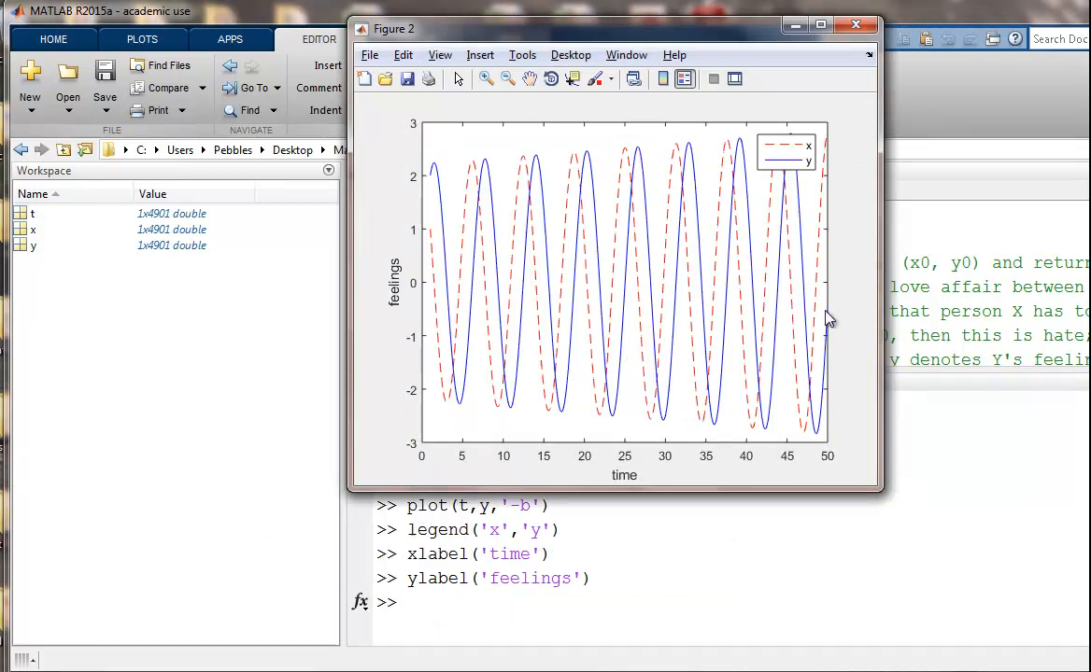
{"action": "mouse_move", "coordinate": [750, 238]}
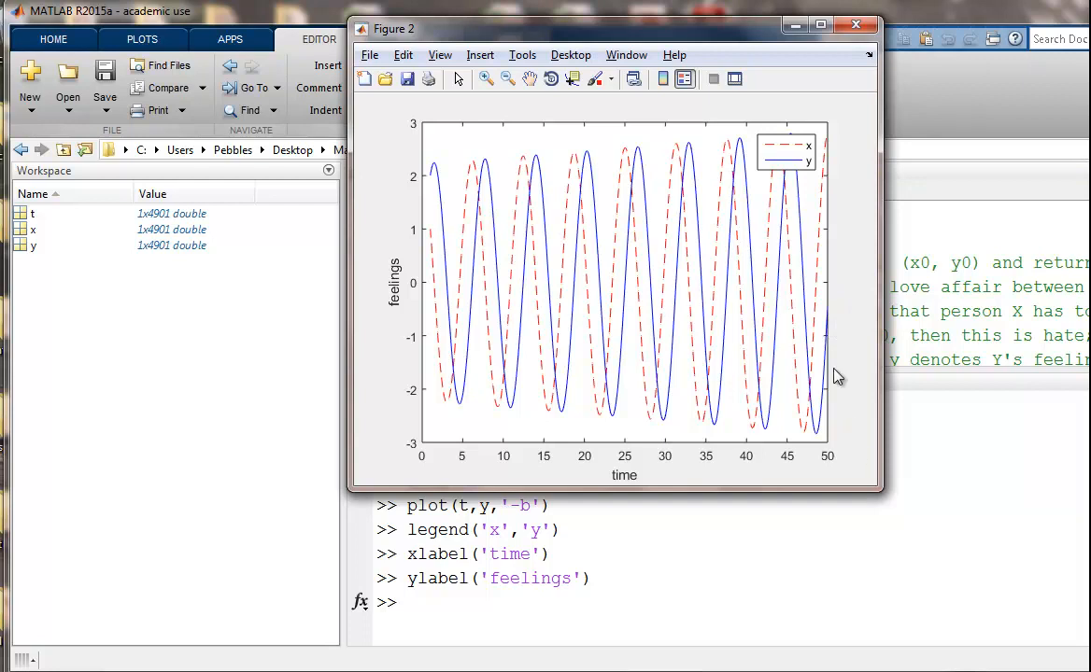
{"action": "mouse_move", "coordinate": [770, 289]}
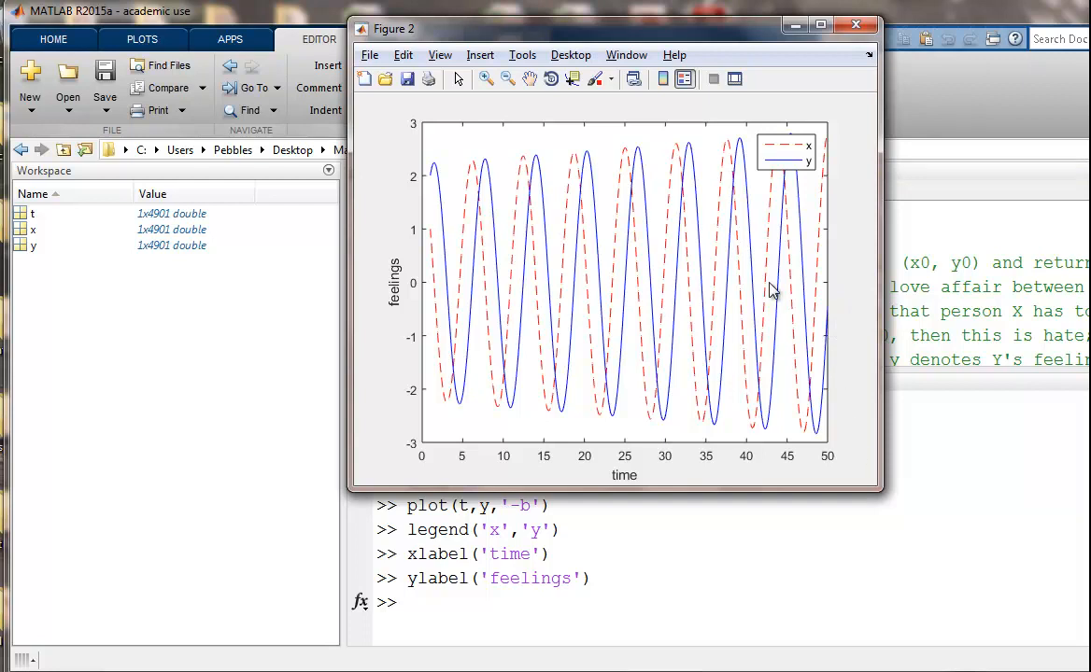
{"action": "mouse_move", "coordinate": [761, 252]}
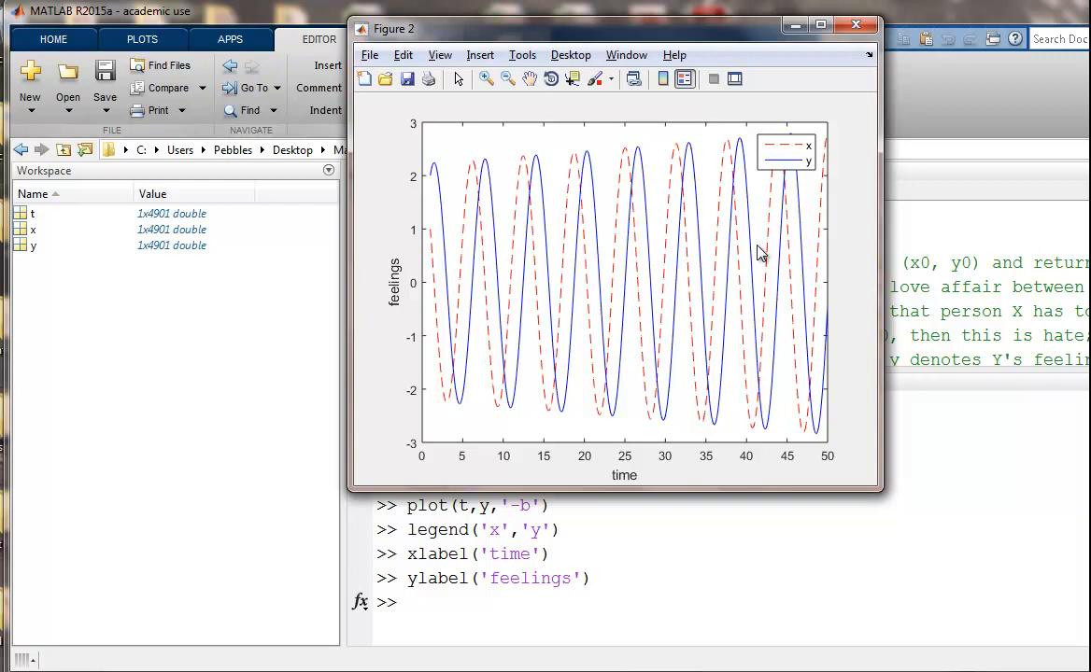
{"action": "mouse_move", "coordinate": [812, 243]}
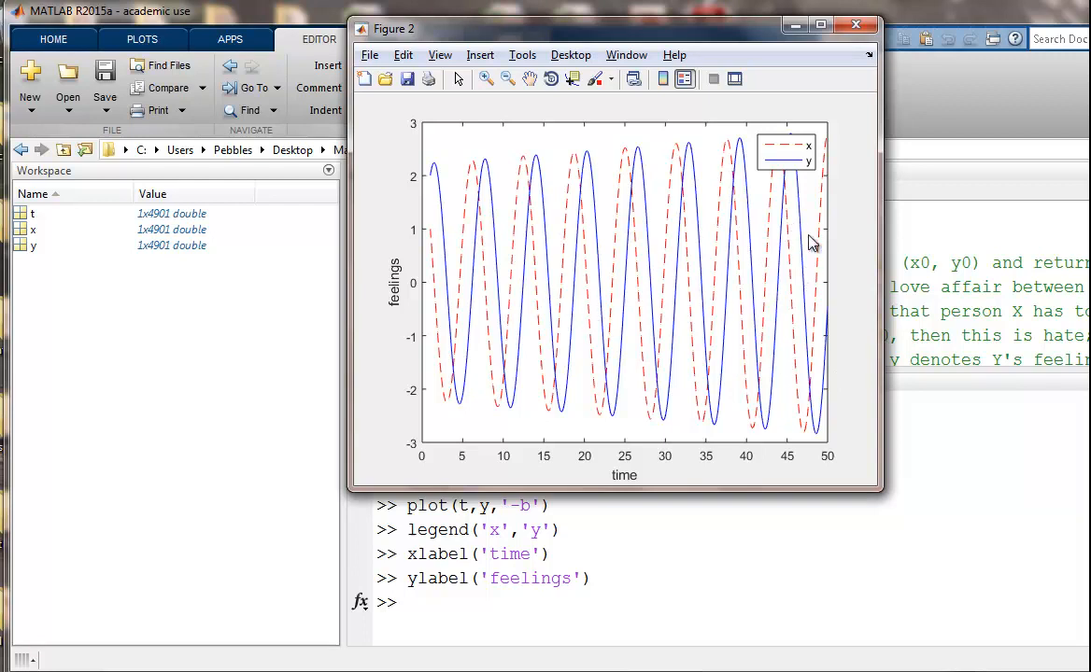
{"action": "mouse_move", "coordinate": [707, 180]}
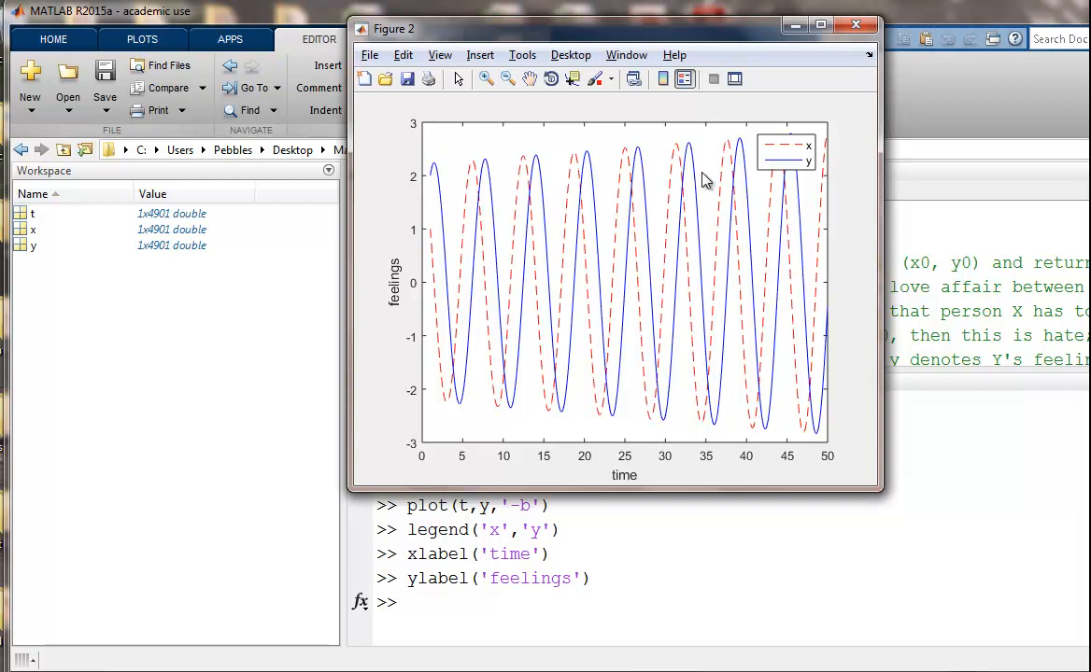
{"action": "mouse_move", "coordinate": [806, 130]}
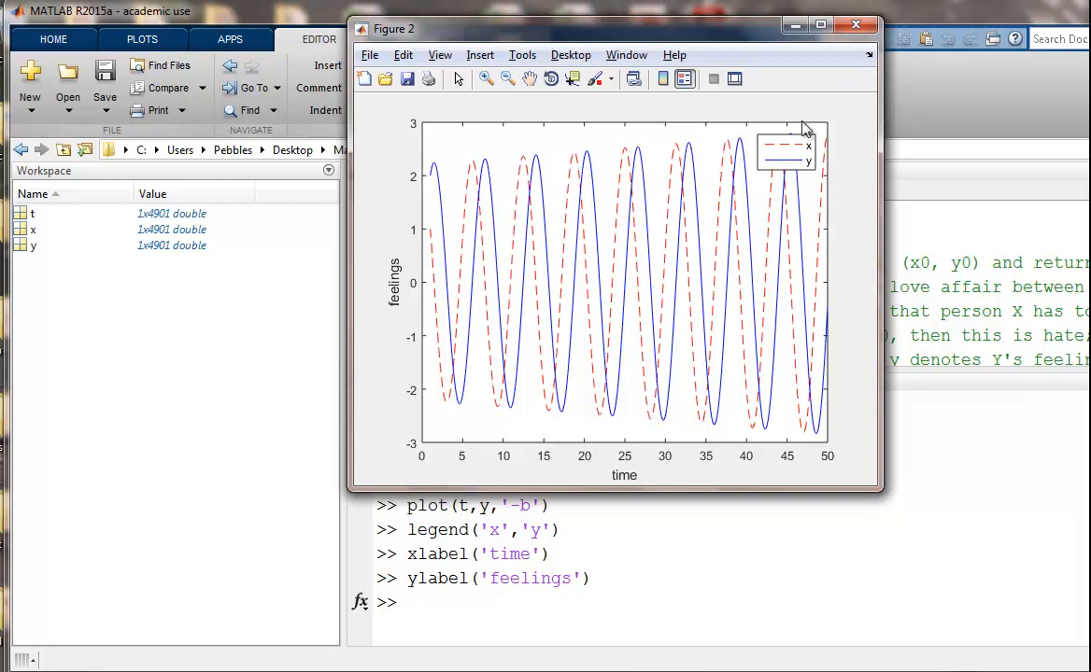
{"action": "mouse_move", "coordinate": [823, 200]}
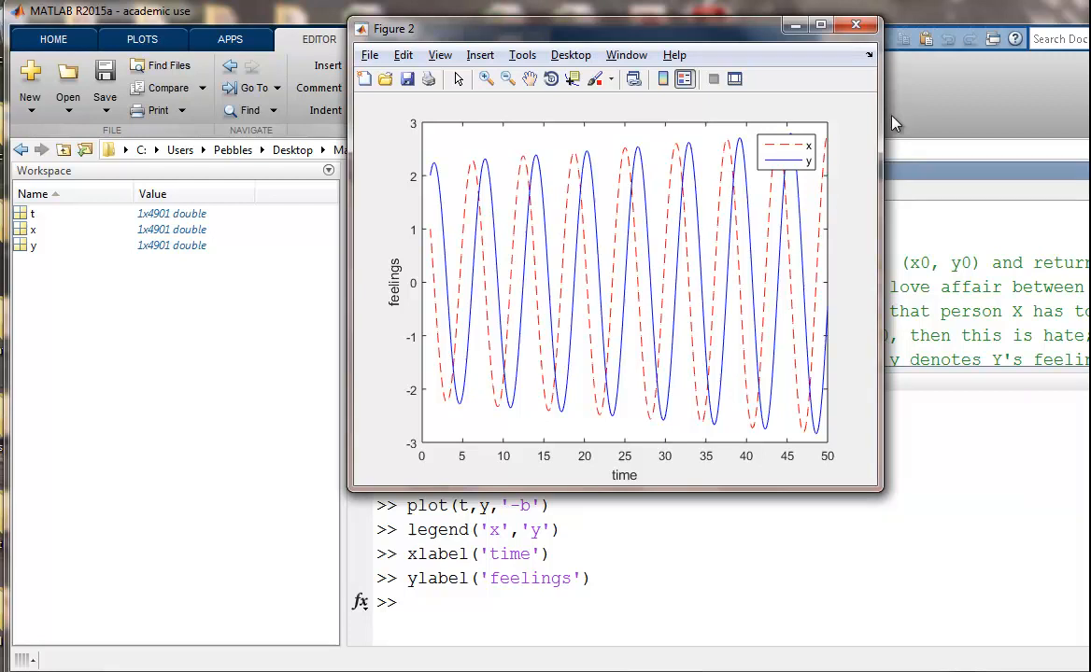
Step: Set hold on for Figure 1 and rerun [x,y,t] = out_of_touch(-.1,2)
{"action": "left_click", "coordinate": [854, 25]}
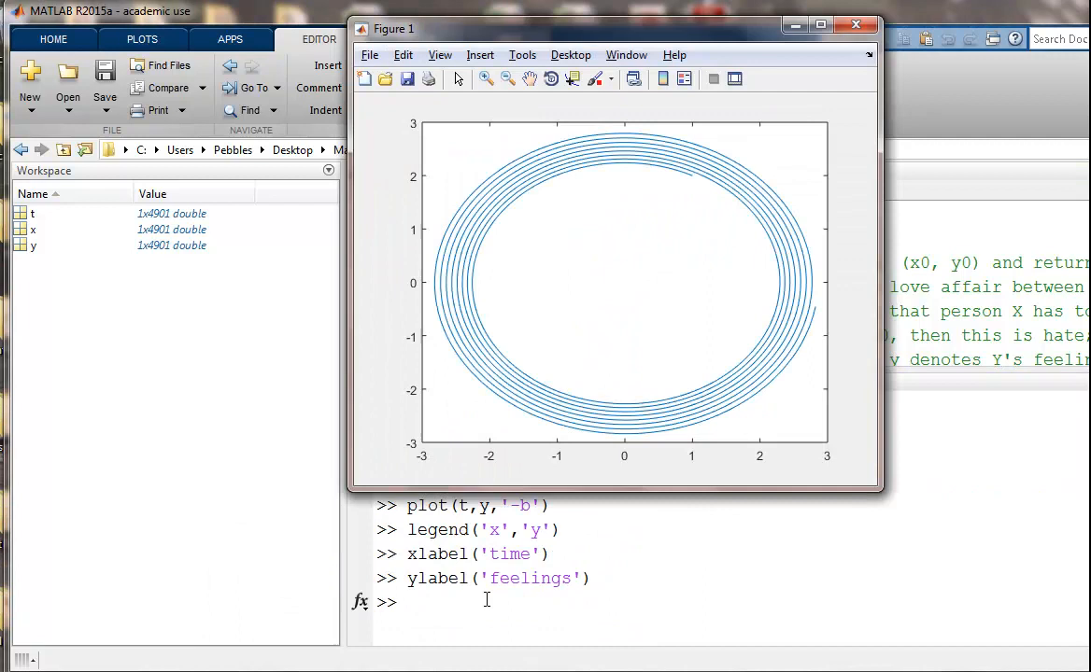
{"action": "left_click", "coordinate": [854, 24]}
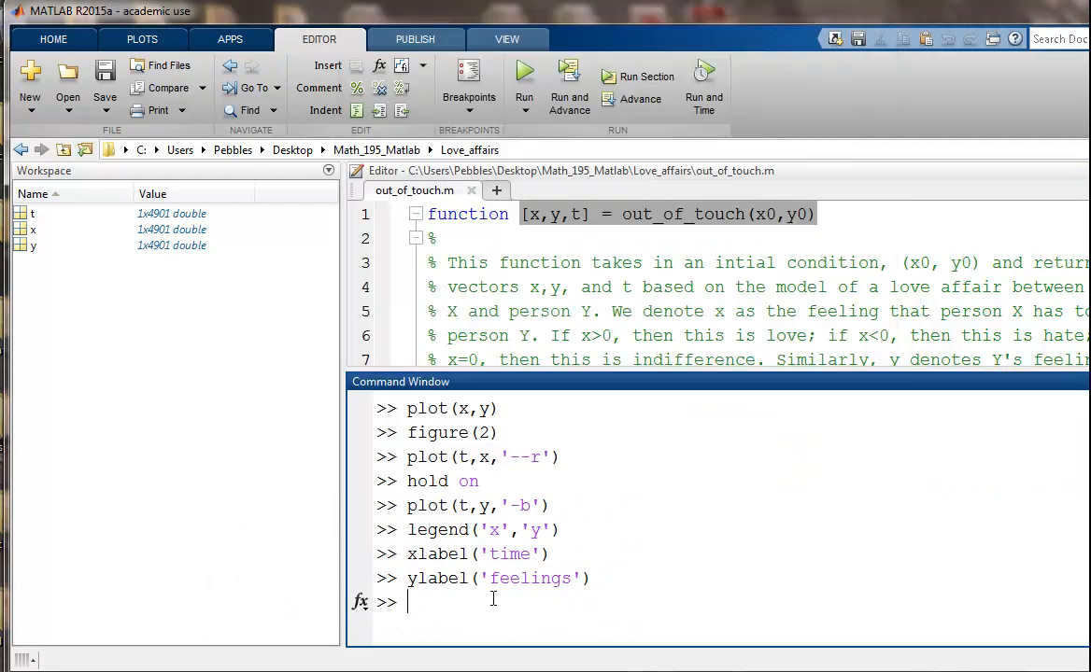
{"action": "type", "text": "hold on"}
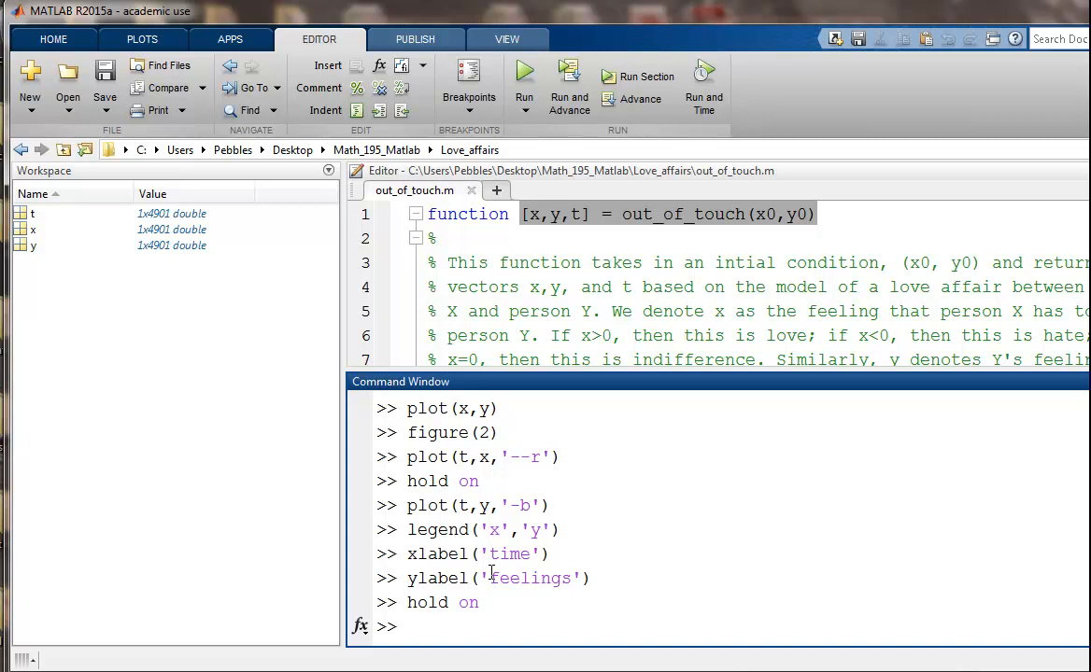
{"action": "type", "text": "[x,y,t] = out_of_touch(1,2)"}
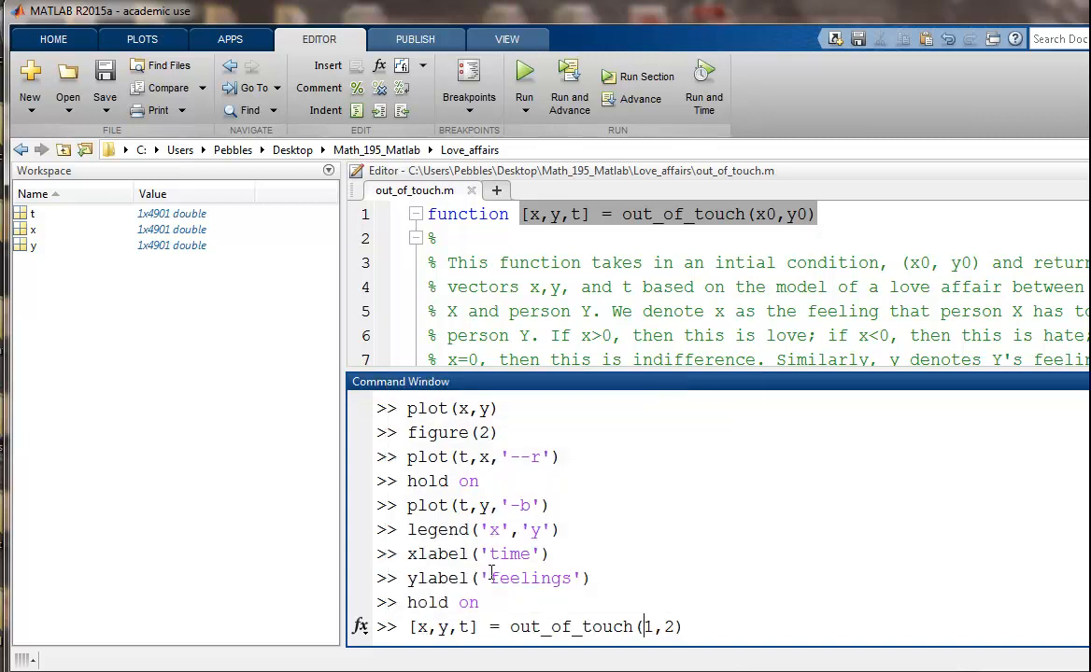
{"action": "type", "text": "-1"}
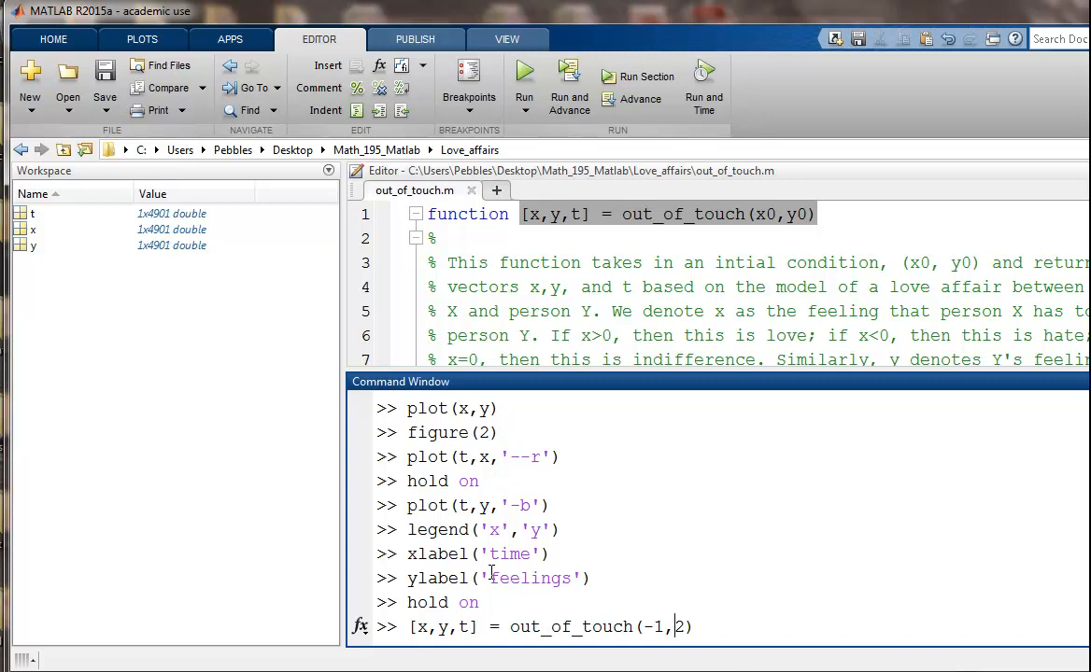
{"action": "type", "text": "-.1"}
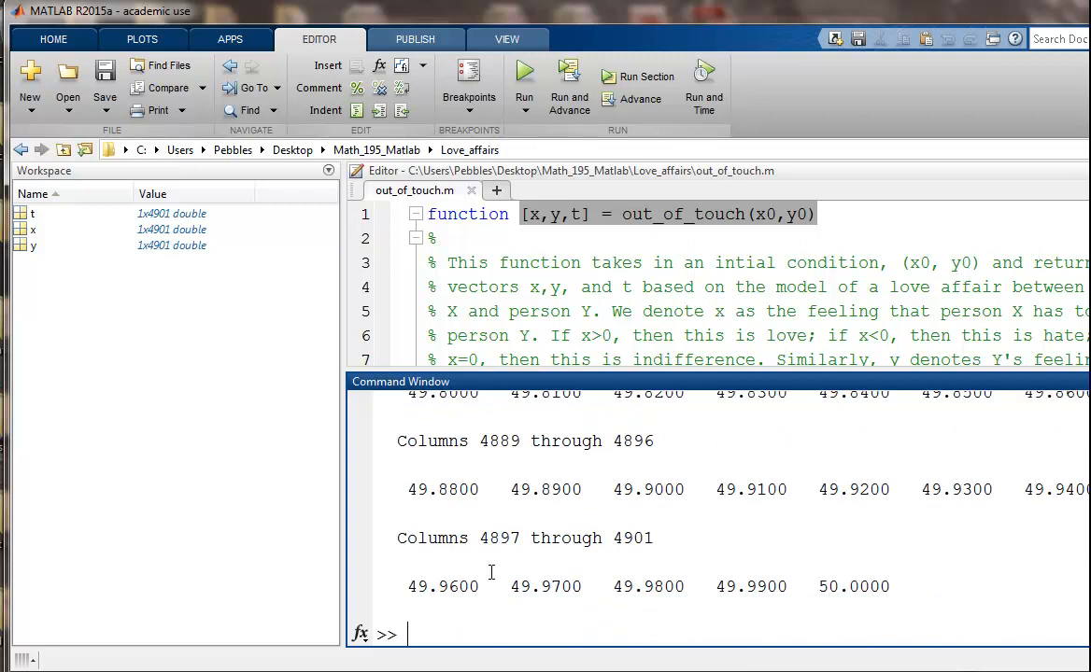
Step: Draw the new solution with plot(x,y) as a smaller orange spiral over the blue one
{"action": "type", "text": "plot("}
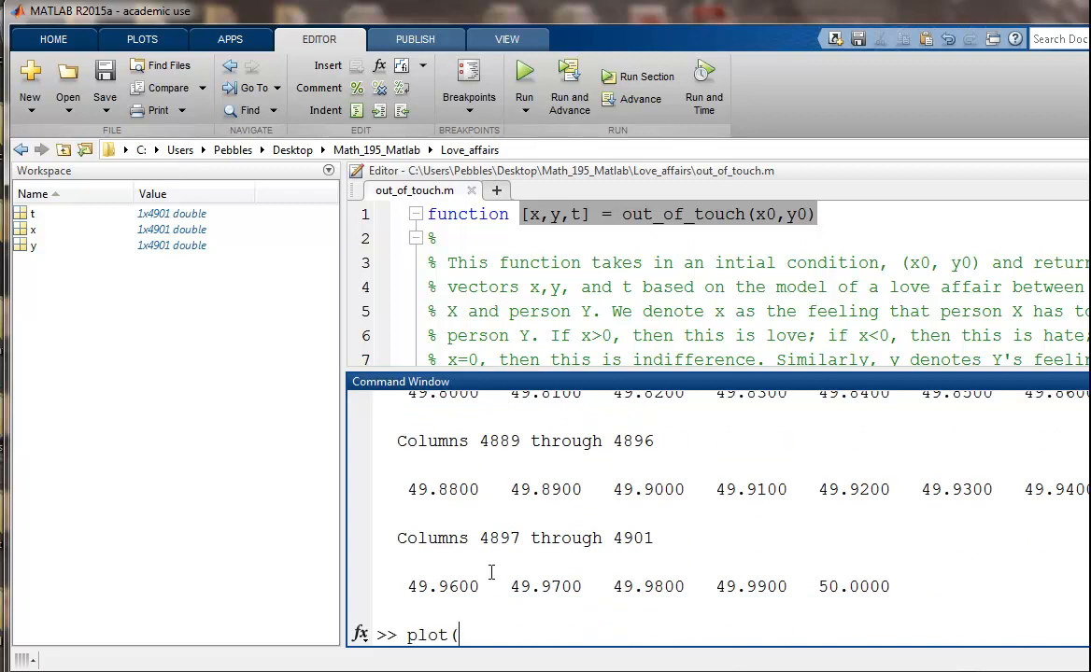
{"action": "type", "text": "xmy"}
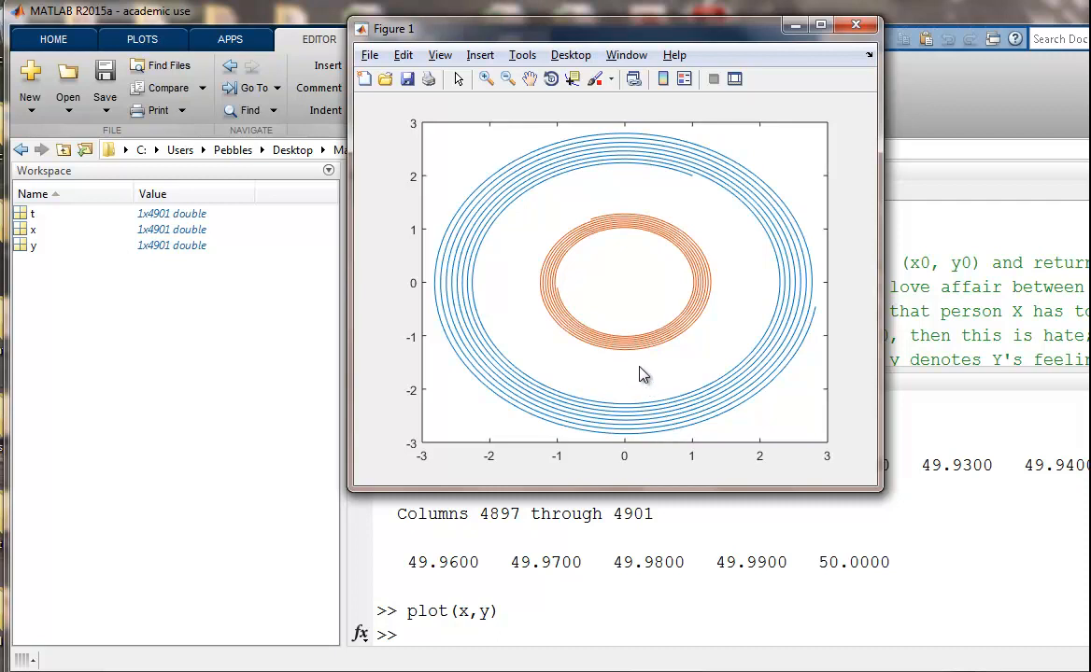
{"action": "mouse_move", "coordinate": [659, 282]}
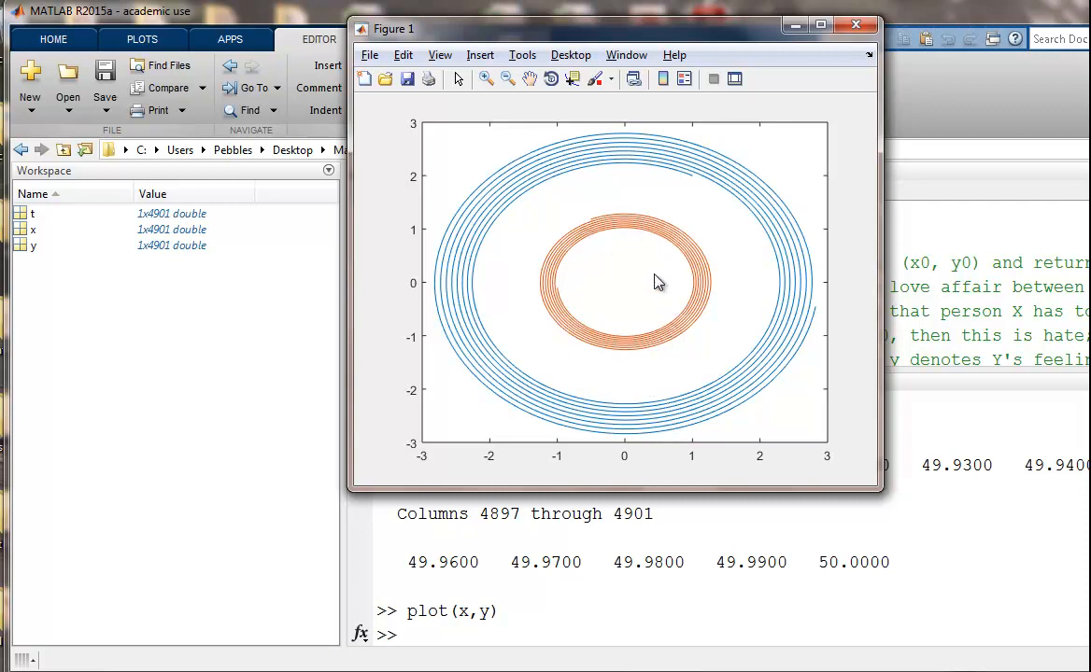
{"action": "mouse_move", "coordinate": [595, 227]}
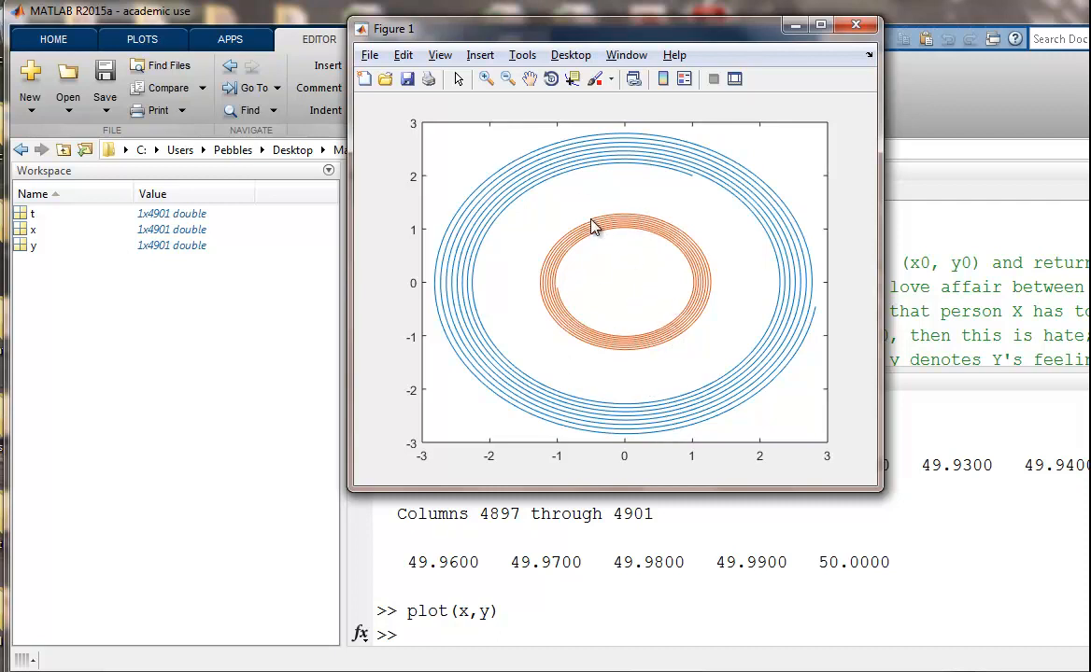
{"action": "mouse_move", "coordinate": [665, 334]}
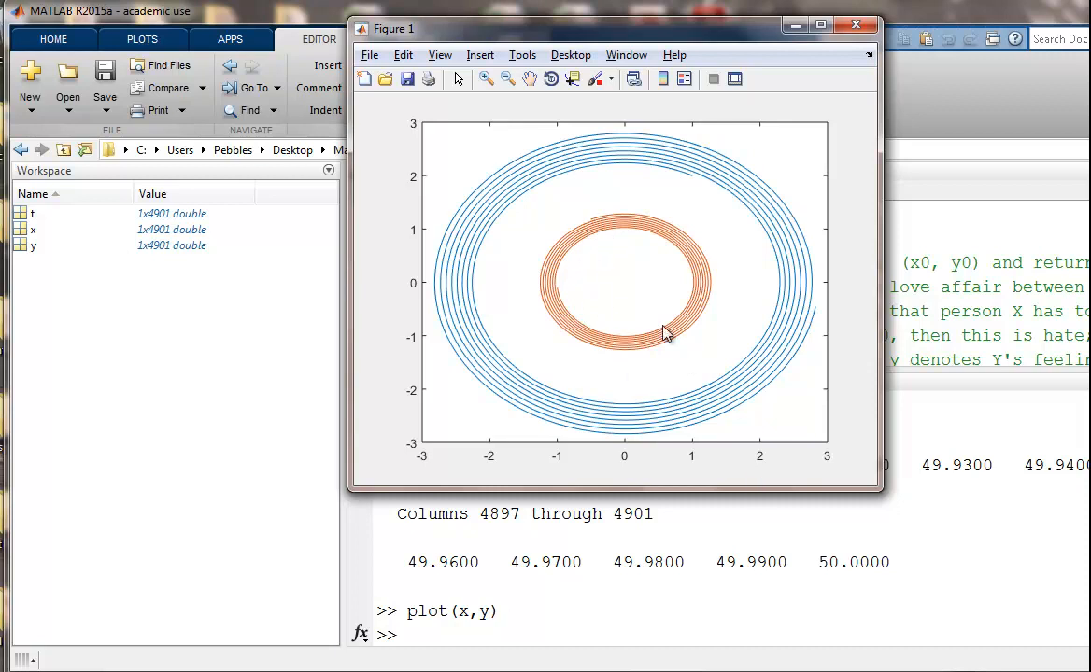
{"action": "mouse_move", "coordinate": [596, 226]}
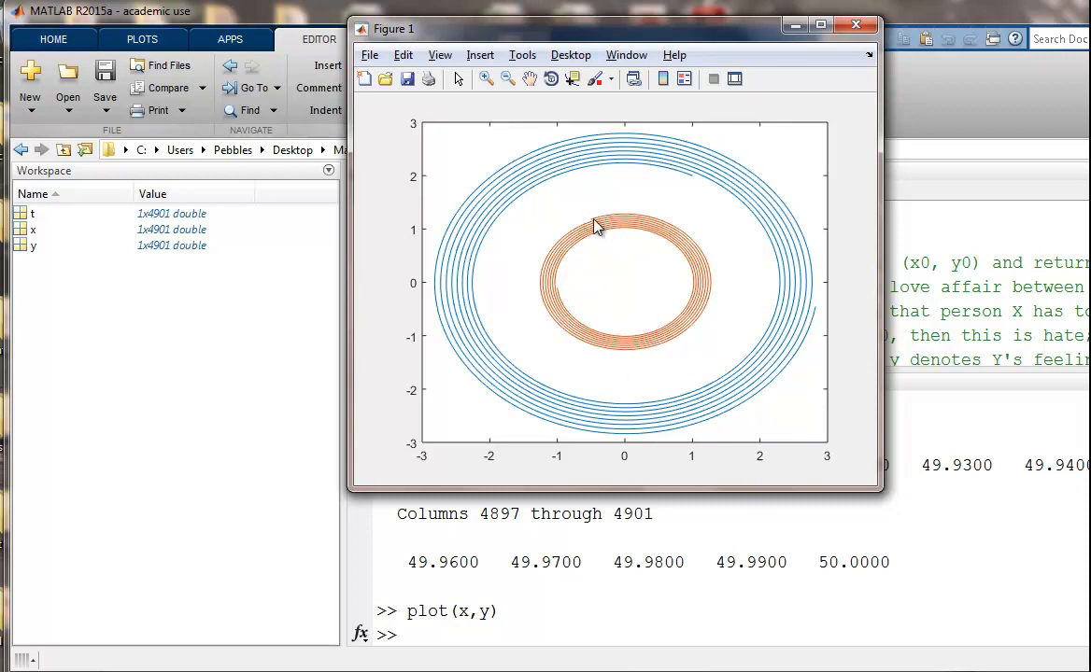
{"action": "mouse_move", "coordinate": [605, 230]}
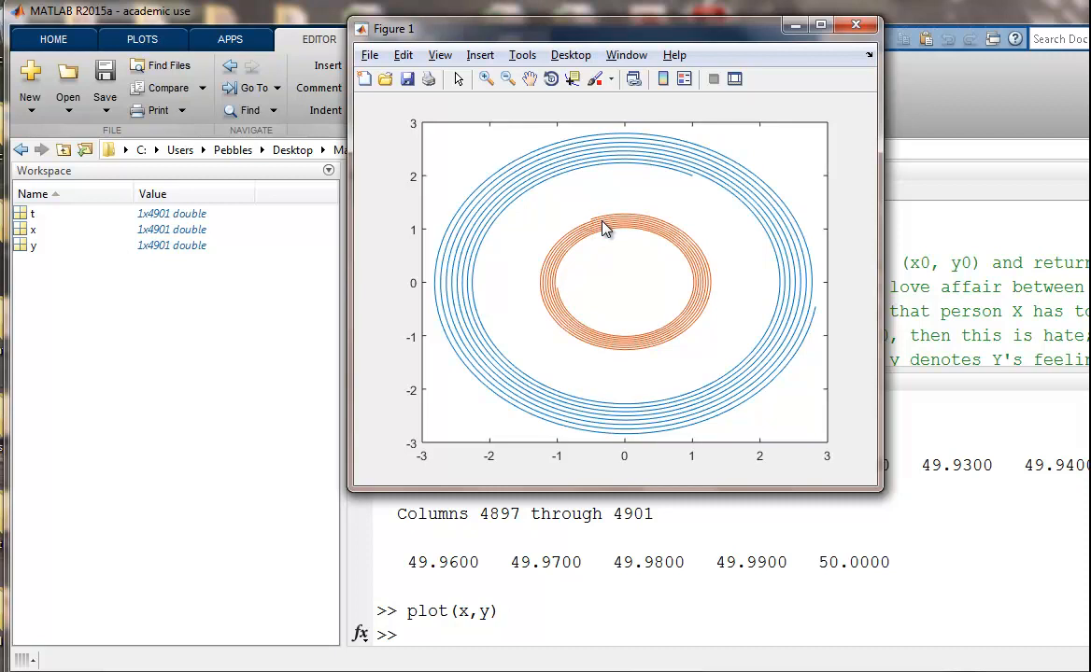
{"action": "mouse_move", "coordinate": [594, 228]}
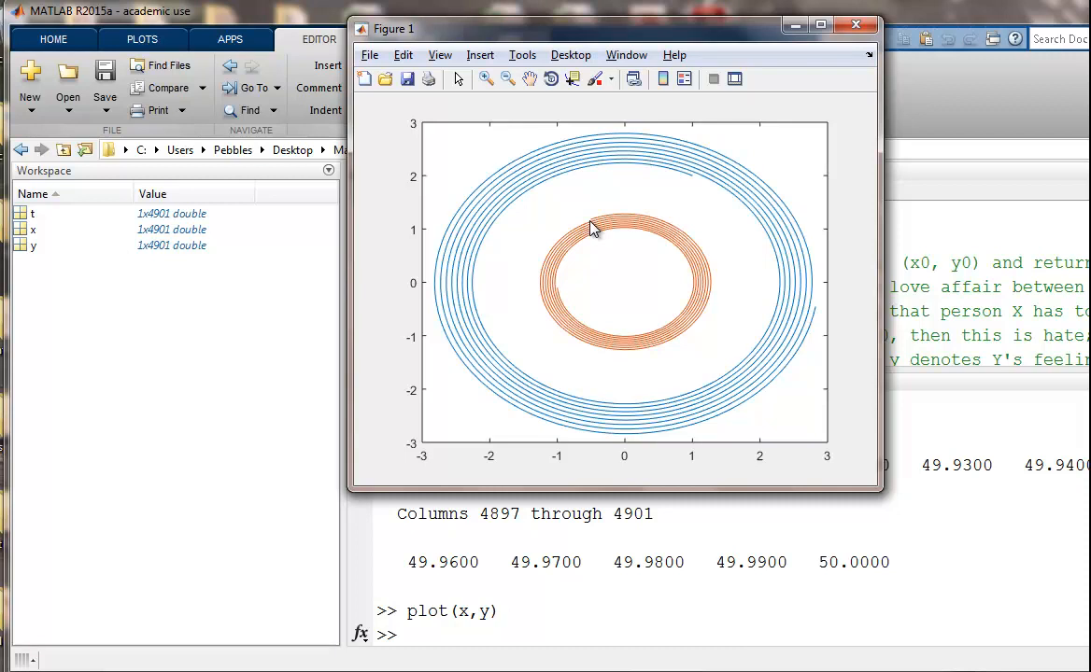
{"action": "mouse_move", "coordinate": [617, 391]}
{"action": "type", "text": "y"}
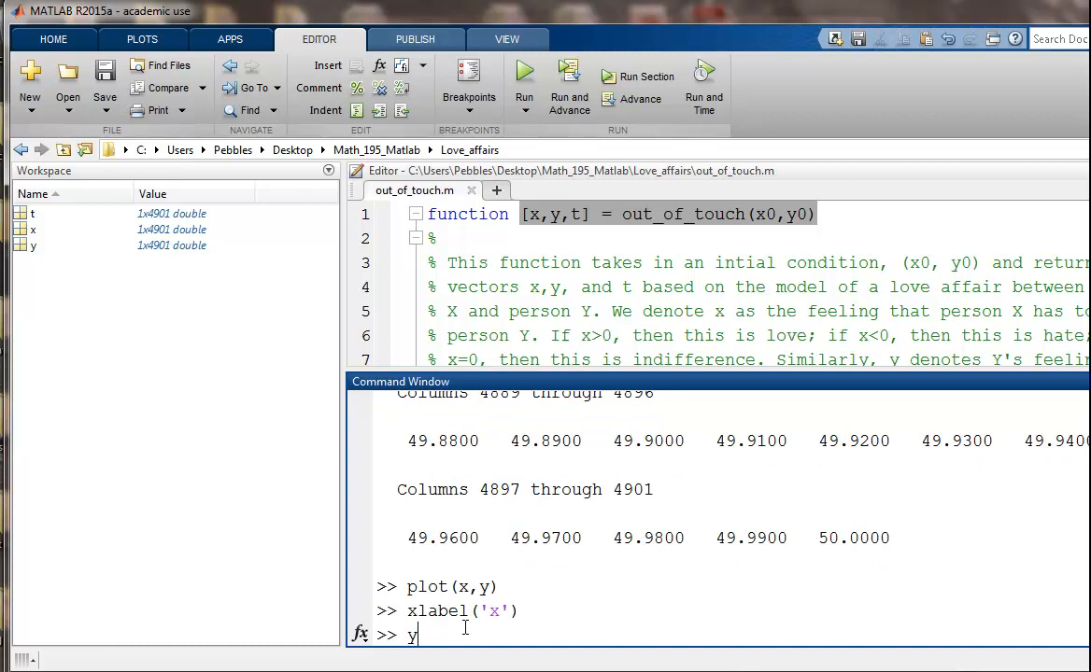
Step: Label the phase portrait's horizontal axis with xlabel('x') and start typing ylabel
{"action": "type", "text": "label"}
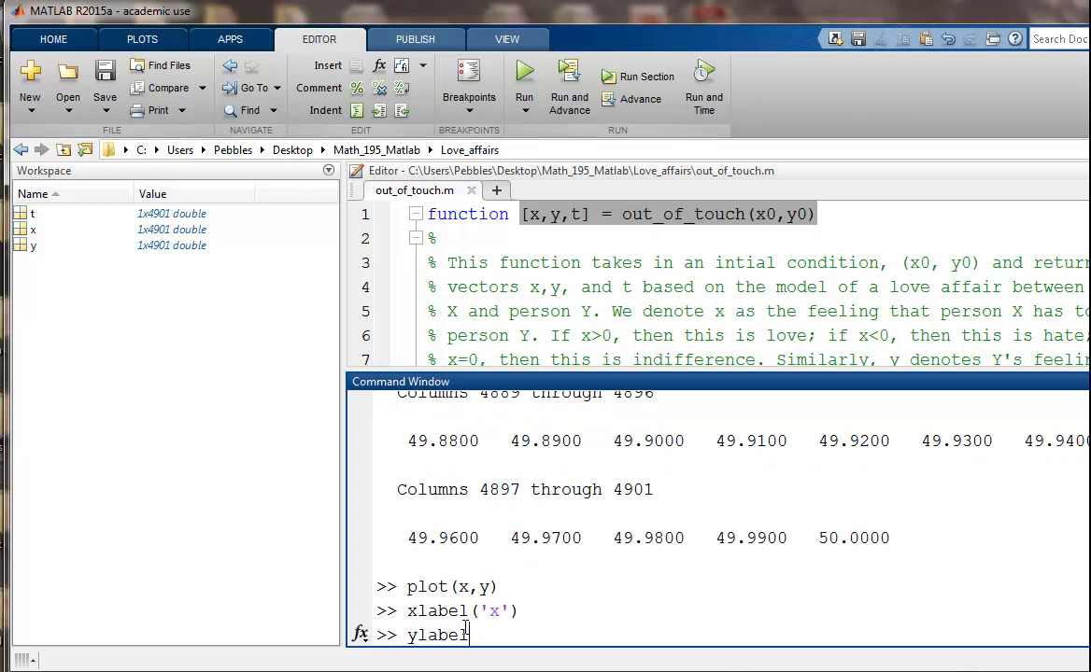